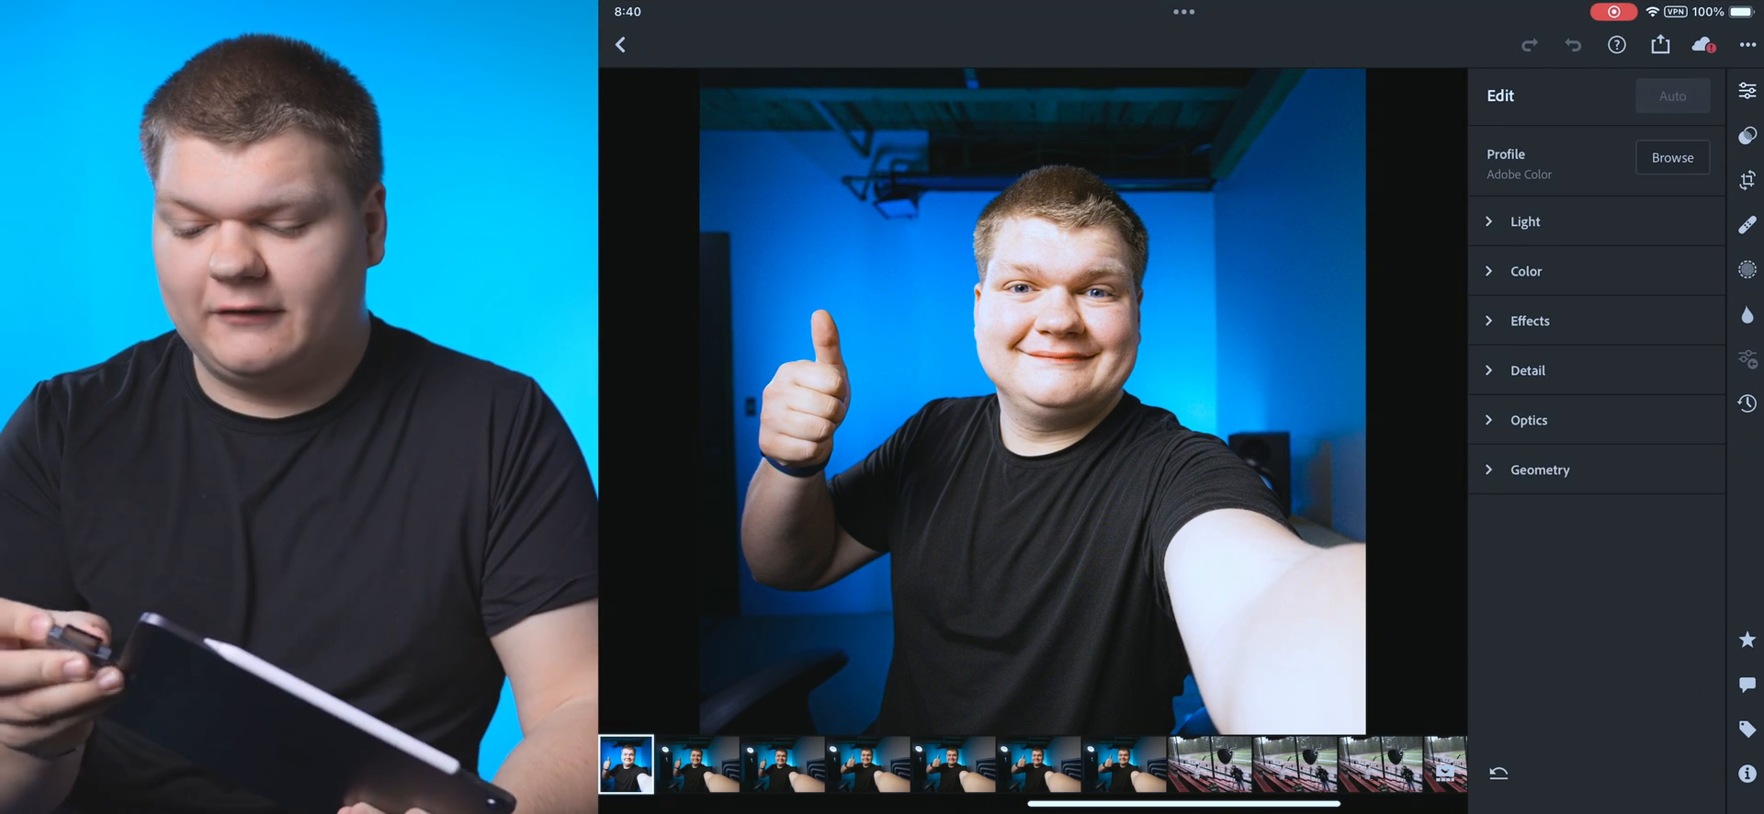
Step: Import the April 5 raw selfie from the connected camera card into All photos
click(619, 45)
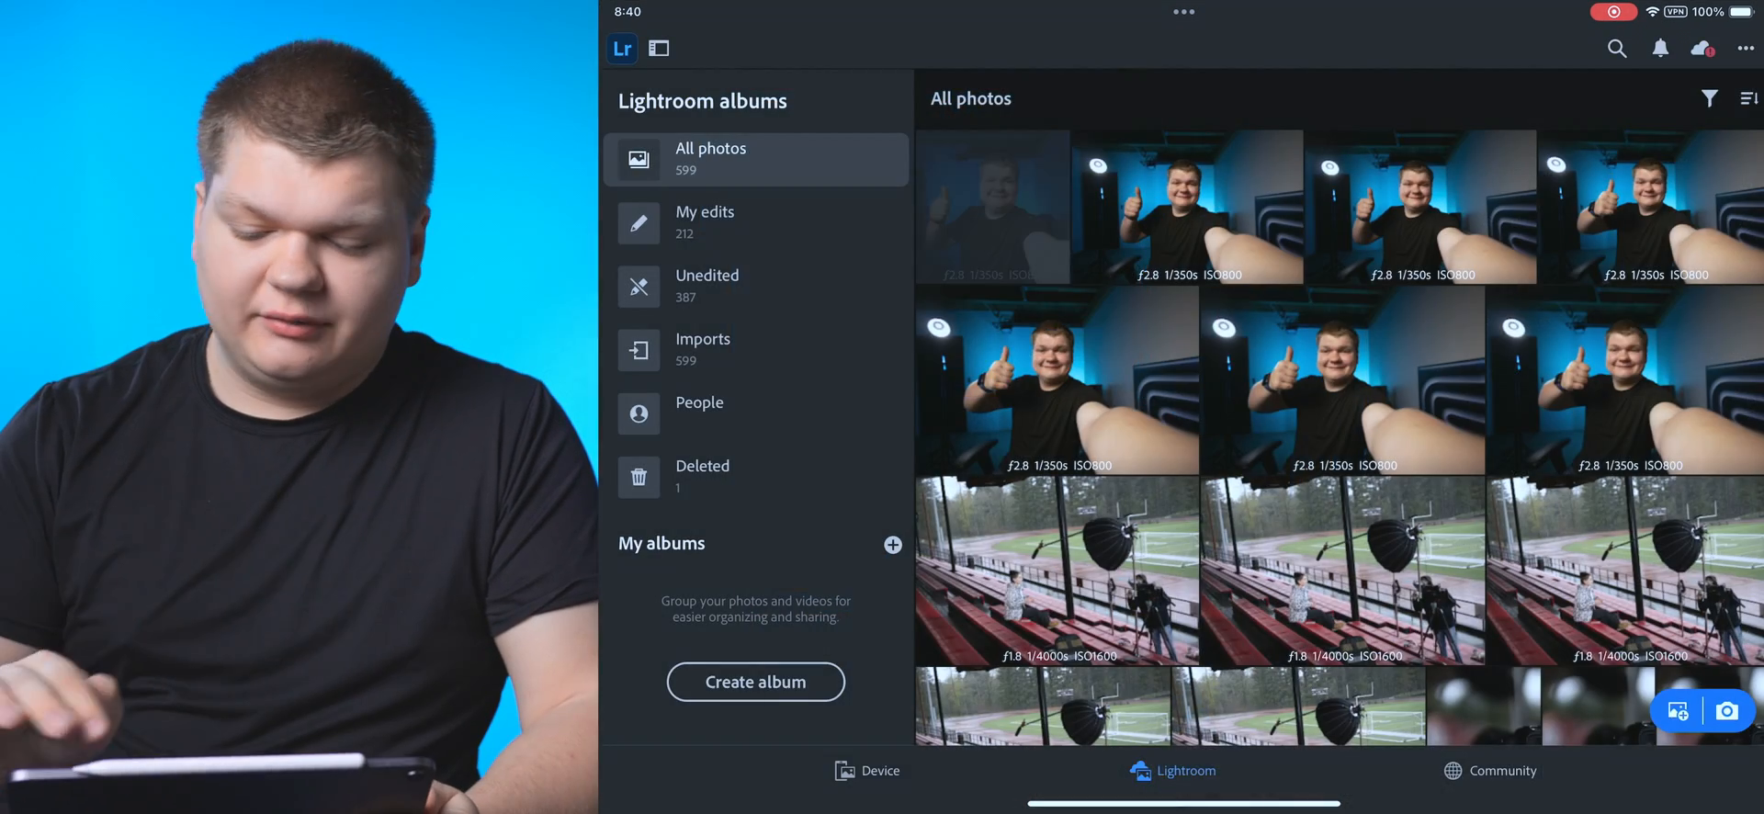
click(1745, 49)
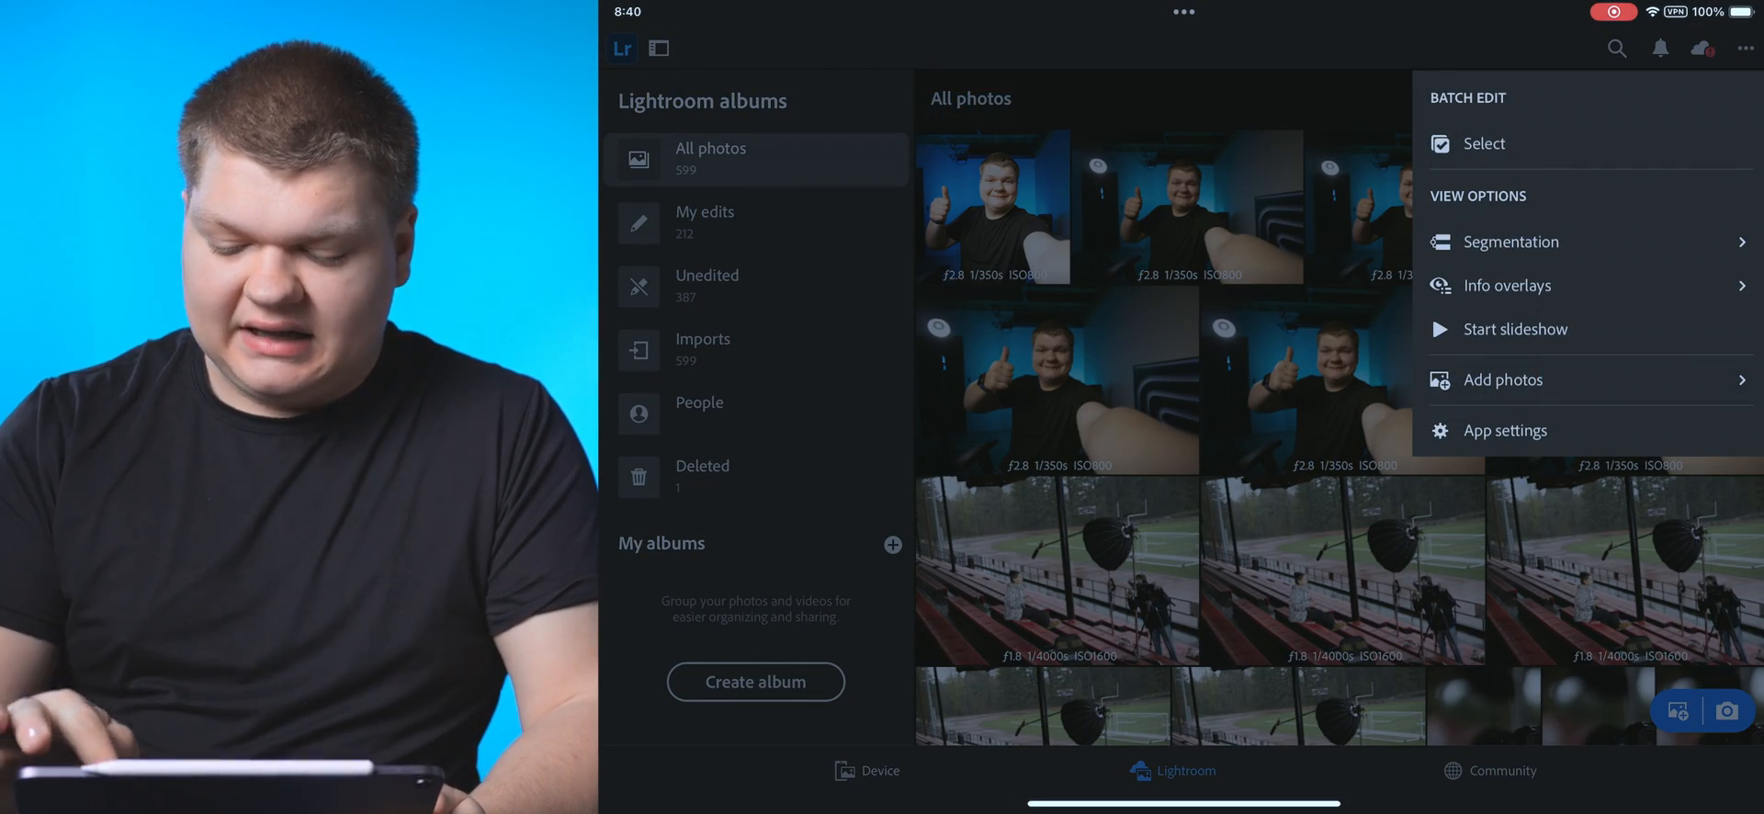
click(1503, 379)
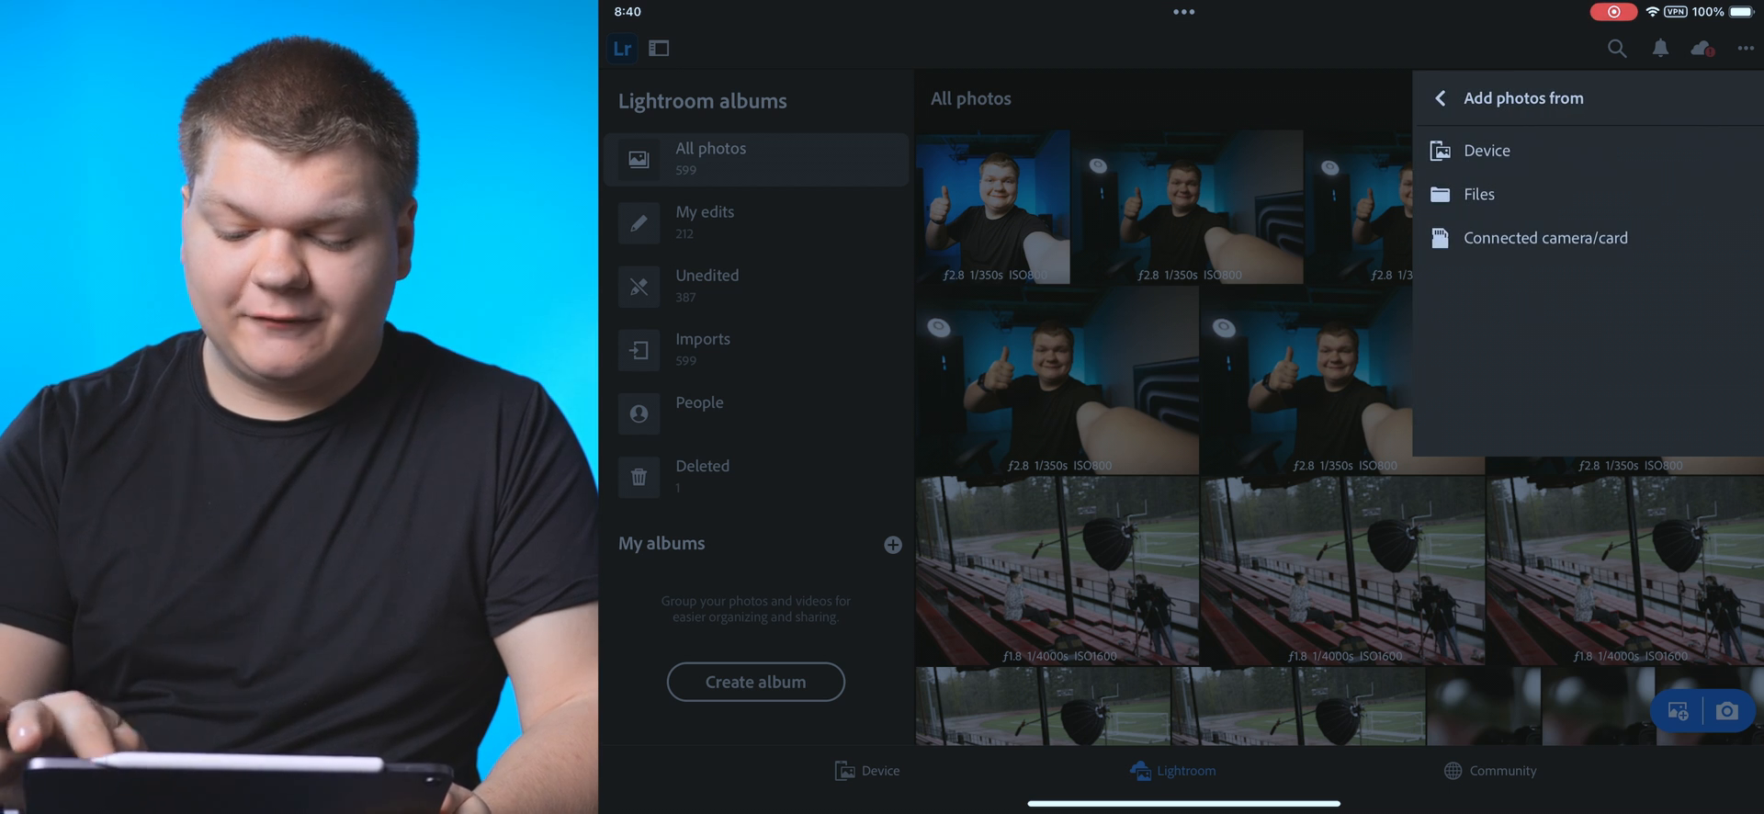
click(1544, 237)
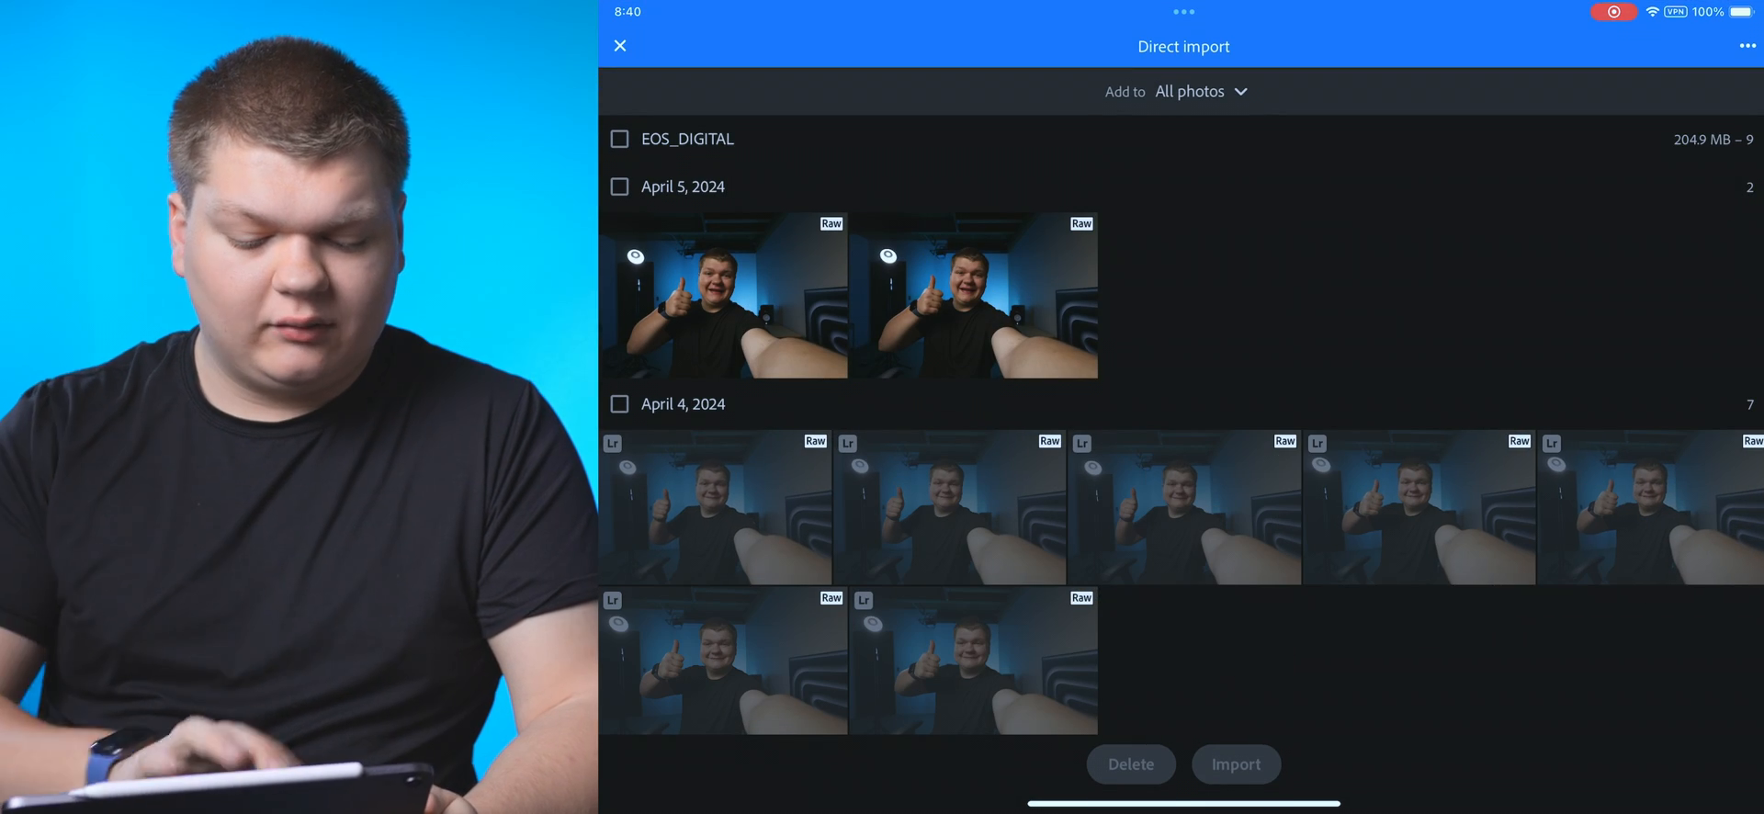
click(1235, 764)
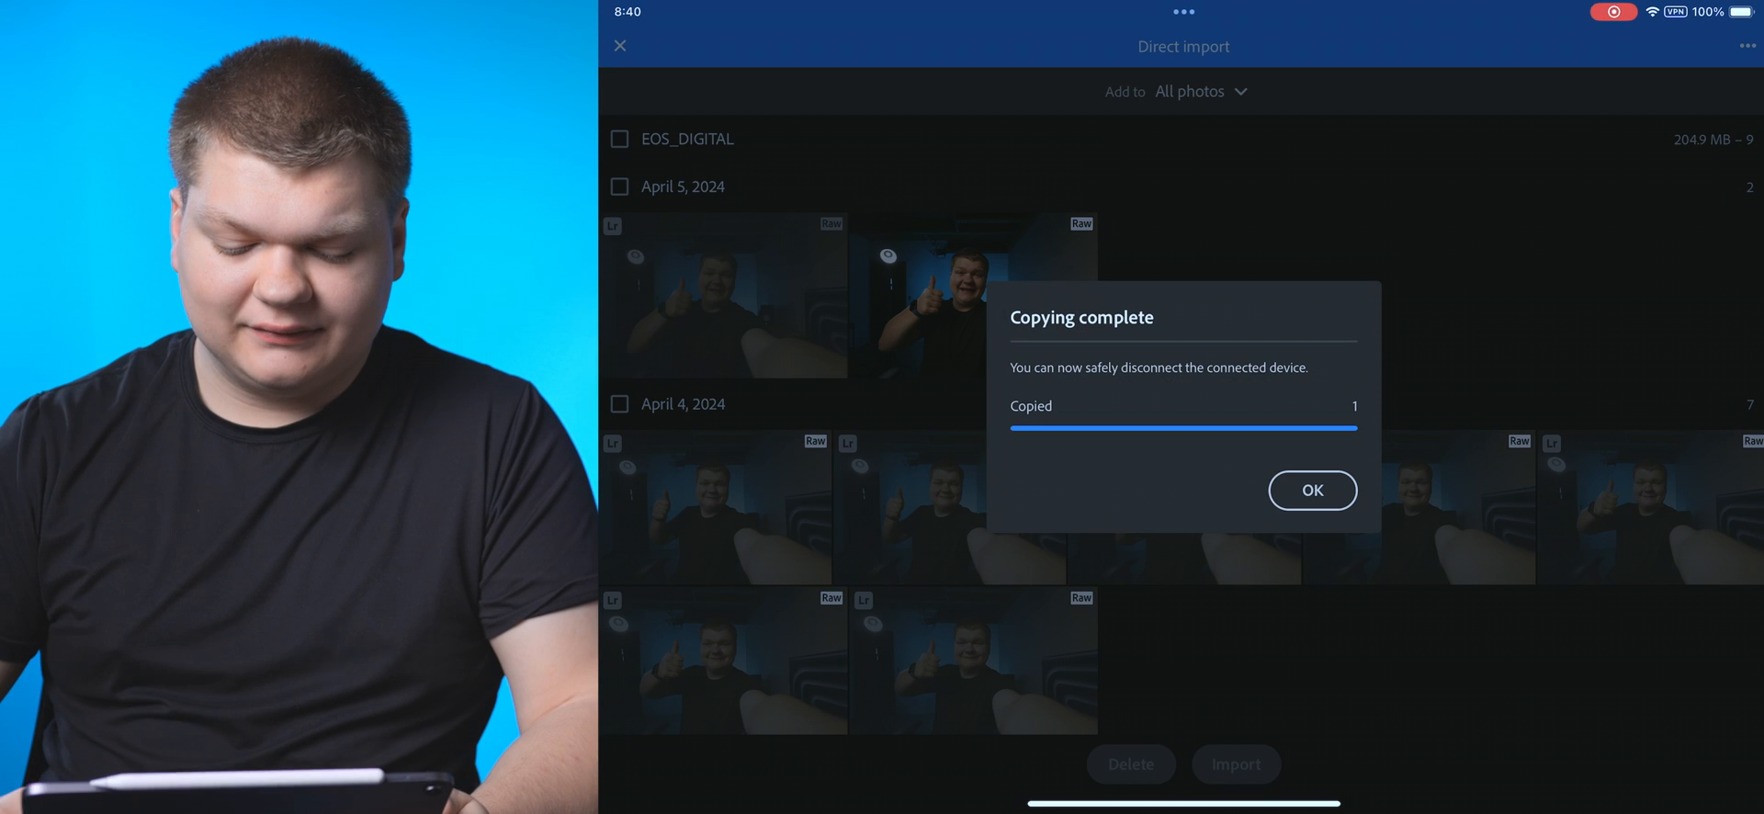
click(1312, 490)
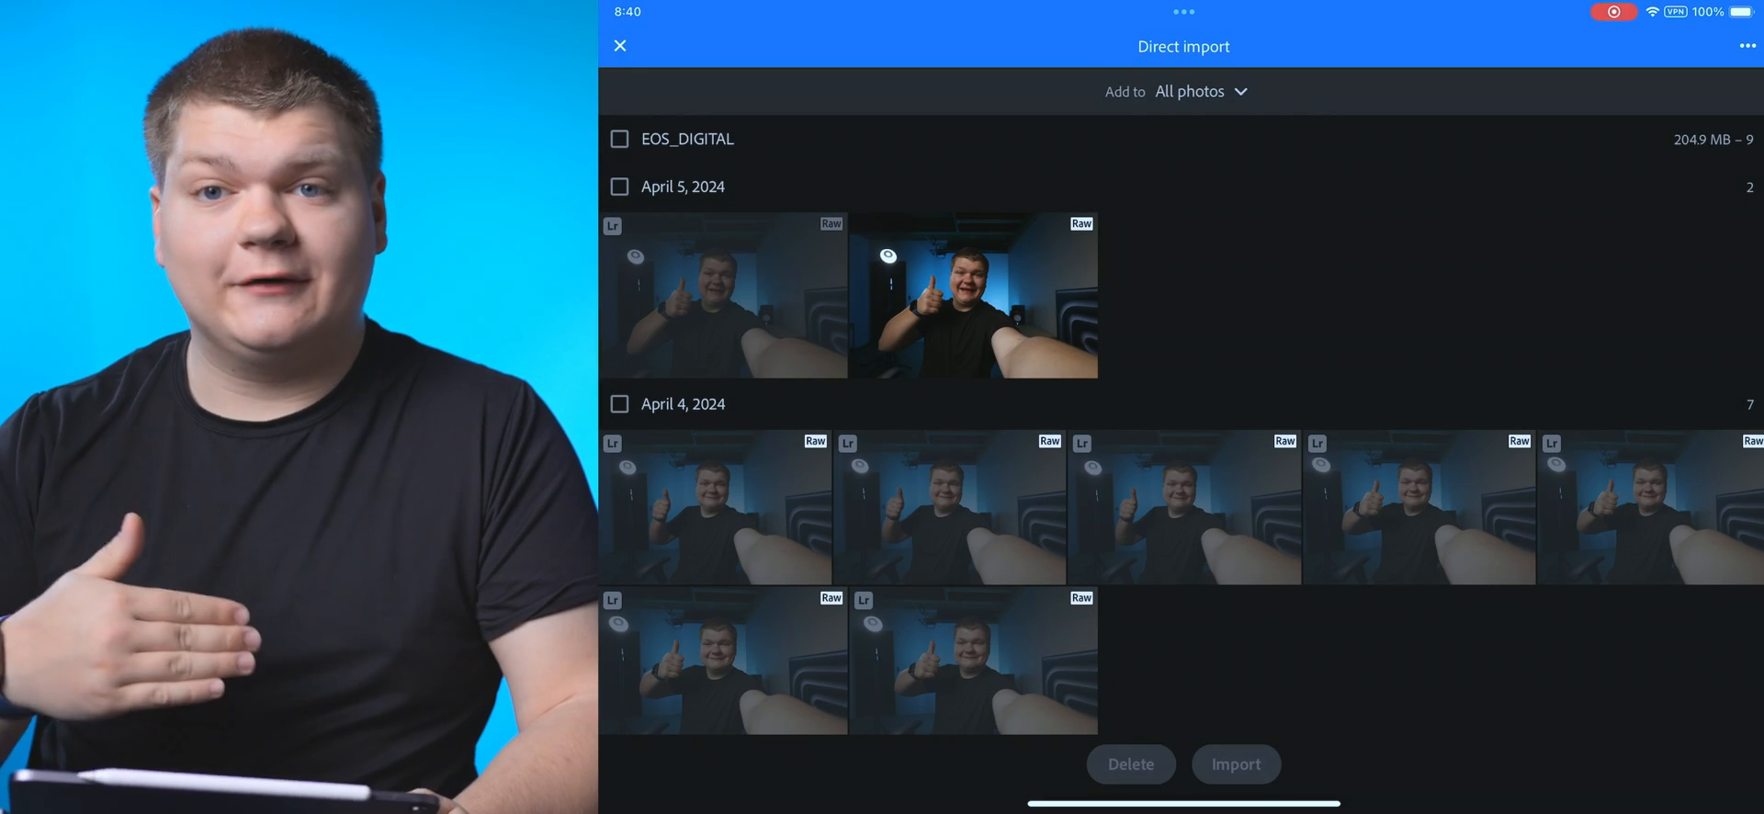
Step: Close Direct import and open the new raw selfie from the All photos grid in Edit
click(619, 45)
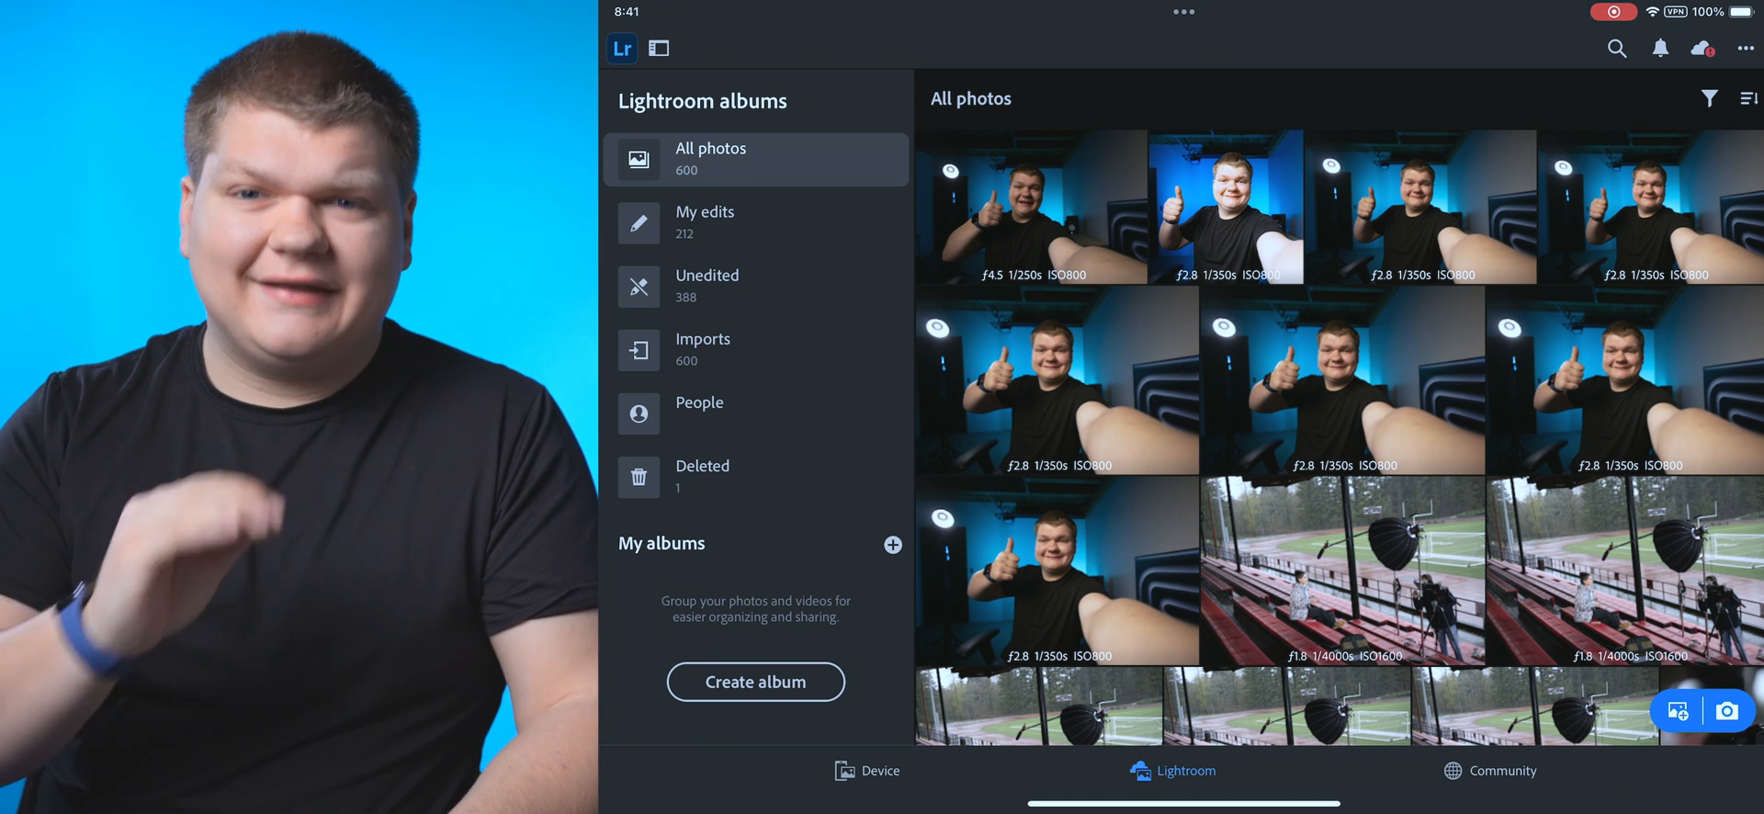
click(1031, 208)
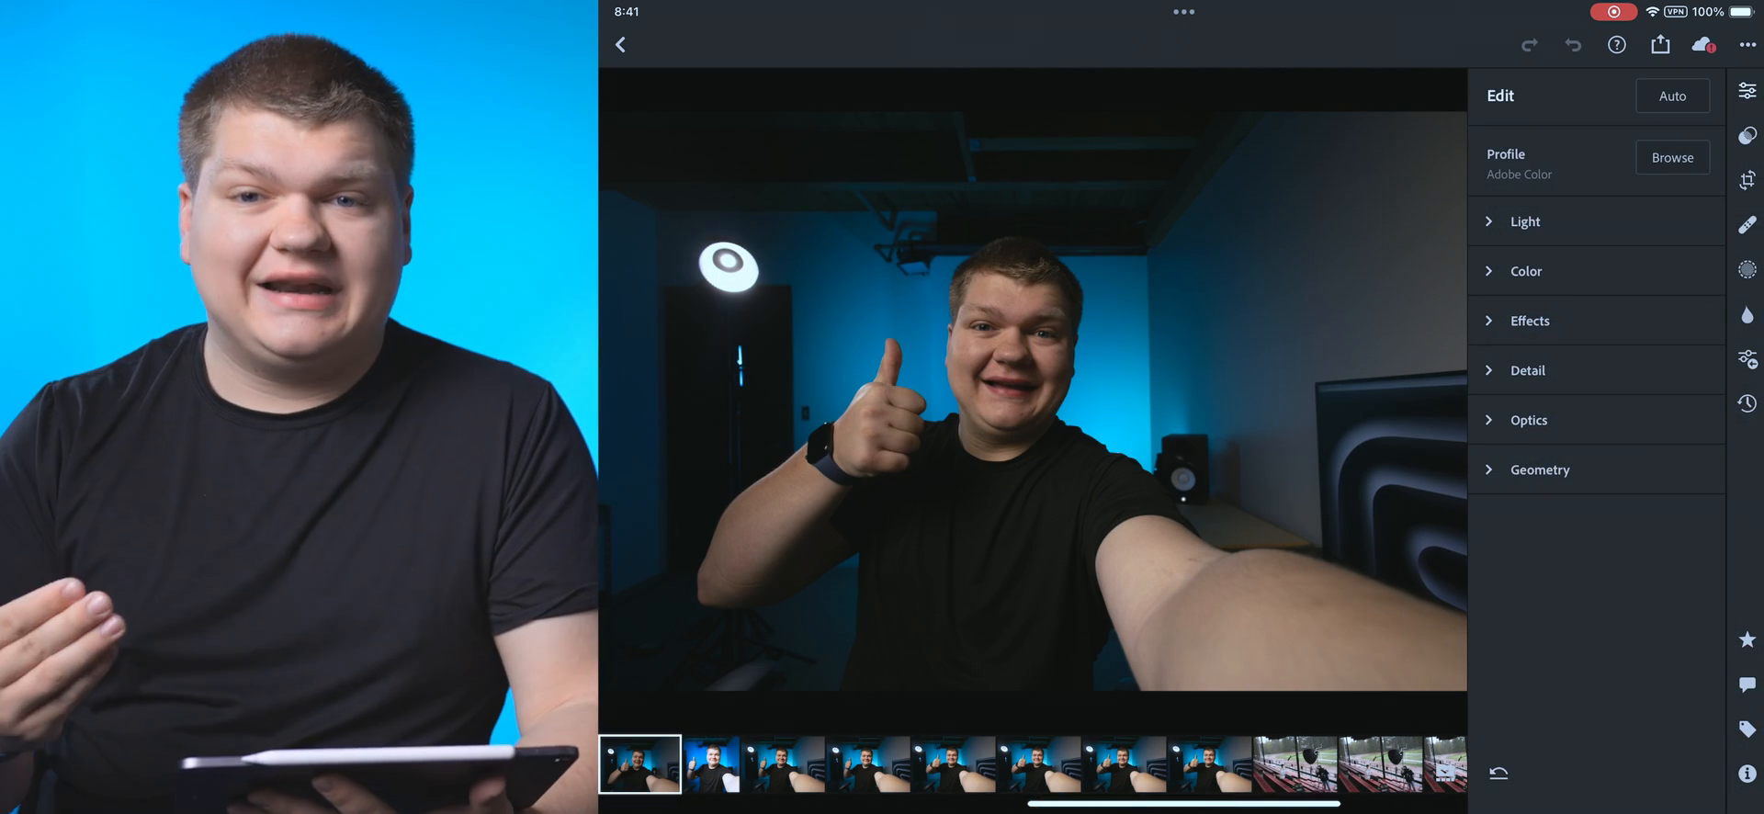
Step: Set exposure +1.56, contrast +9, highlights −43, shadows +24, whites +19, blacks −13
click(1525, 220)
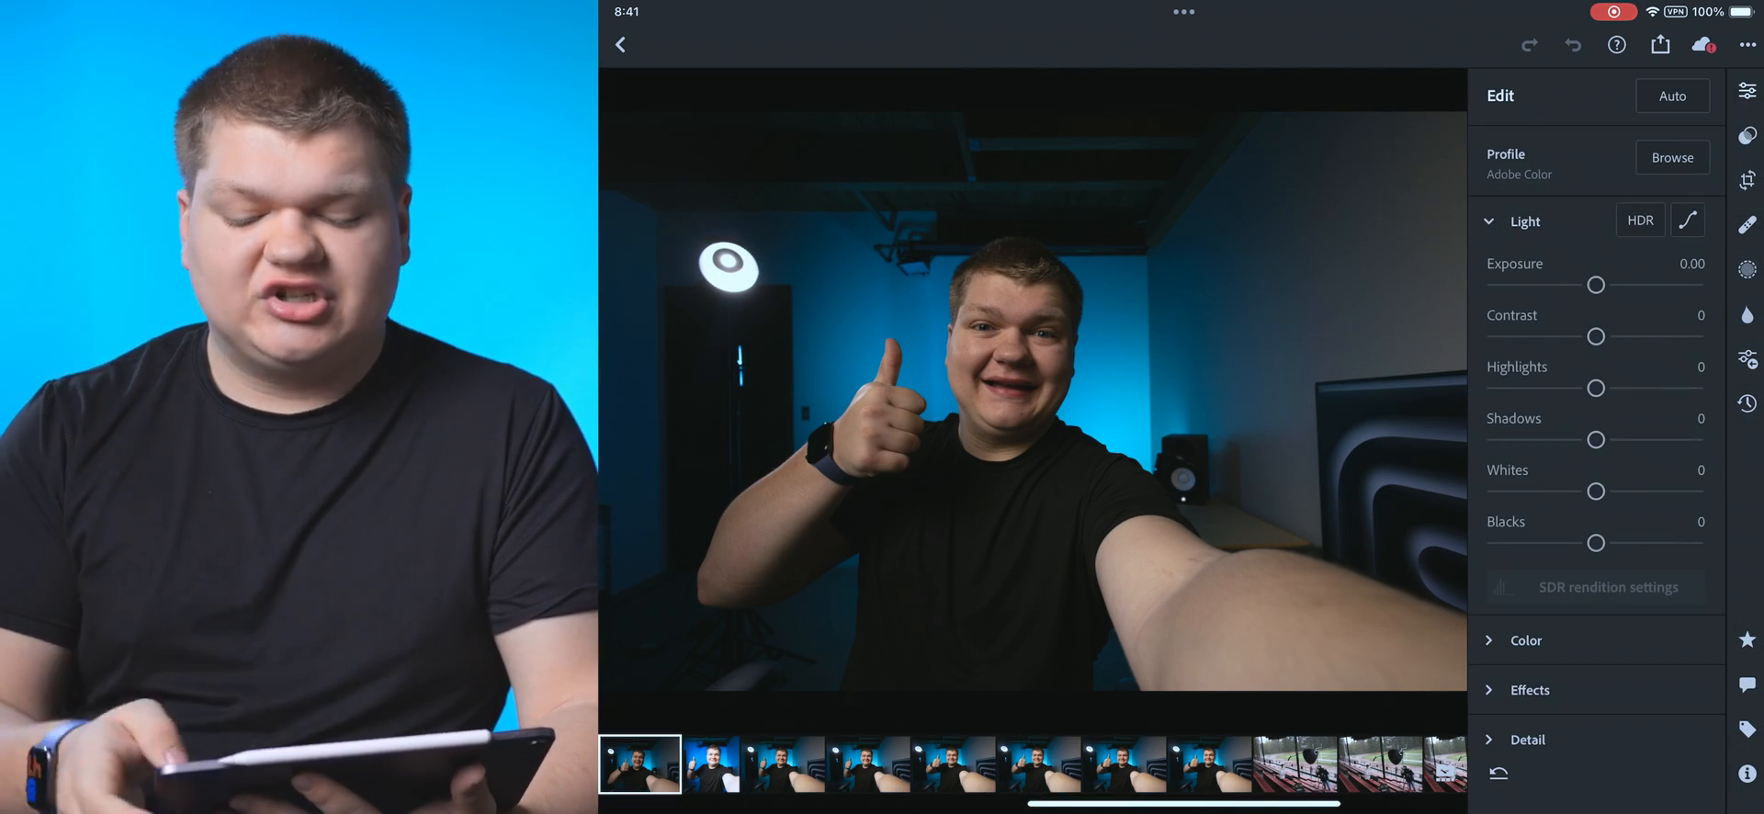
drag(1595, 284, 1625, 285)
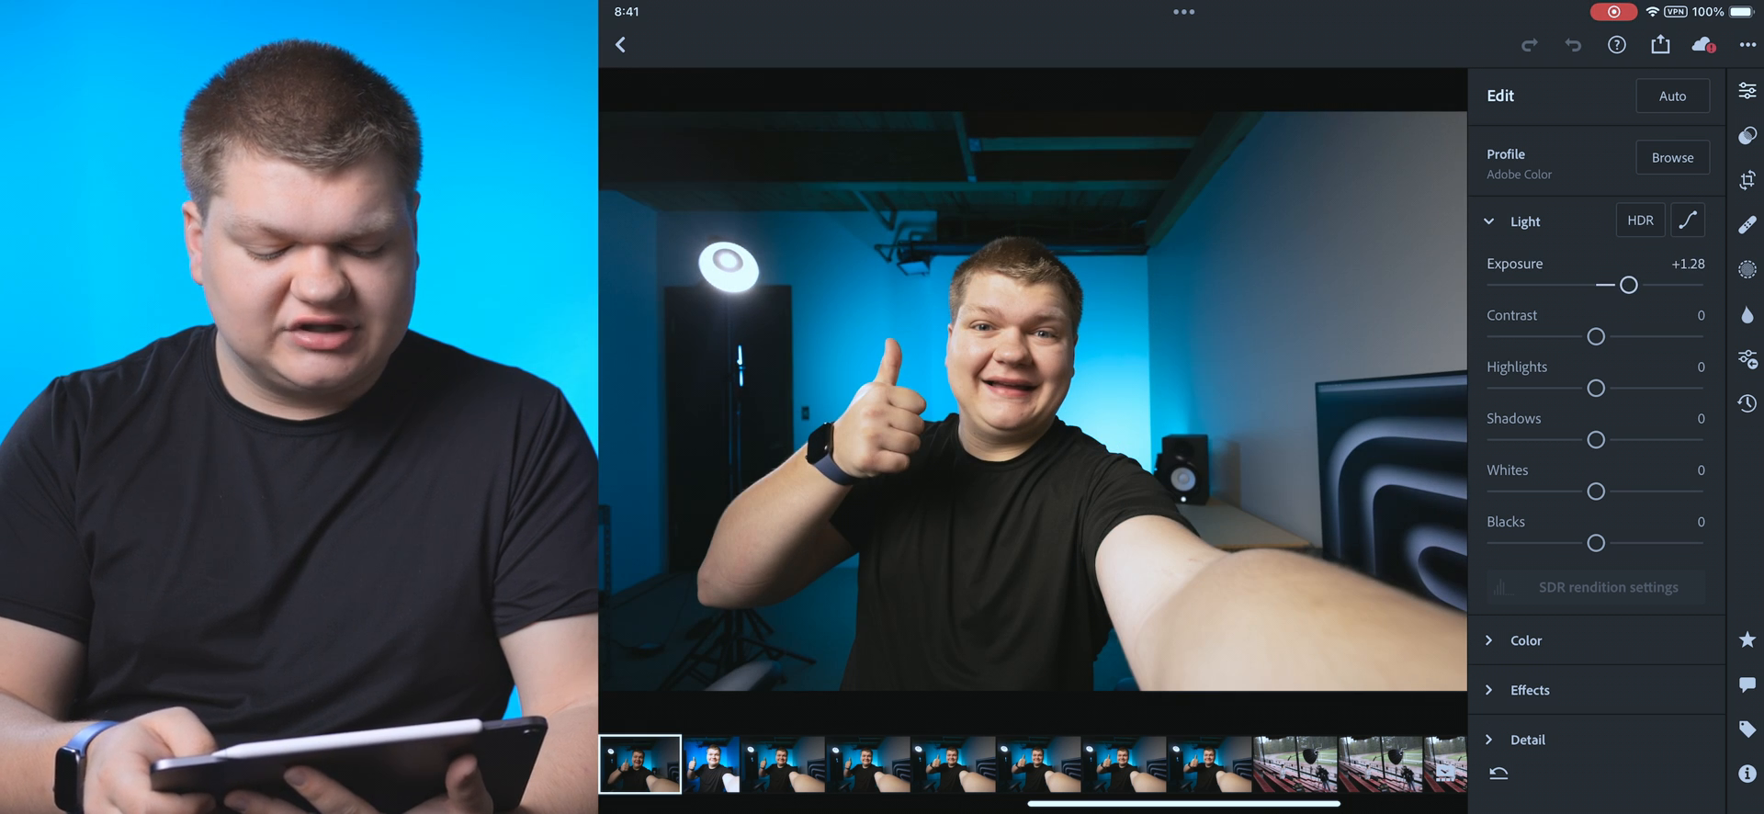
drag(1595, 337, 1608, 336)
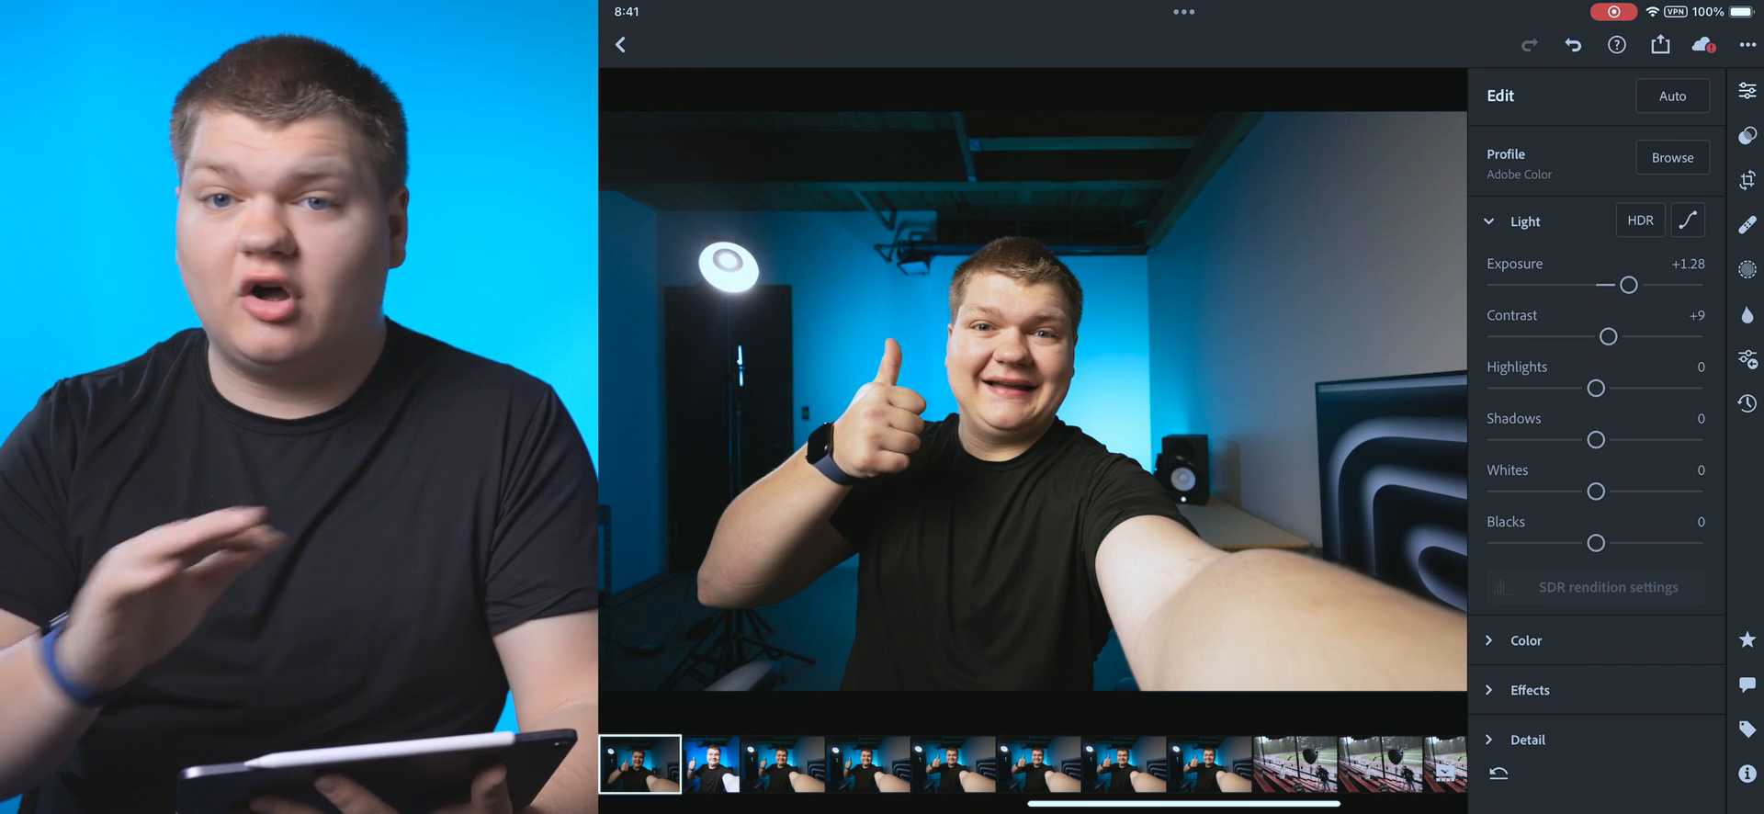
drag(1594, 388, 1568, 387)
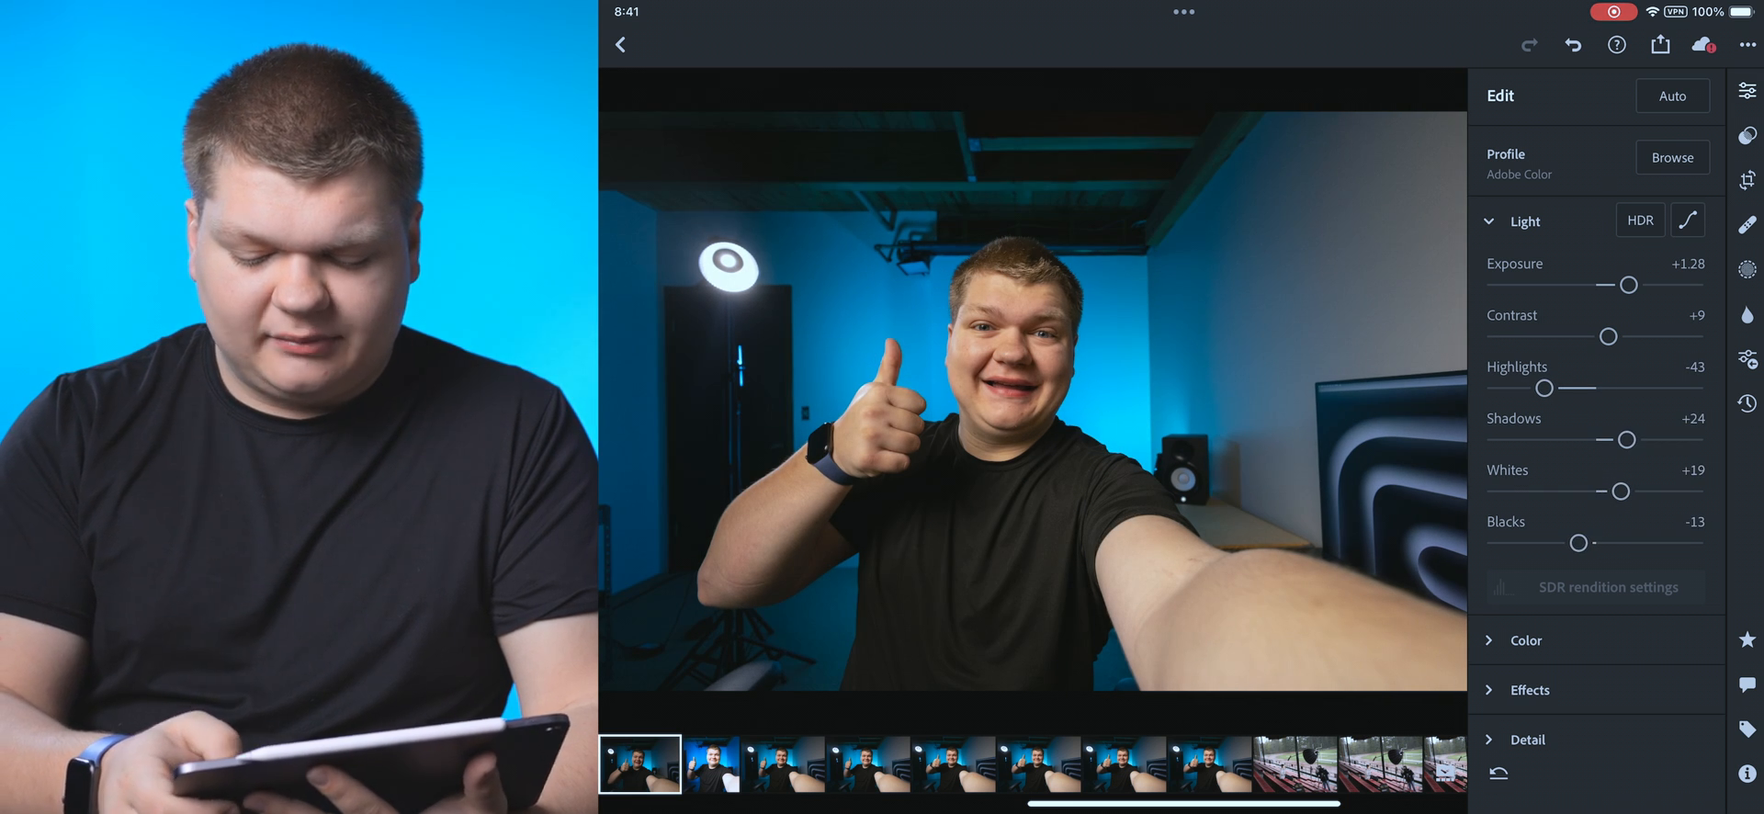
drag(1627, 285, 1635, 285)
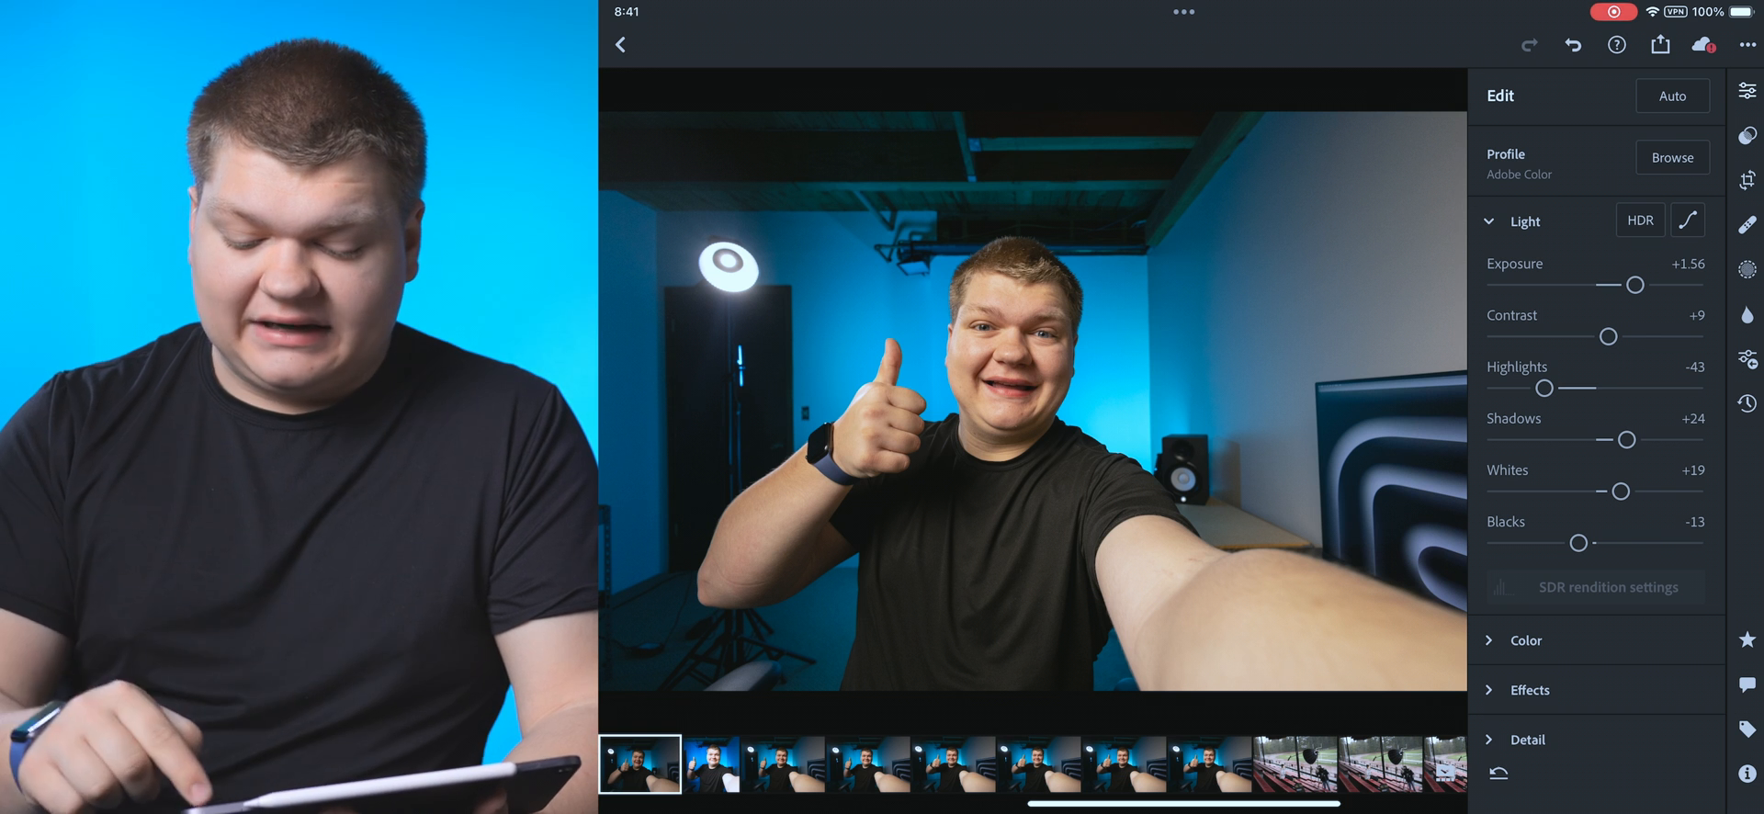
click(1688, 220)
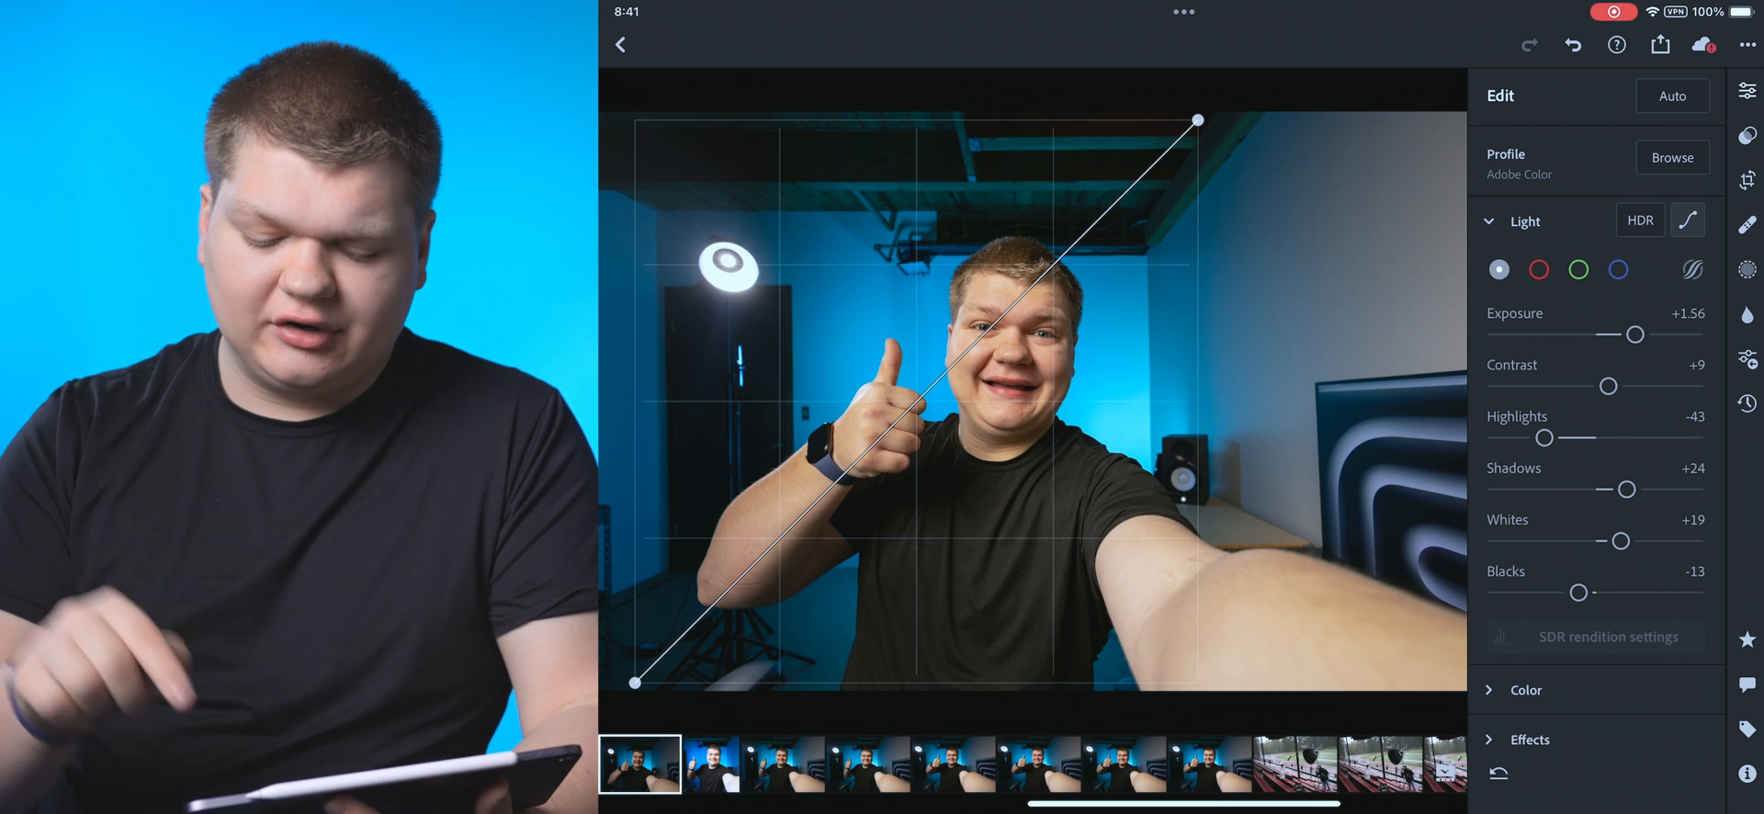
Step: Expand the Color panel, showing as-shot white balance 6550K and tint +2
click(1618, 269)
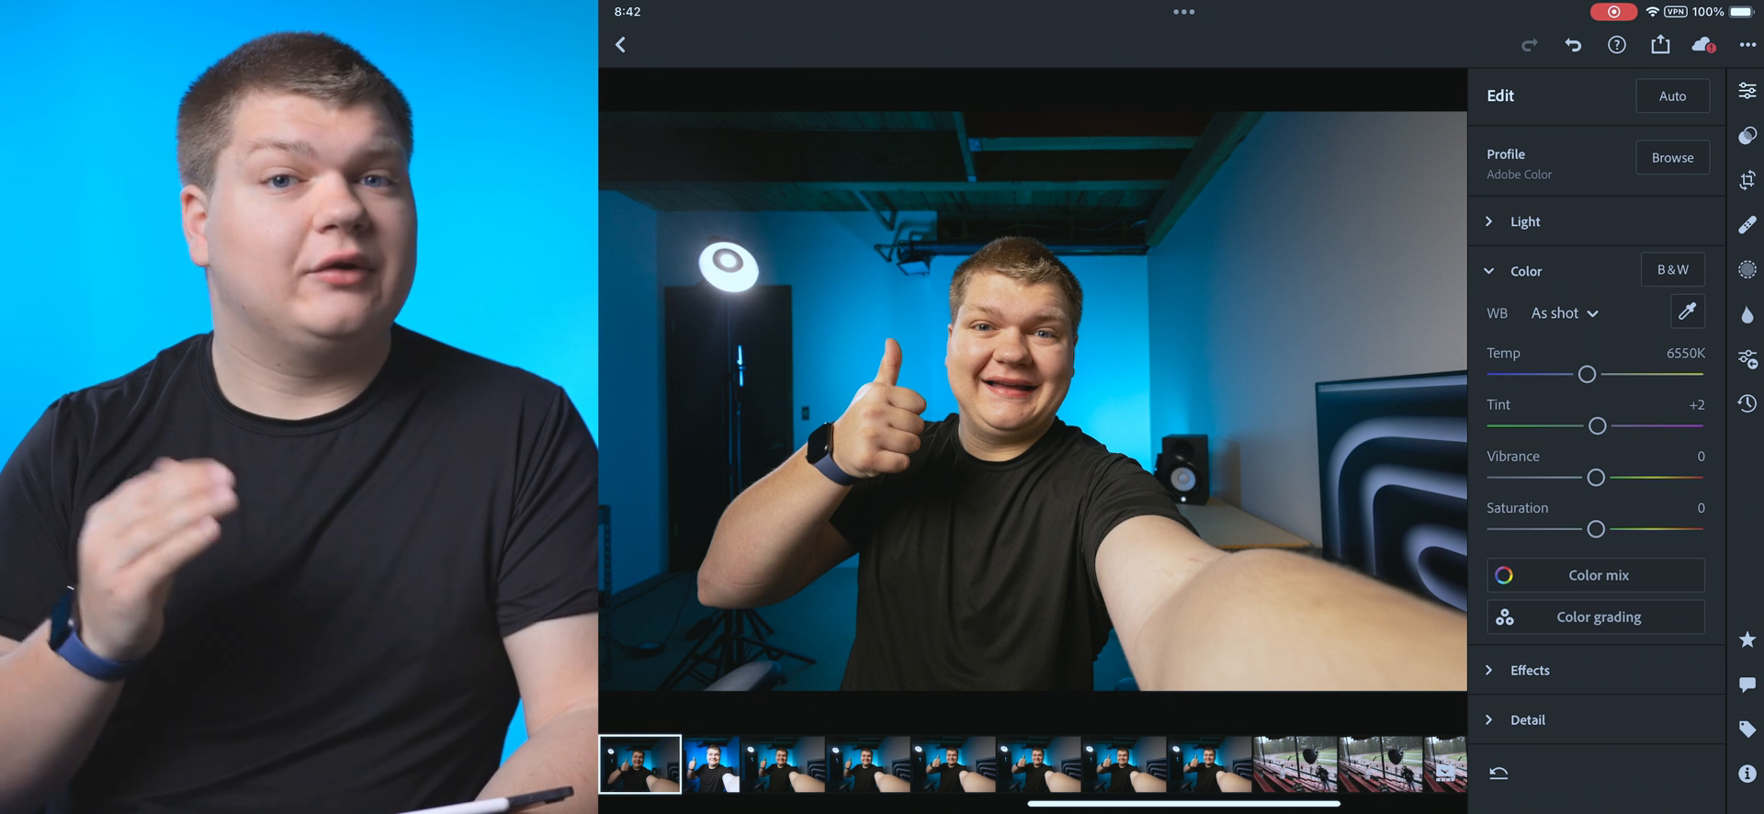
Step: Set a custom white balance of 6525K temperature with tint +13
drag(1586, 374, 1580, 374)
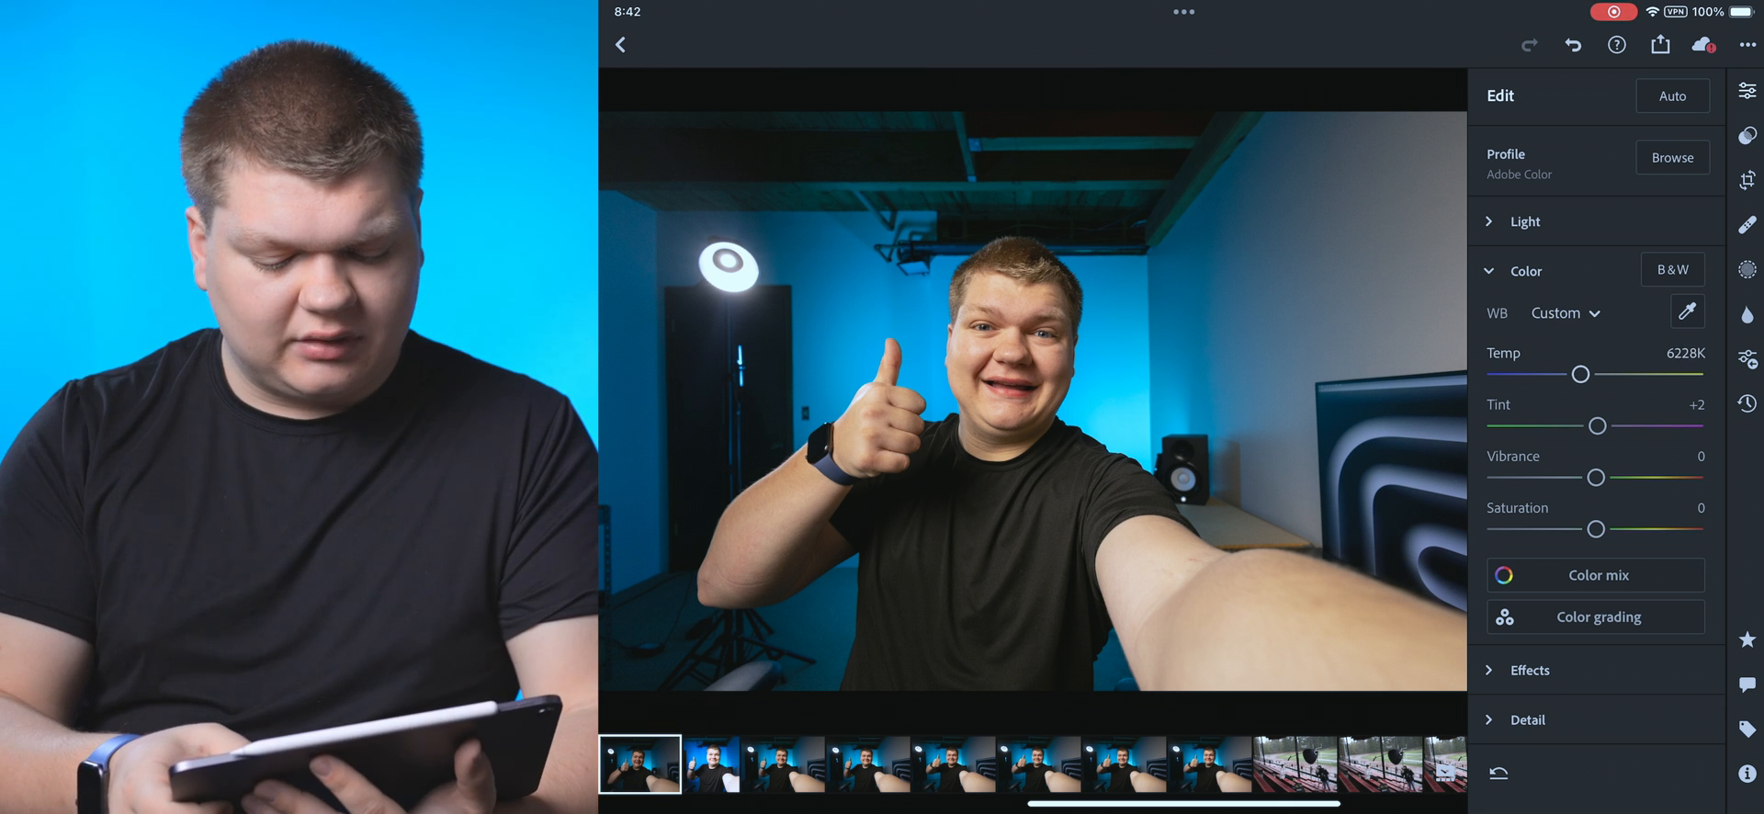
drag(1580, 373, 1587, 373)
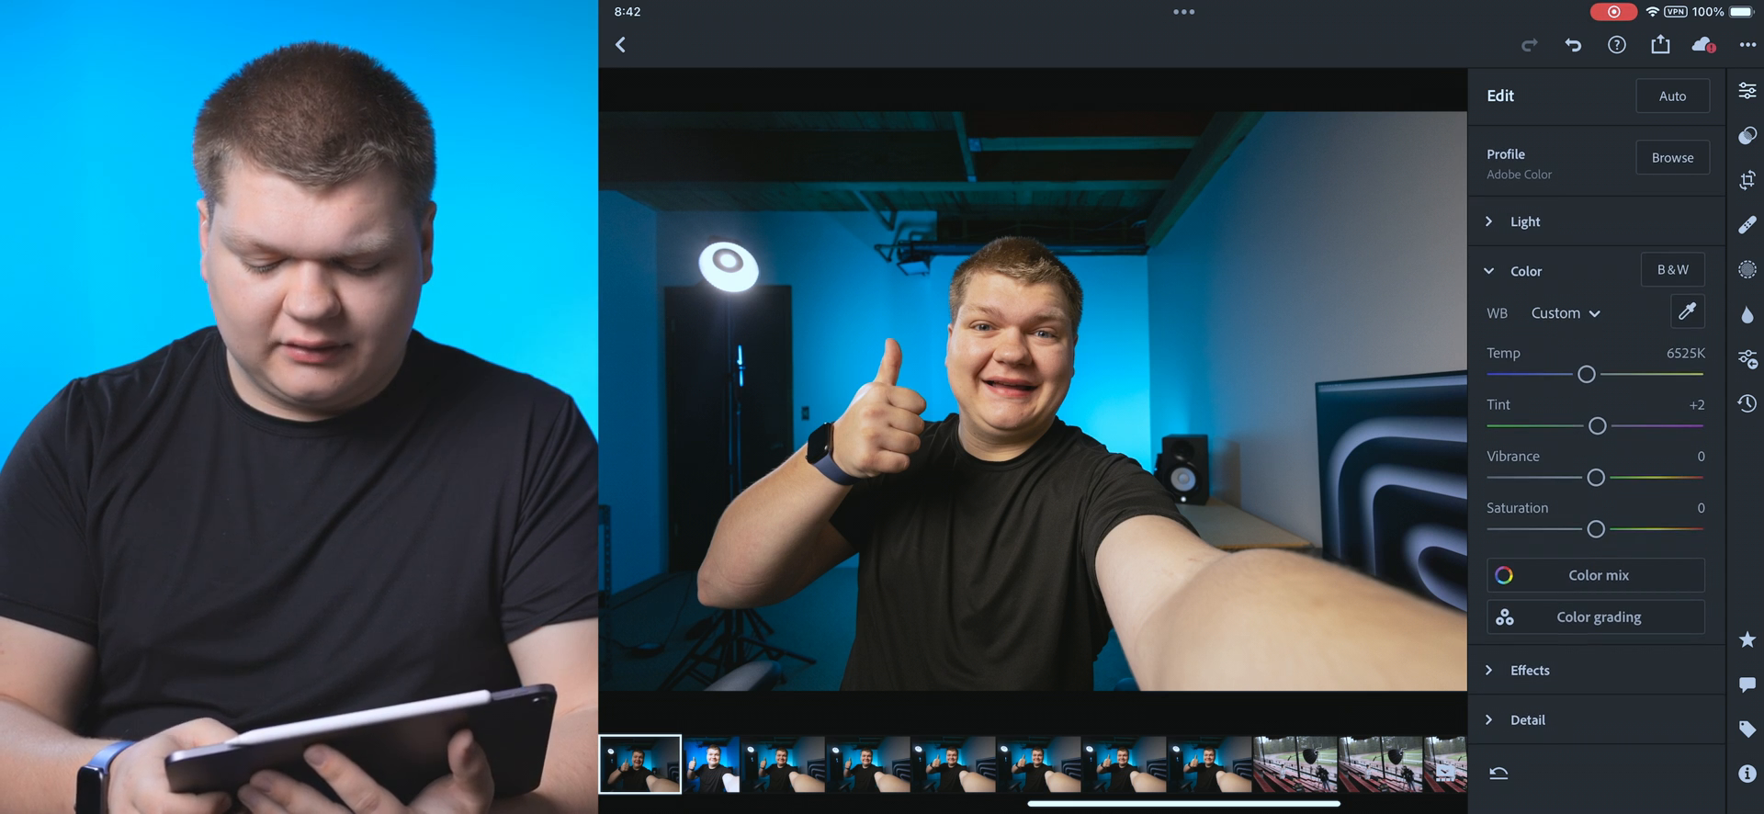
drag(1595, 426, 1599, 426)
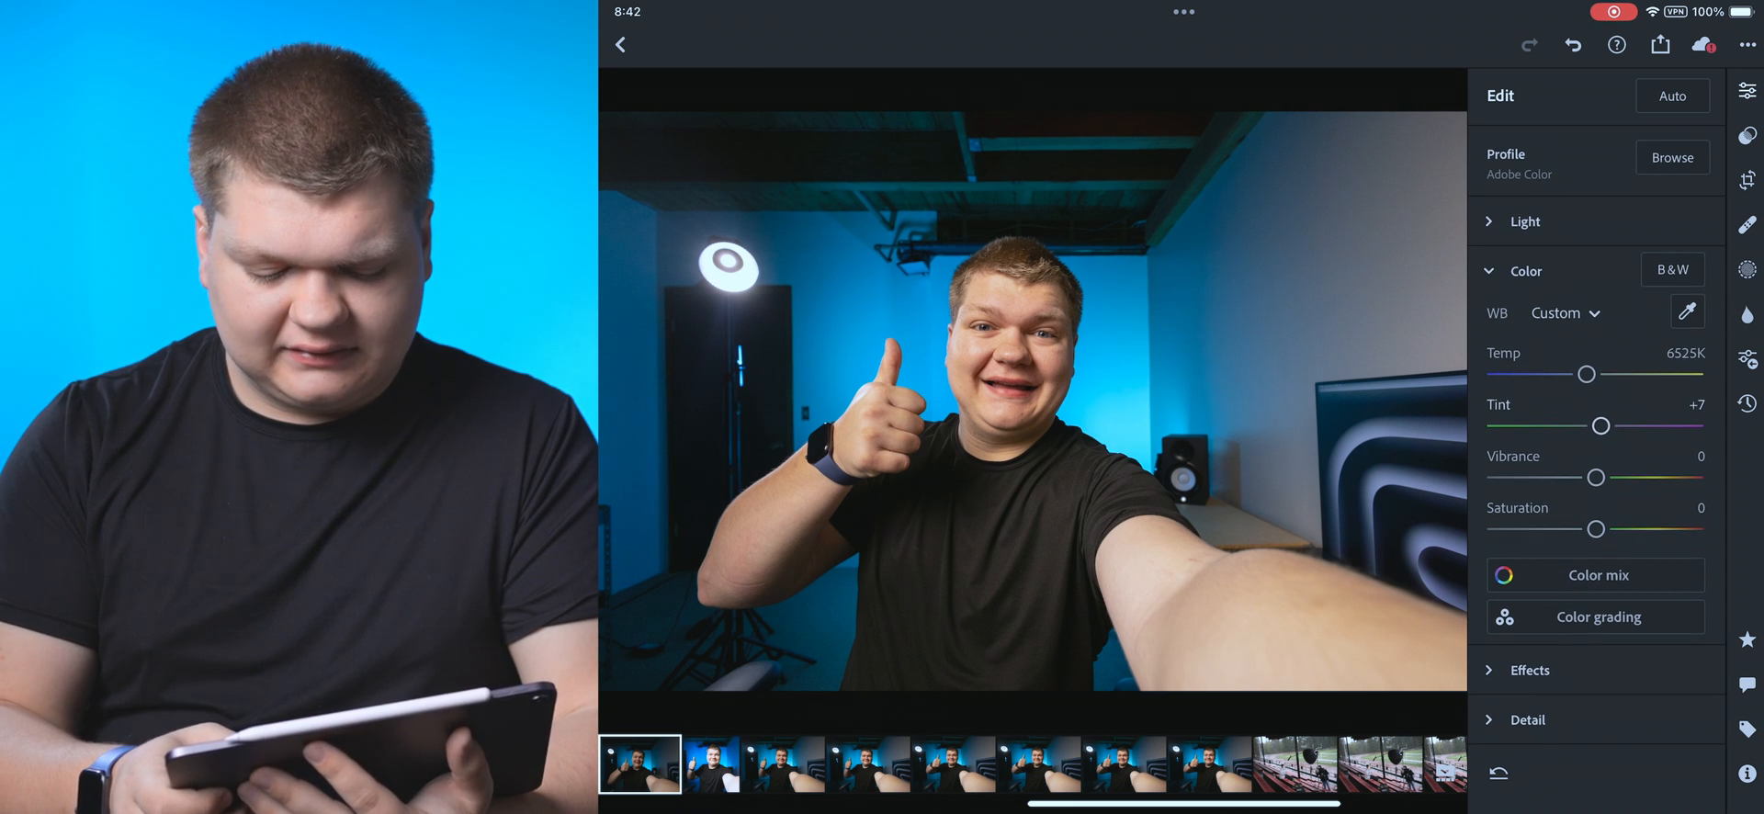
drag(1600, 426, 1607, 425)
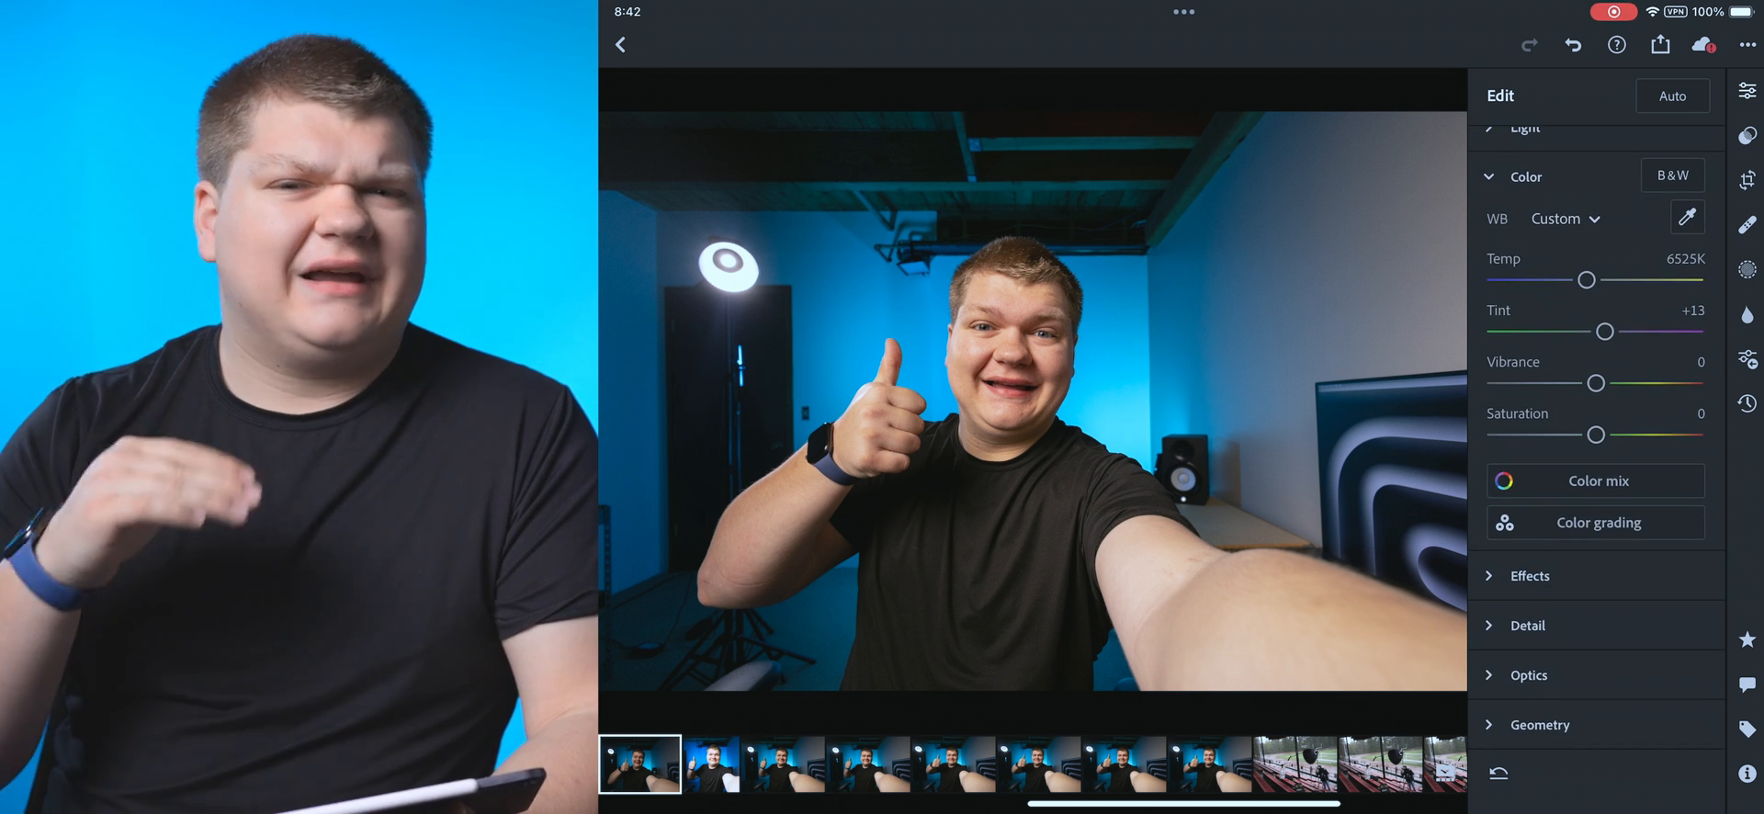
click(1594, 481)
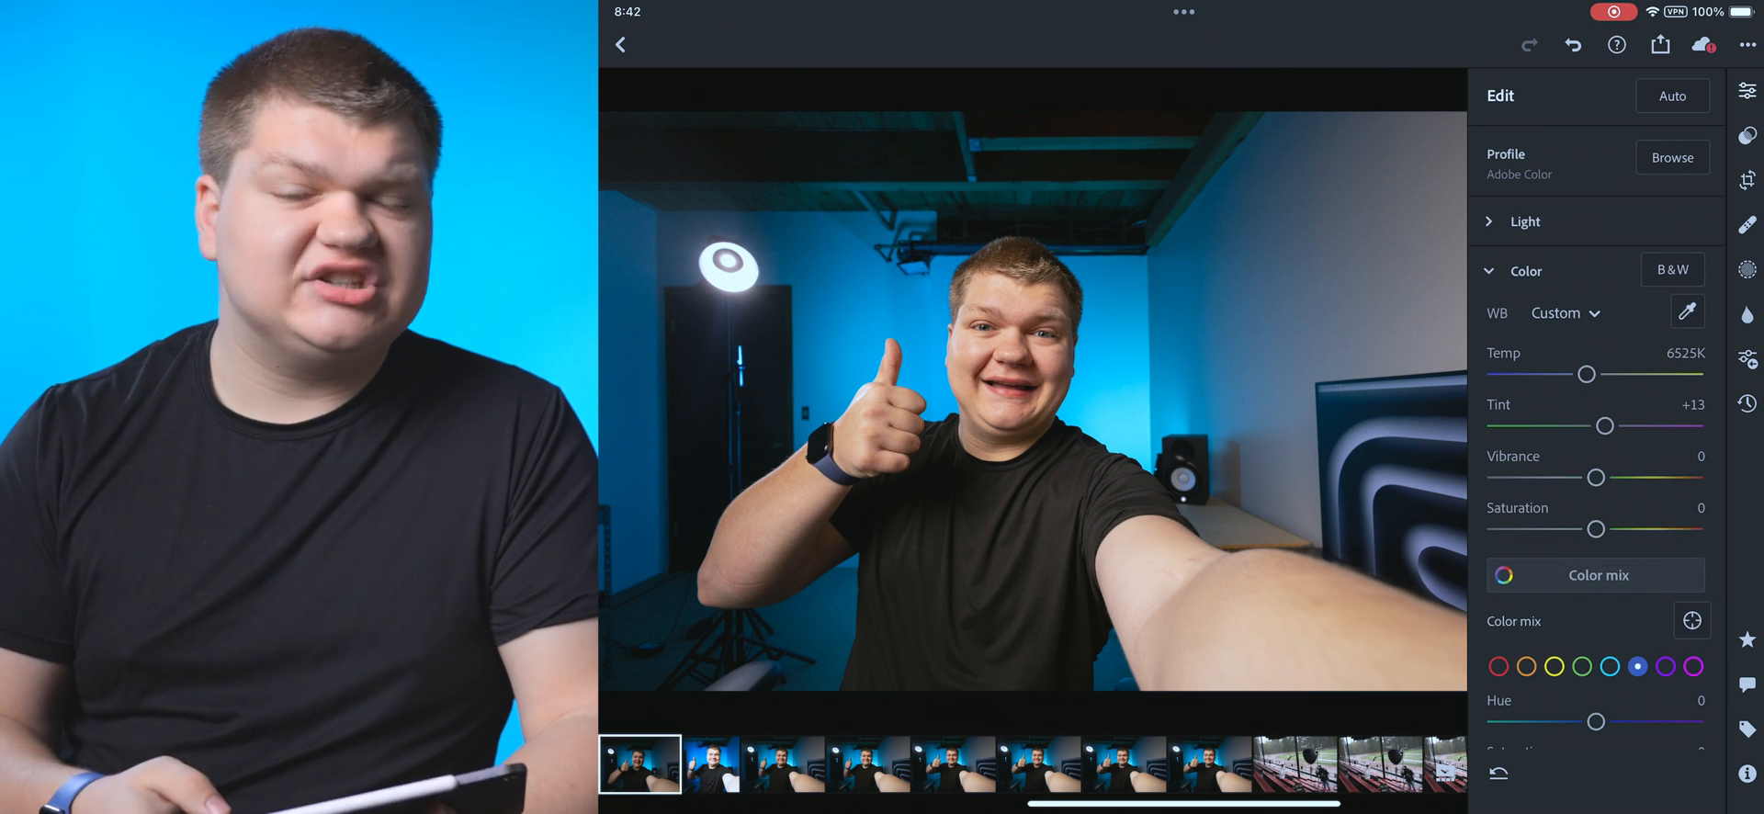
Step: Shift blues to hue +23 and saturation +29 with luminance 0, then select orange
drag(1594, 722, 1545, 722)
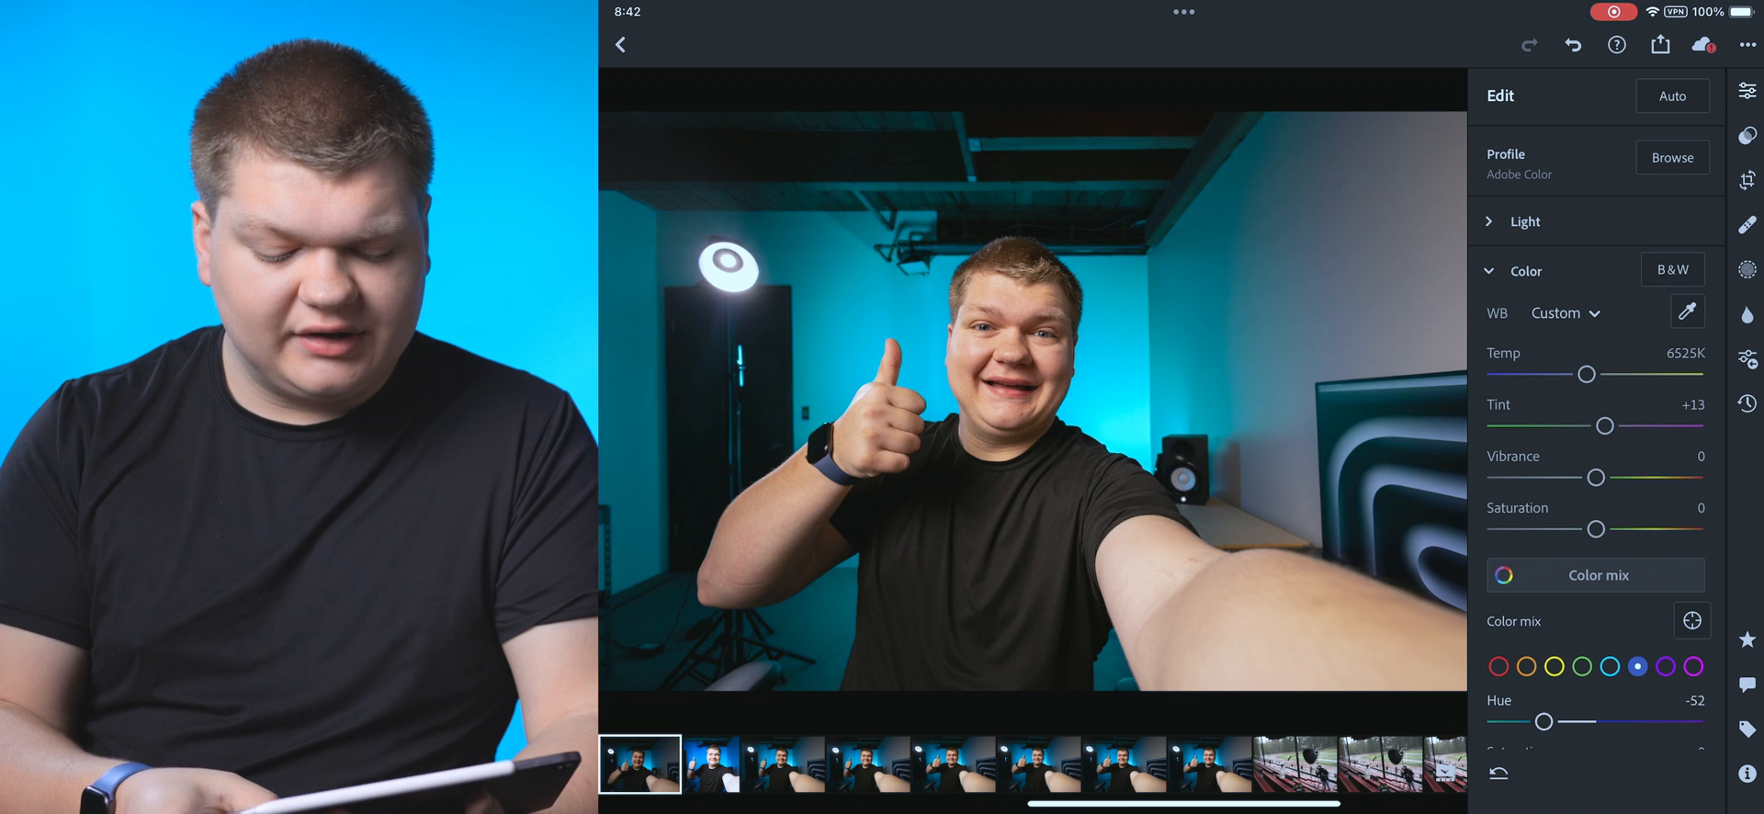
drag(1544, 723, 1617, 722)
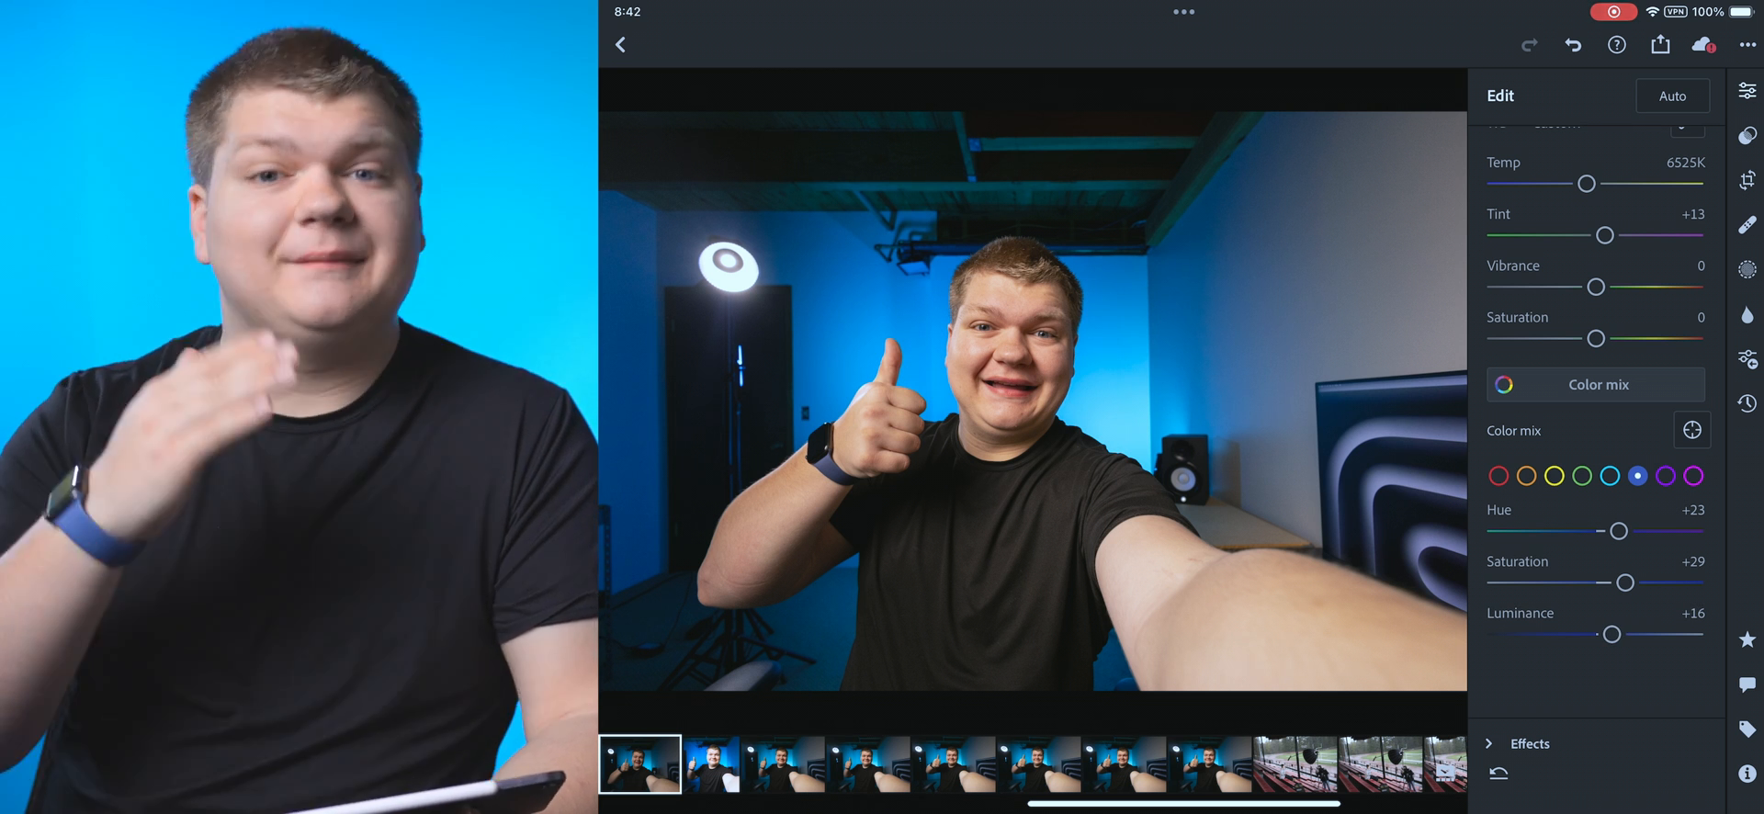
drag(1611, 635, 1594, 635)
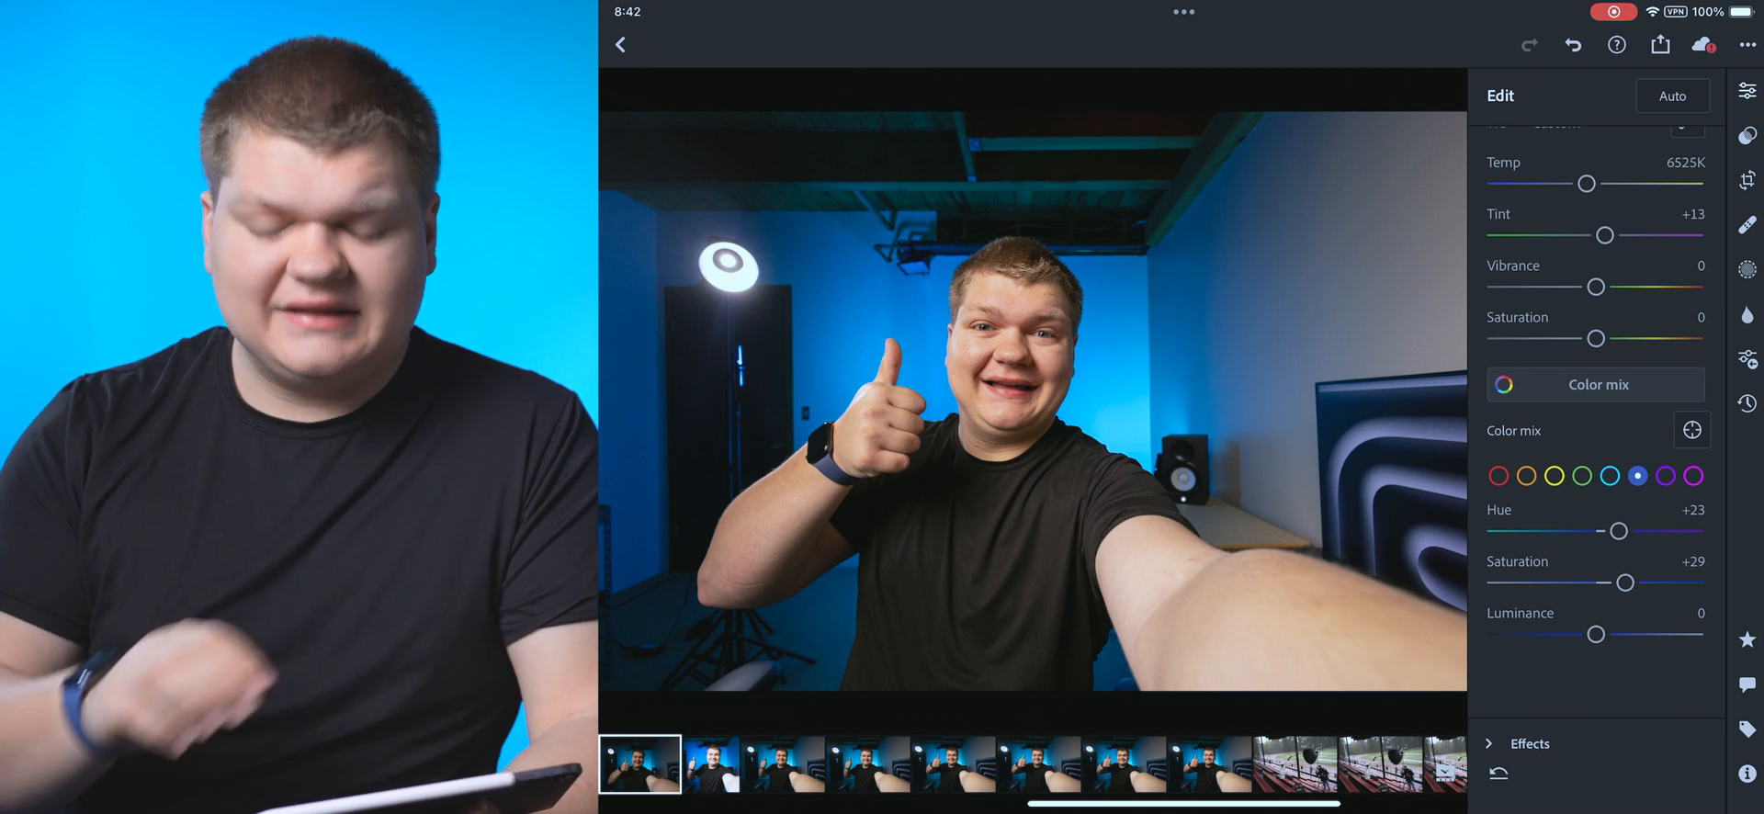
click(1527, 474)
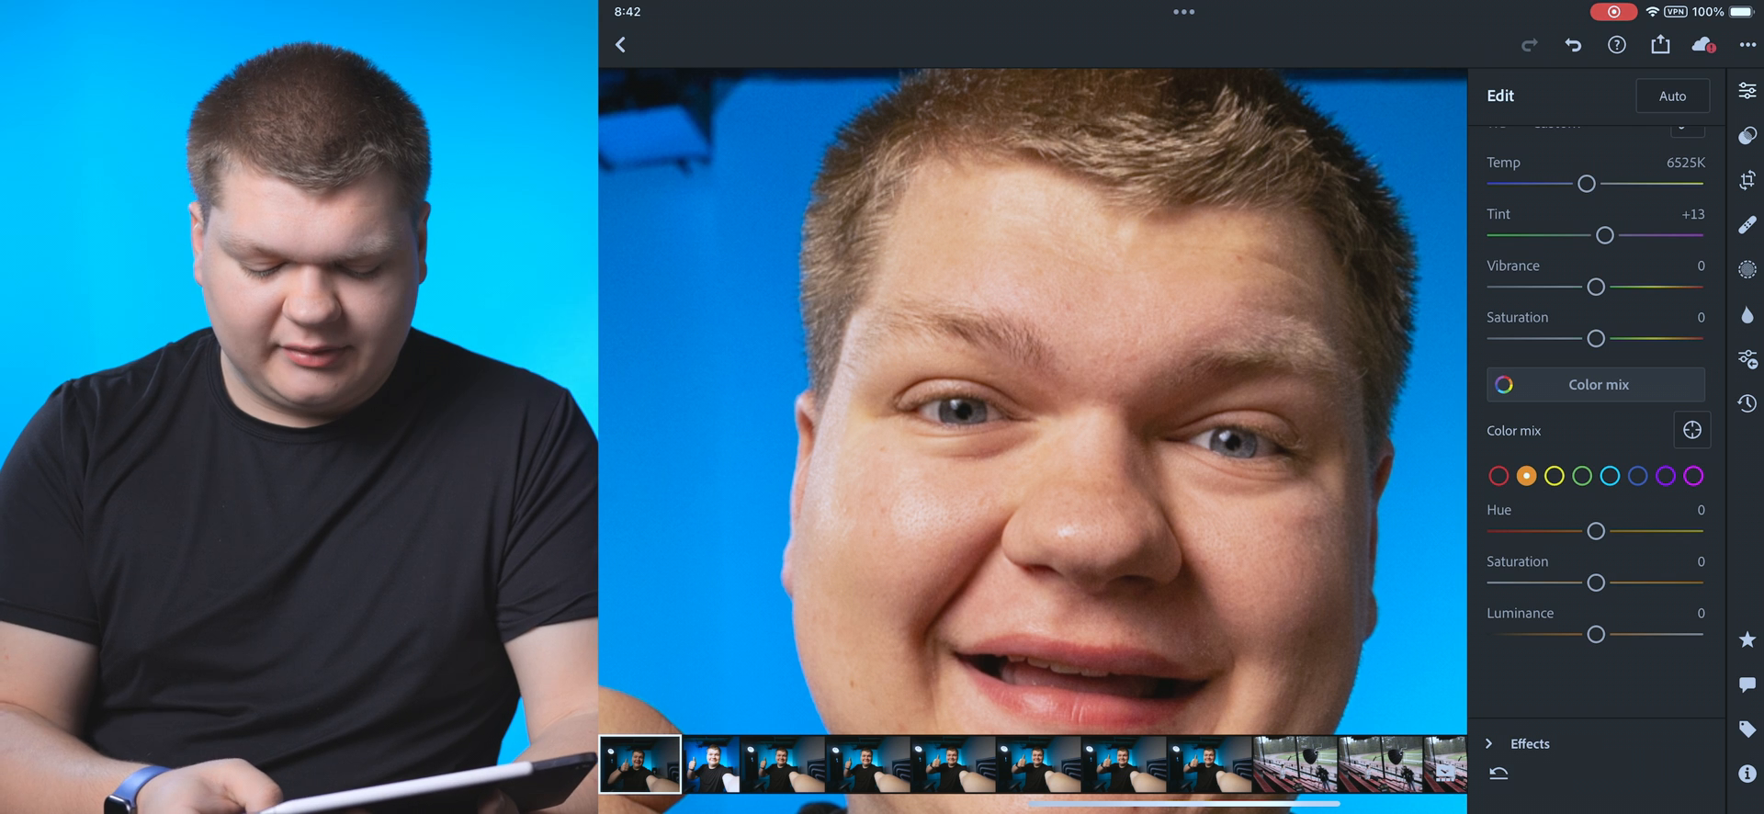
drag(1593, 531, 1613, 531)
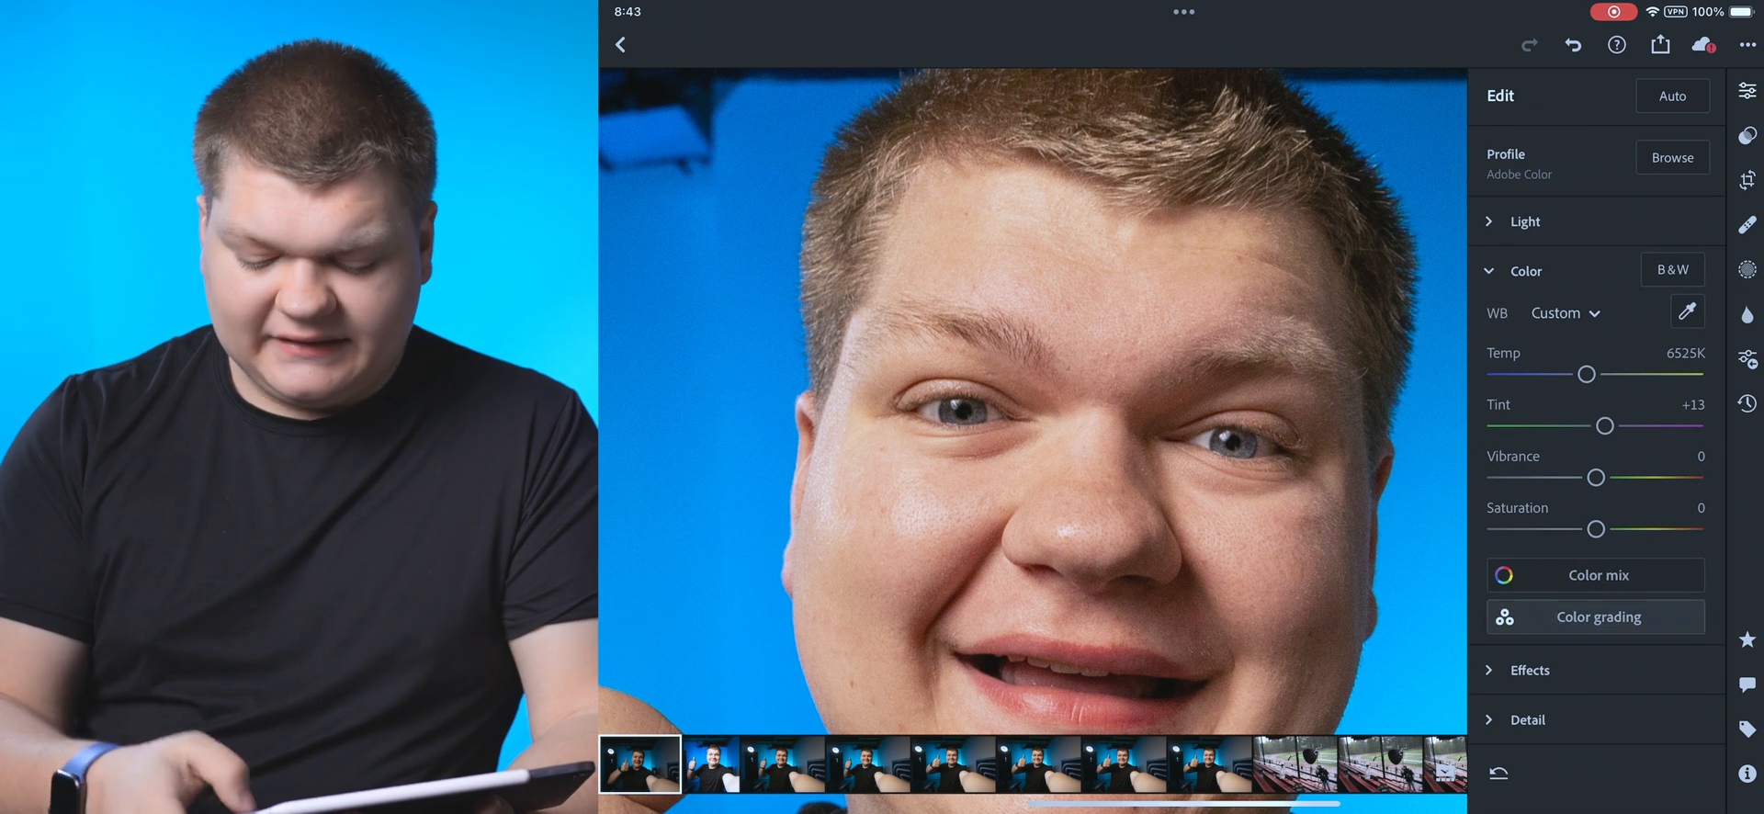
Step: Color-grade the highlights at hue 44 and saturation 23, then close the grading panel
click(1595, 617)
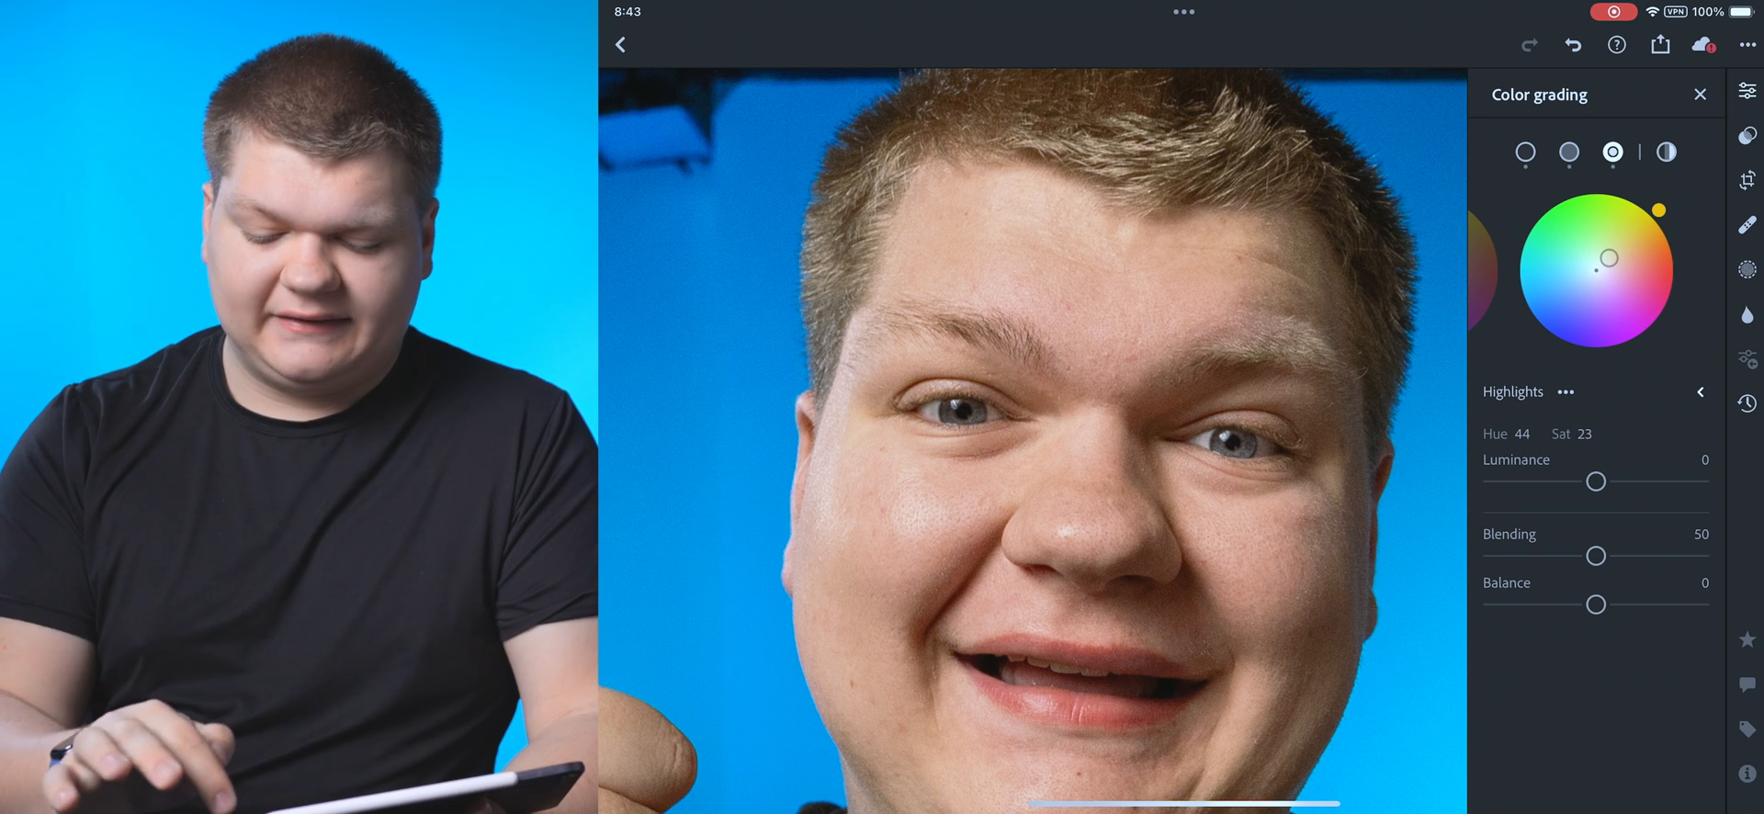
click(1700, 94)
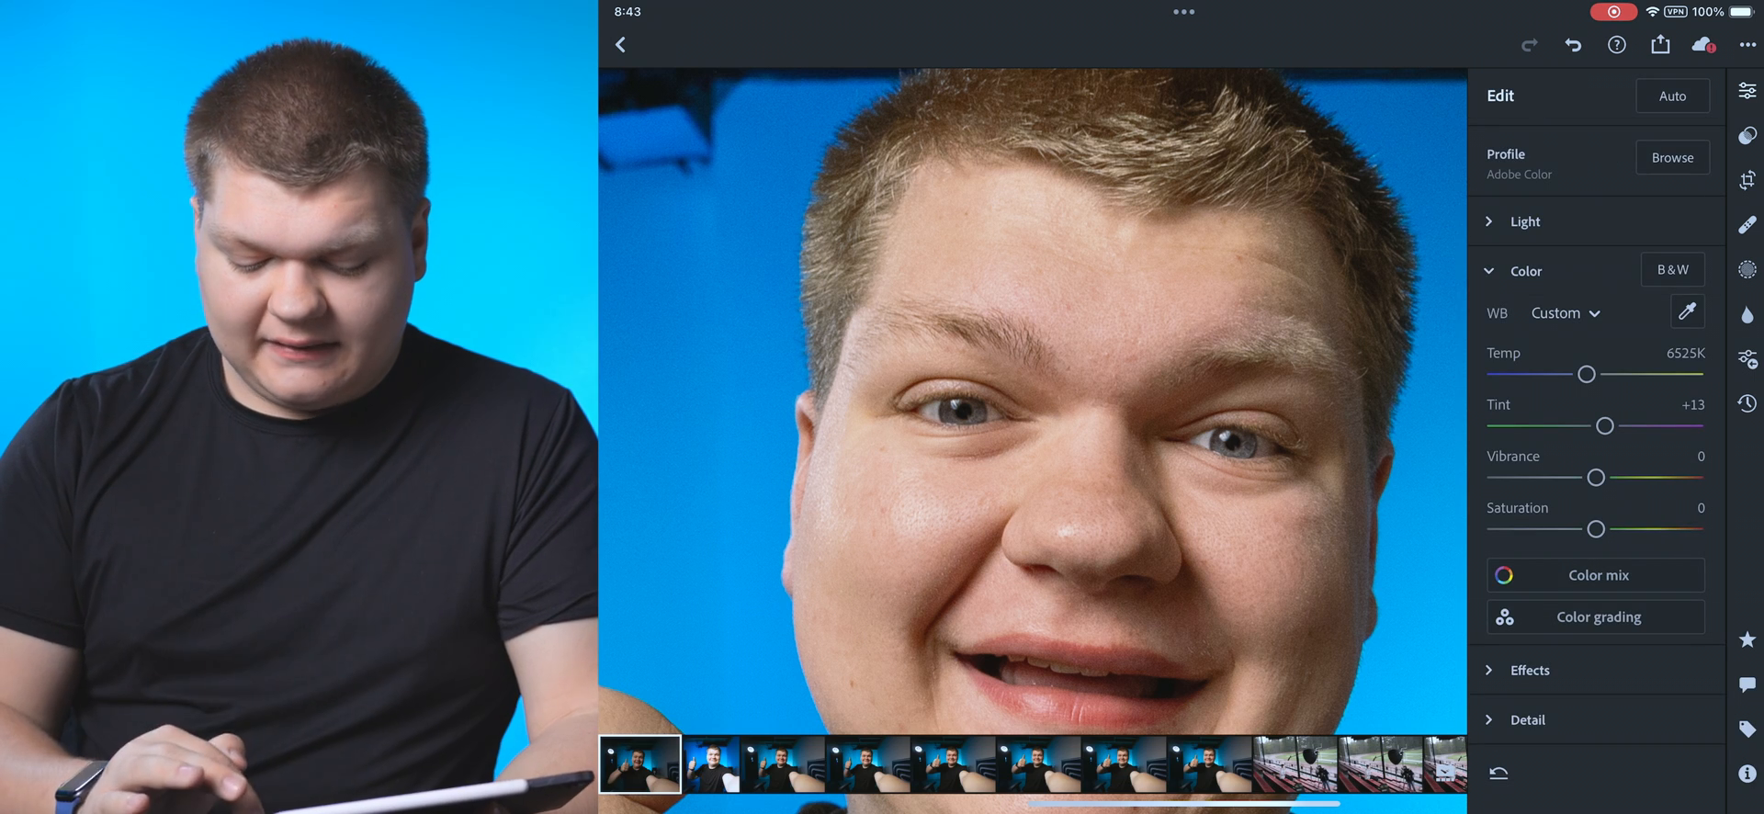
Step: Enable Remove CA and lens corrections in Optics, and set Geometry distortion to +26
click(1529, 669)
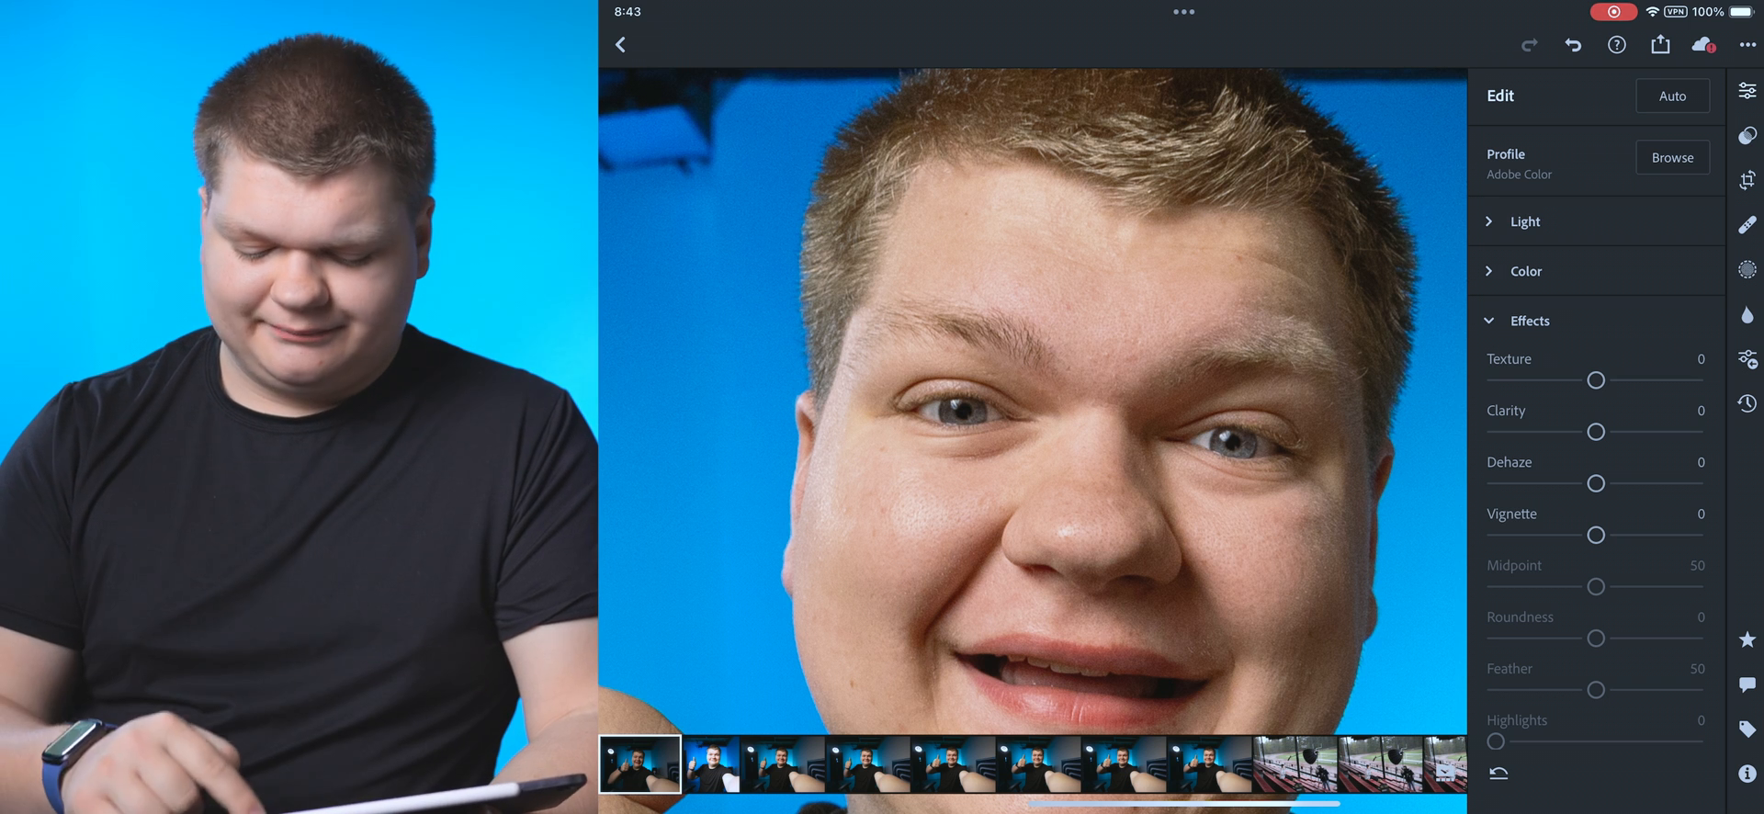
scroll(down, 3)
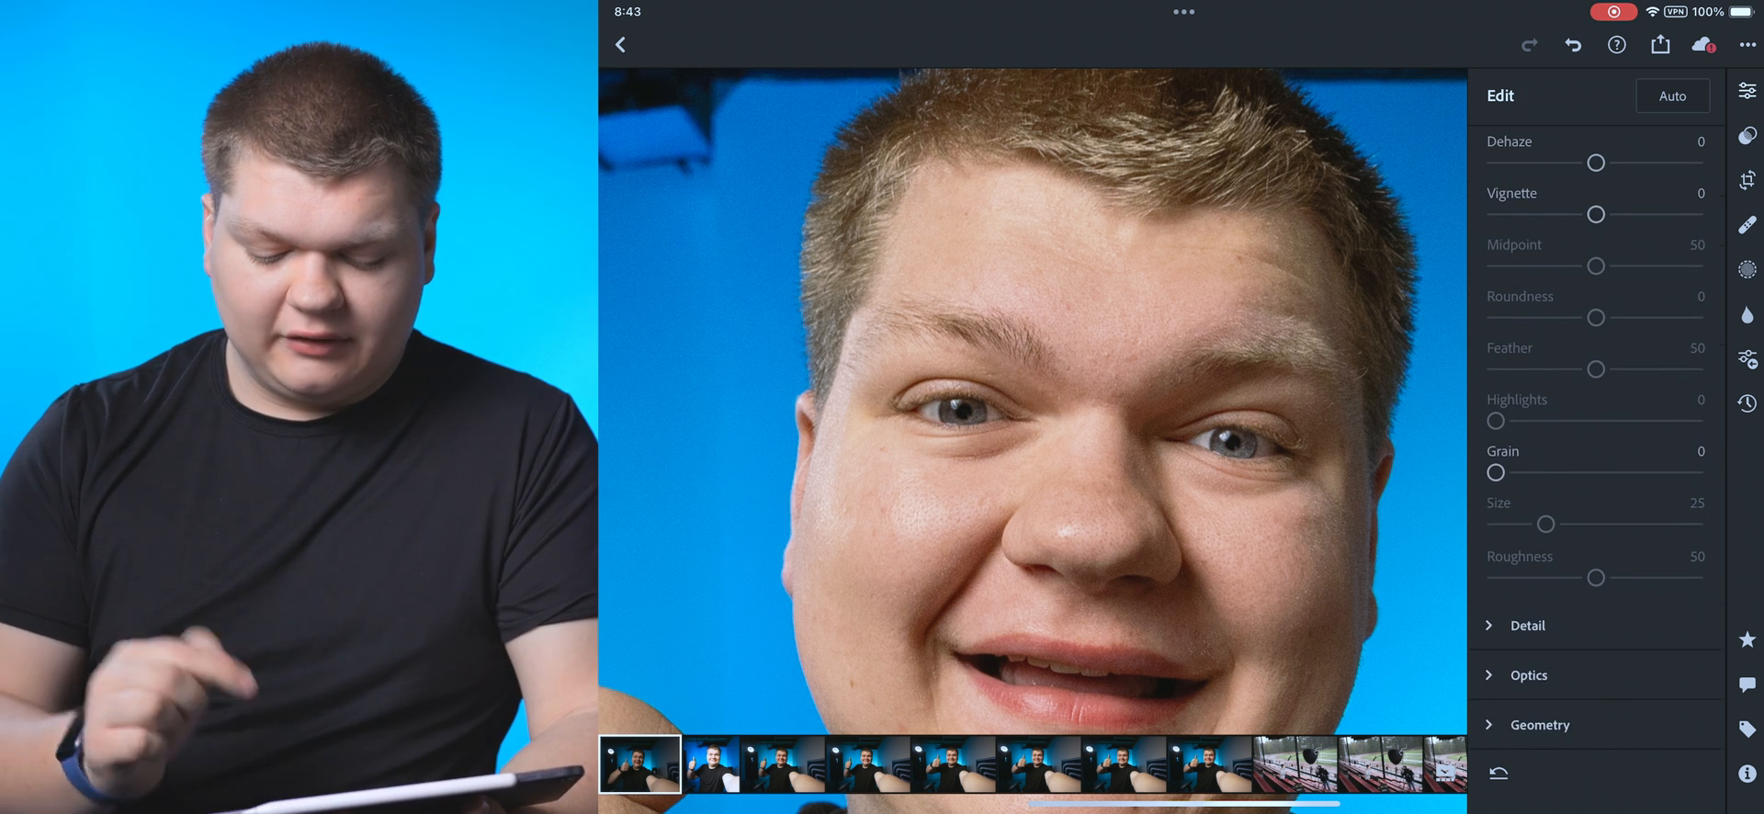
click(1528, 625)
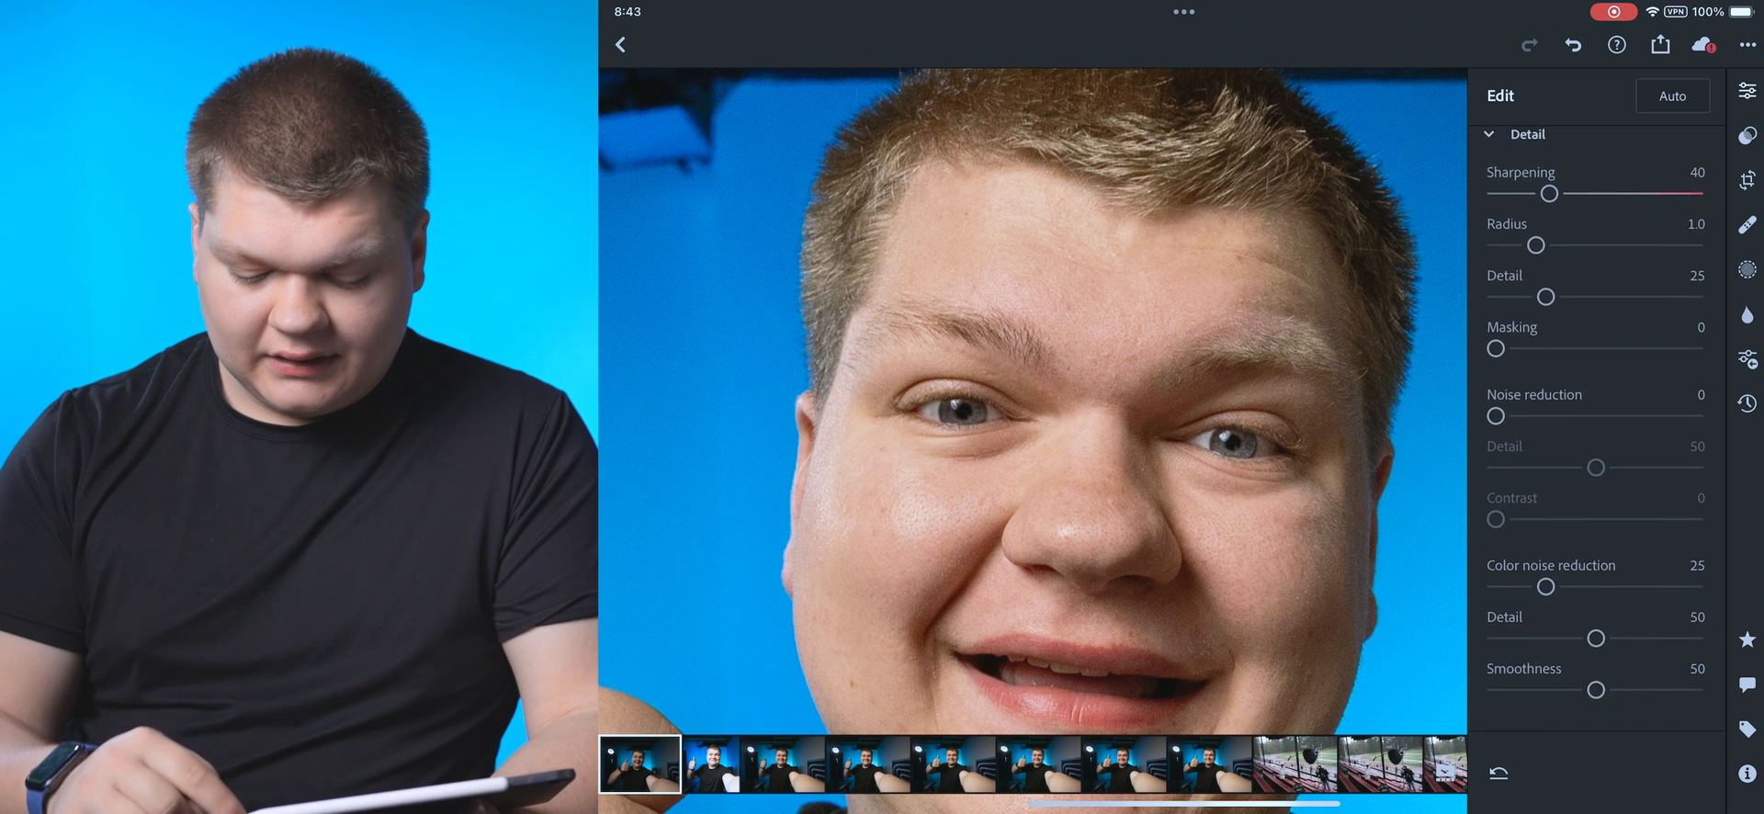
click(1527, 134)
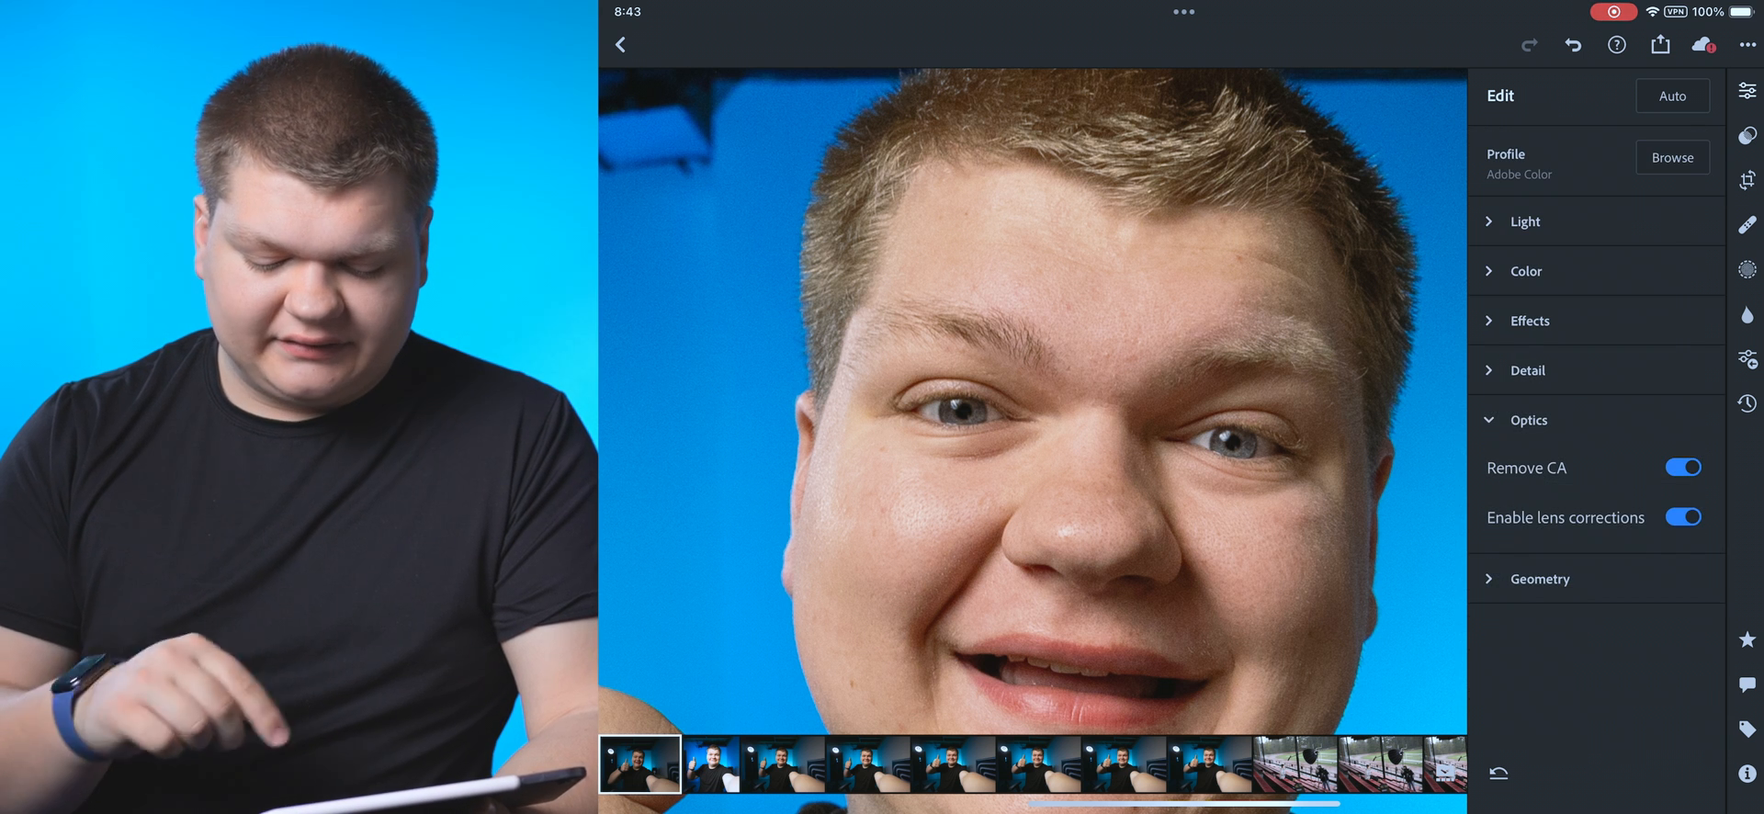
click(1683, 517)
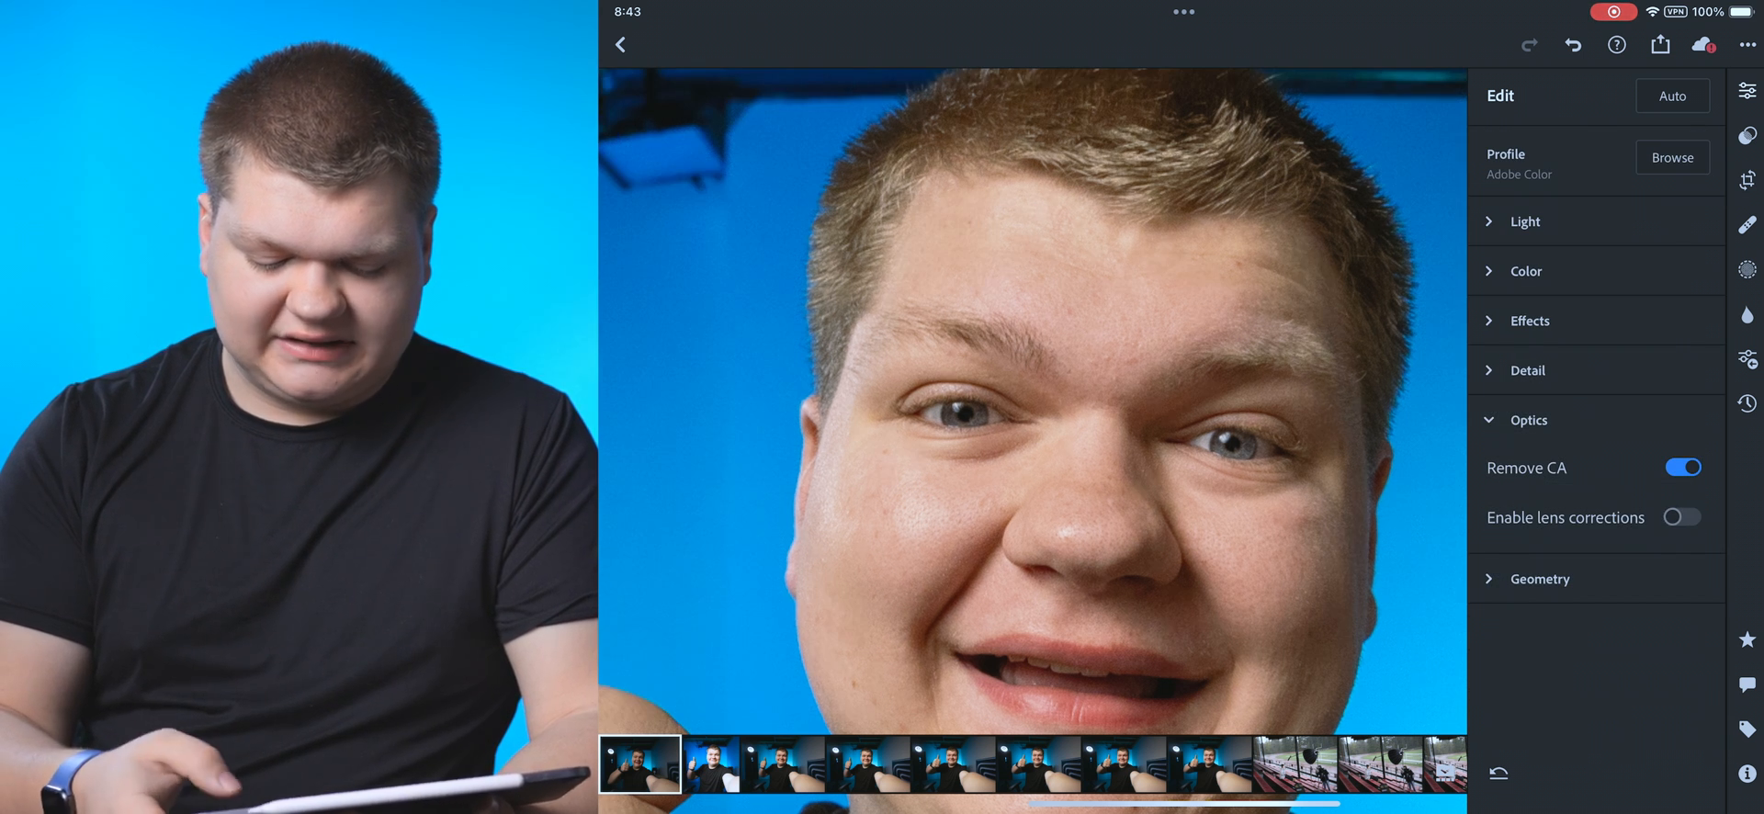
click(1683, 518)
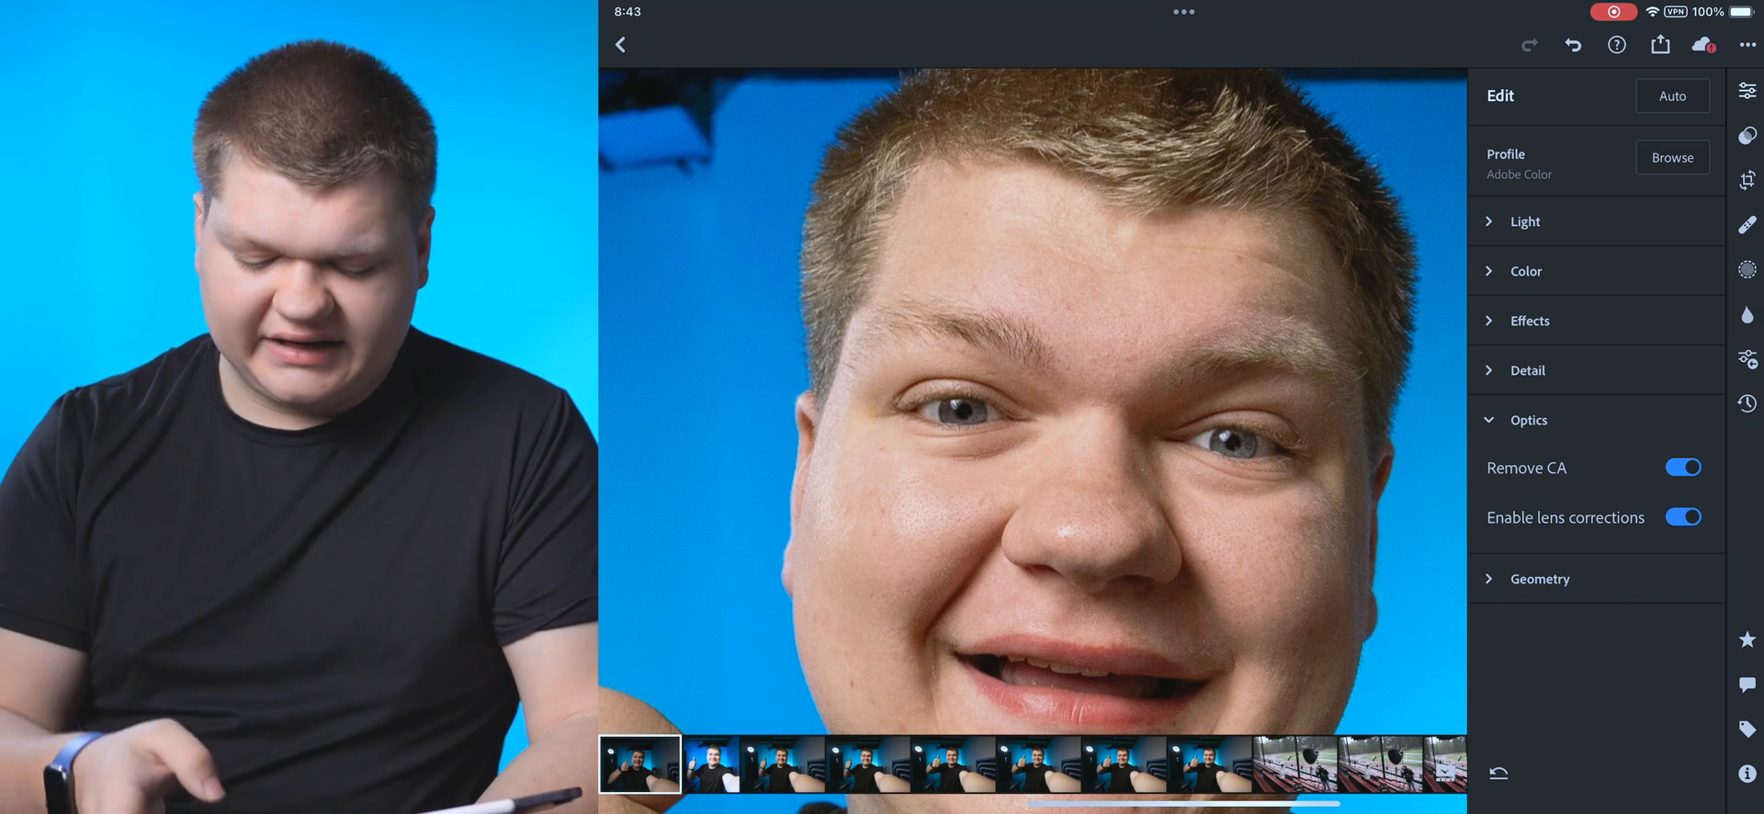
click(1539, 578)
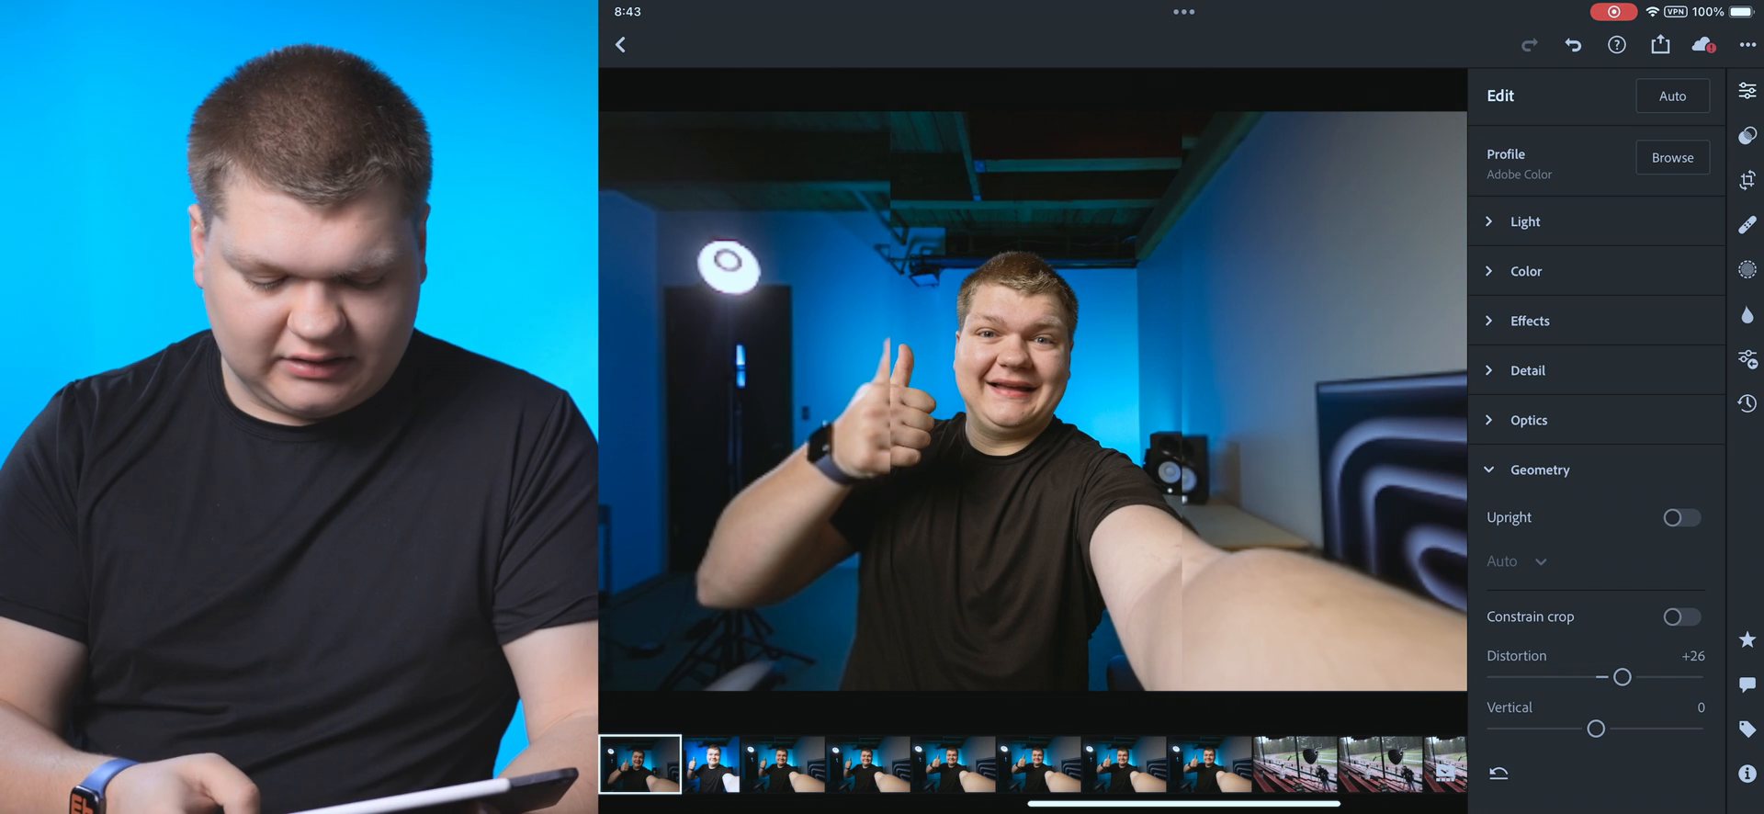
drag(1623, 675, 1607, 675)
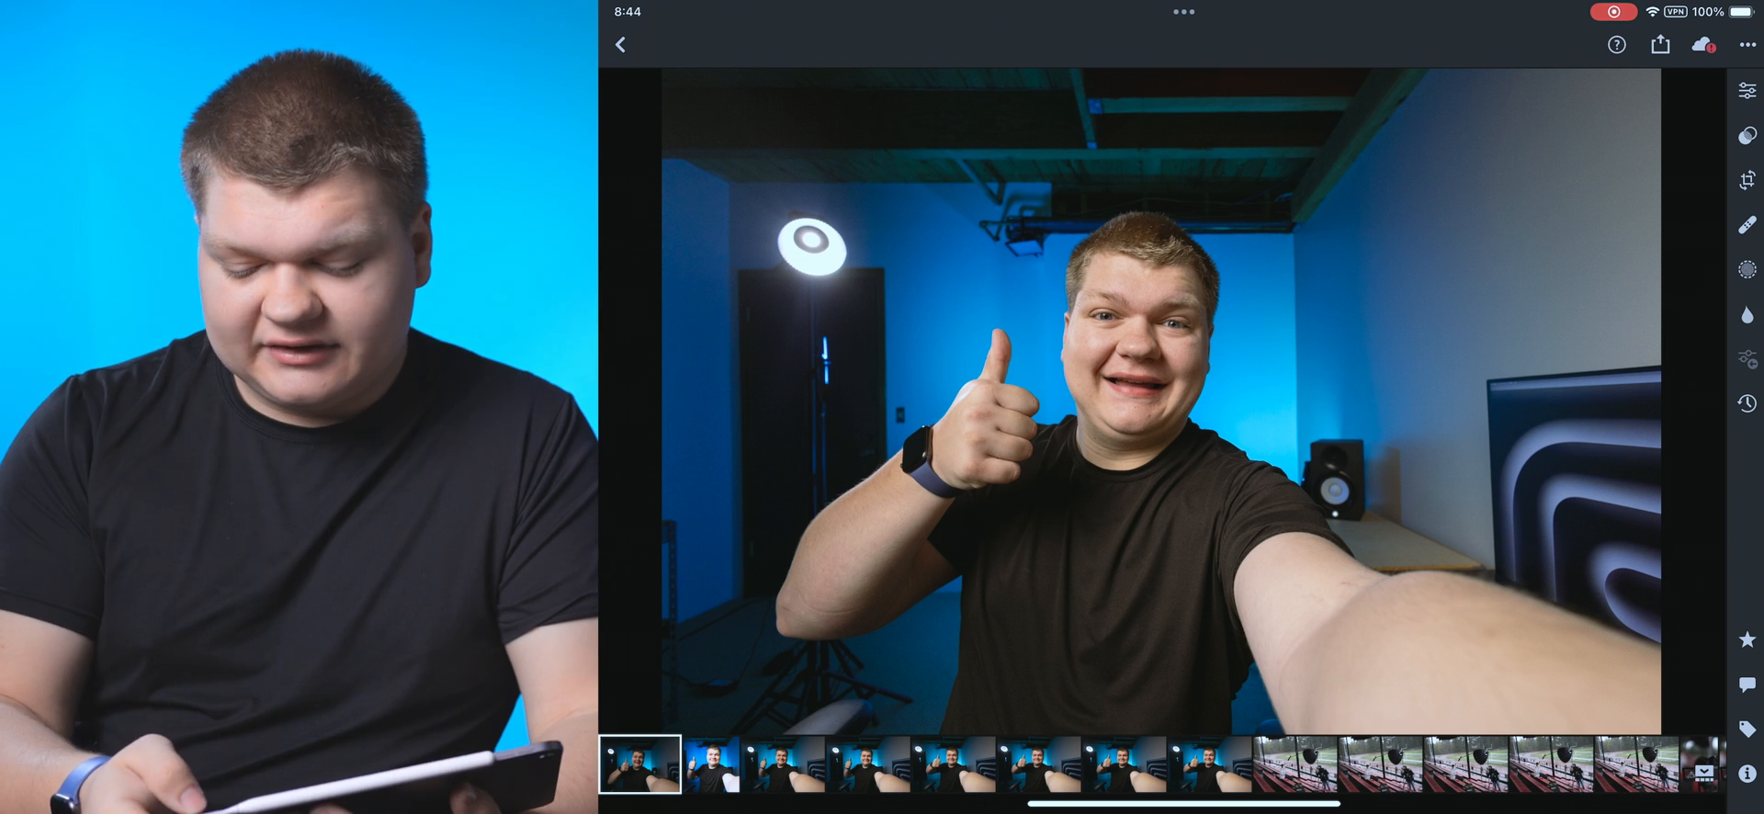
Step: Crop the selfie to a 1×1 square, straightened by 0.22°
click(1747, 181)
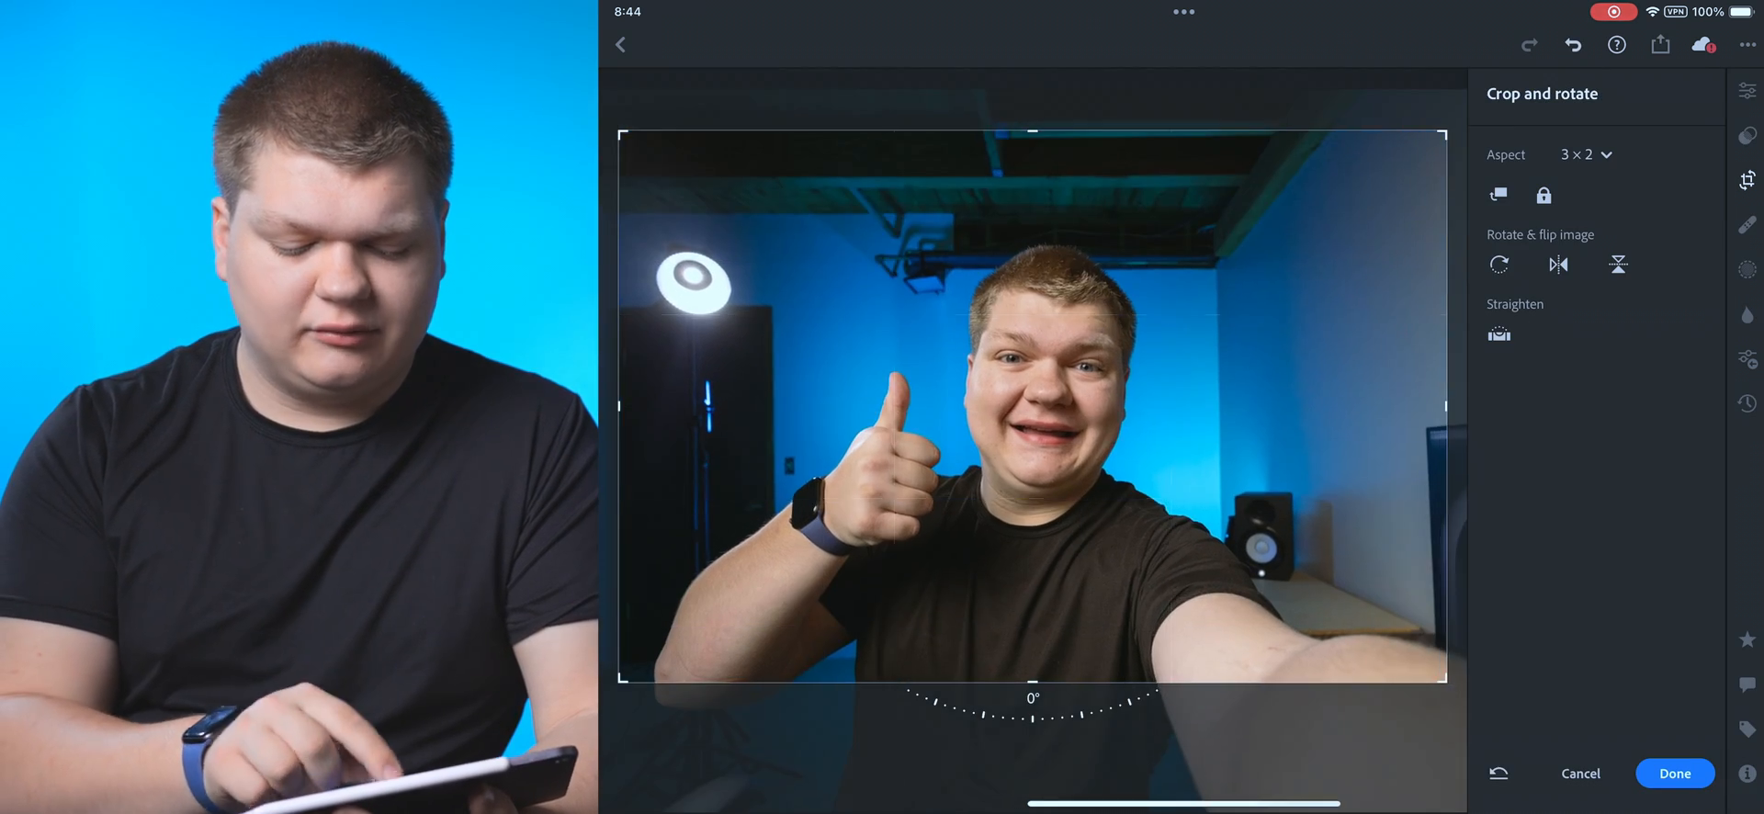
click(1579, 155)
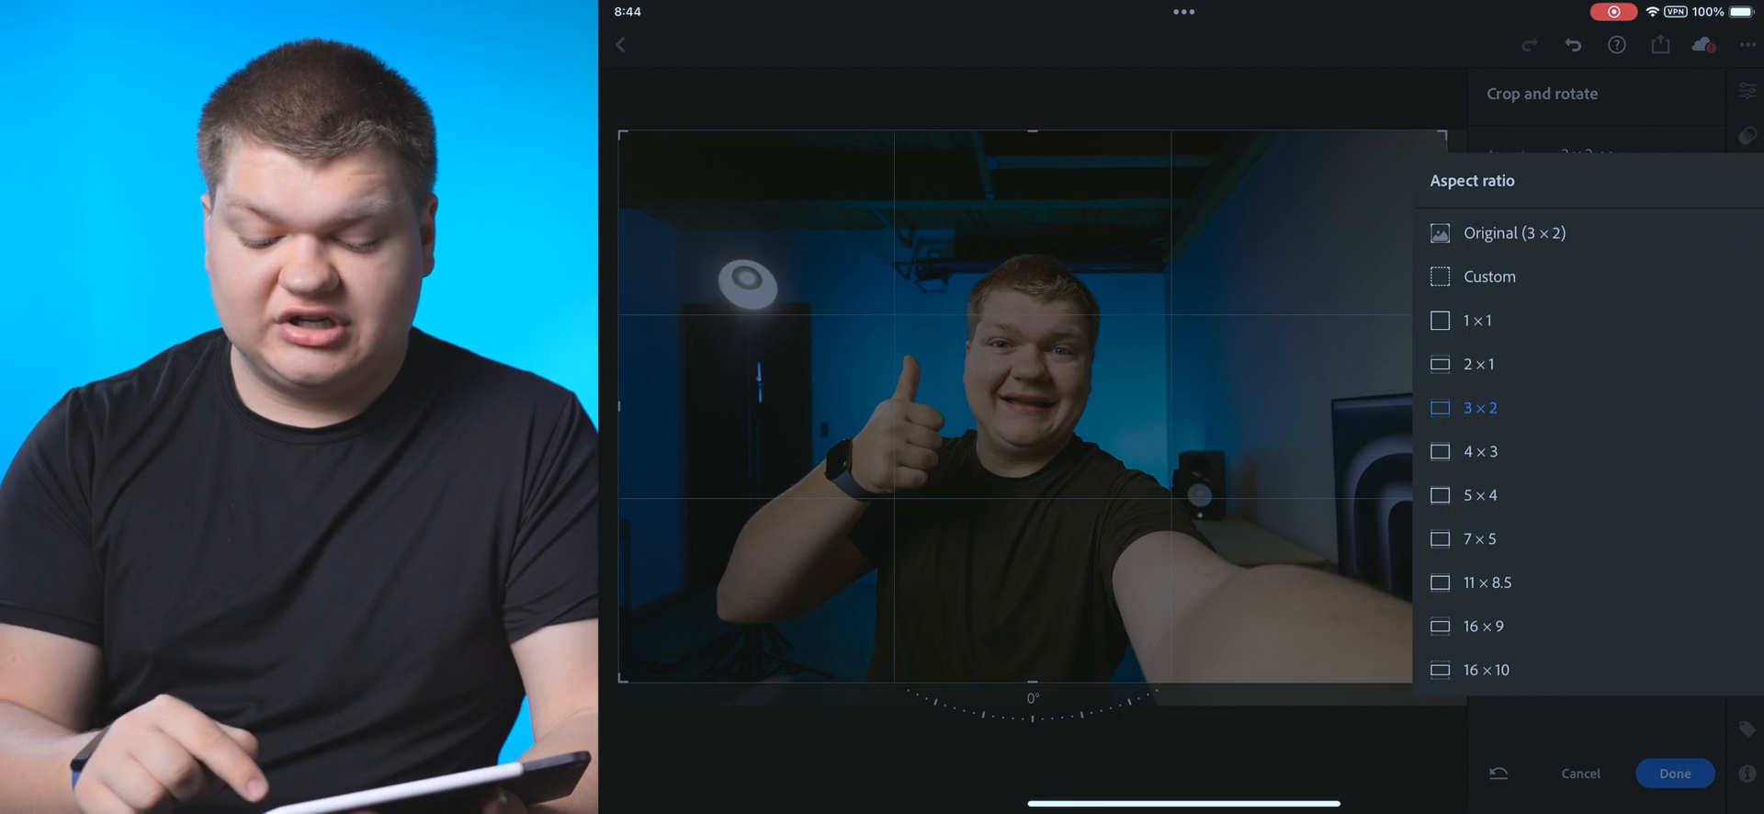
click(1480, 321)
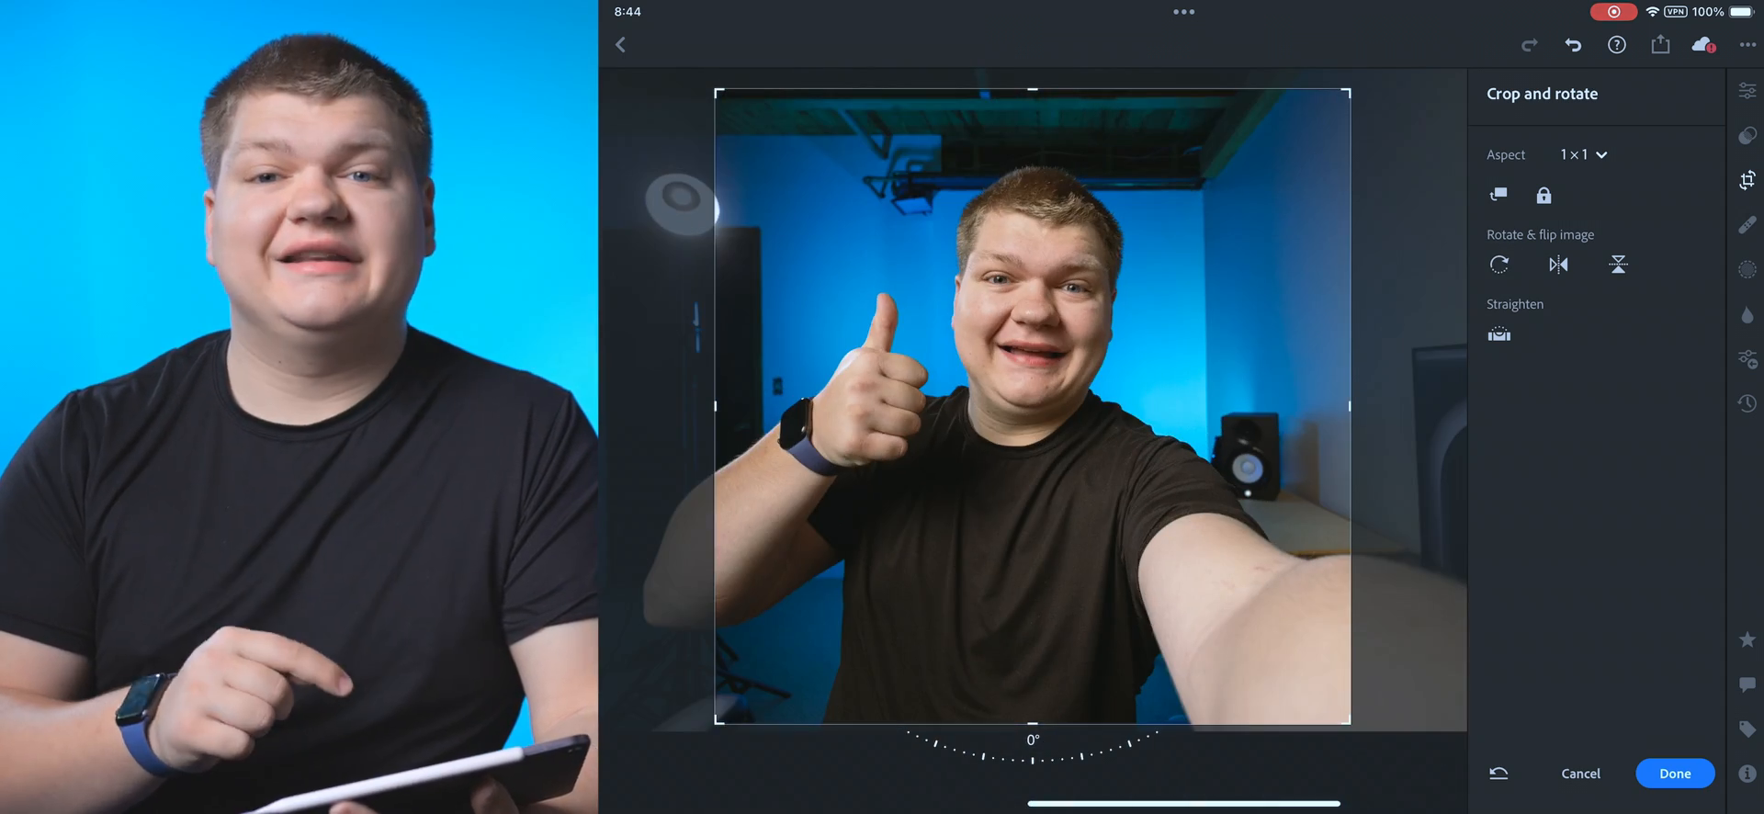
drag(1080, 740, 1013, 739)
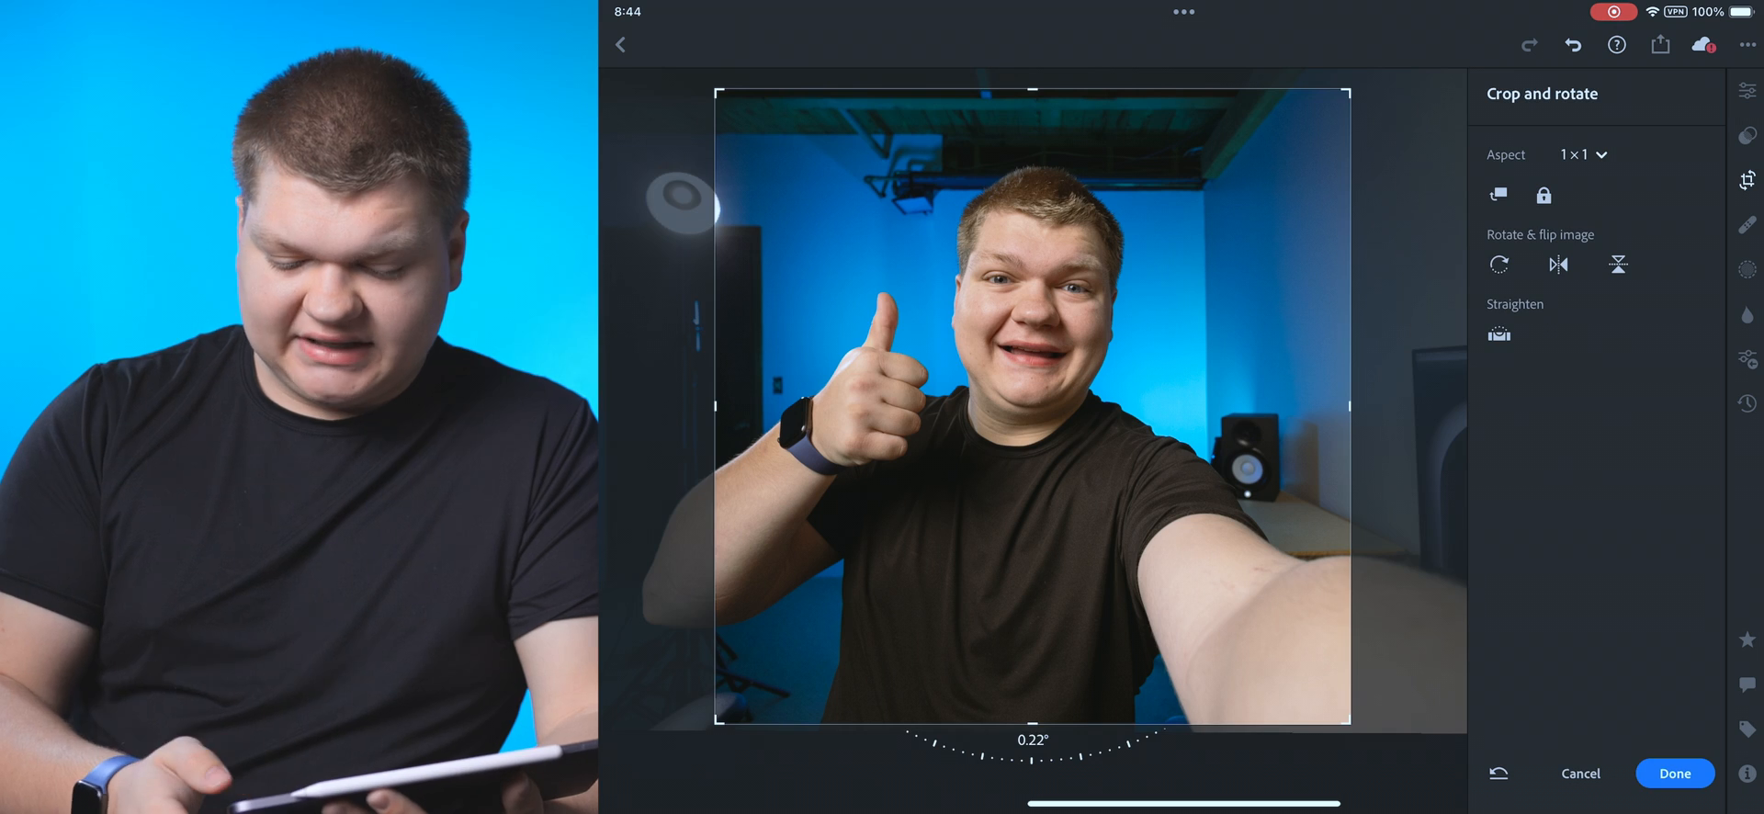
click(1674, 774)
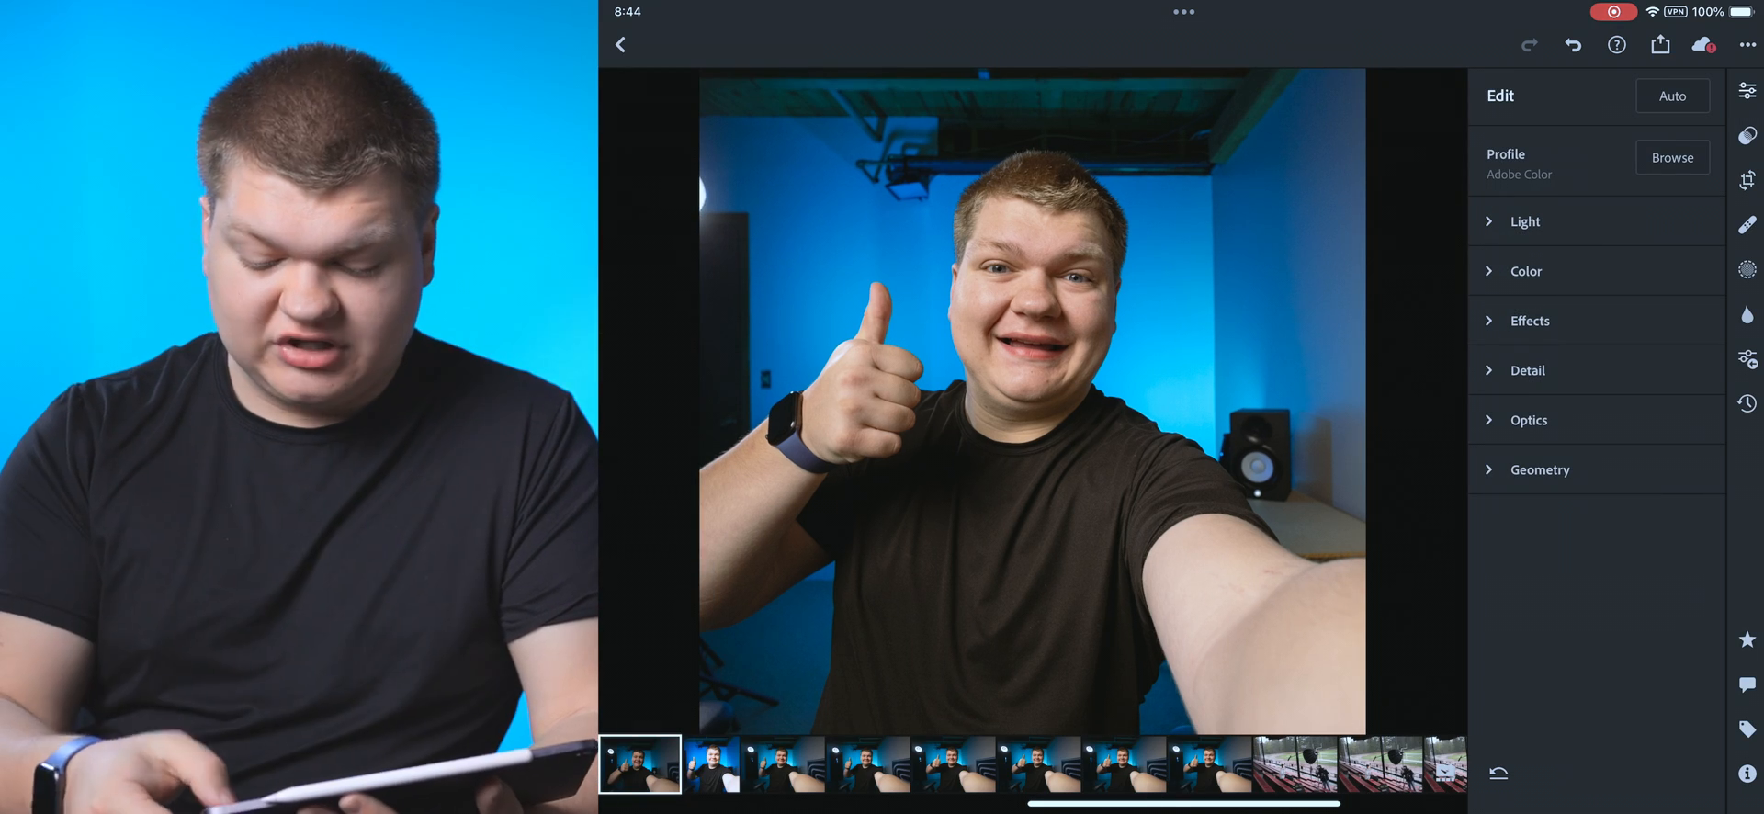
Step: Heal the light speck on the shirt with the Heal brush and check the mode options
click(1748, 225)
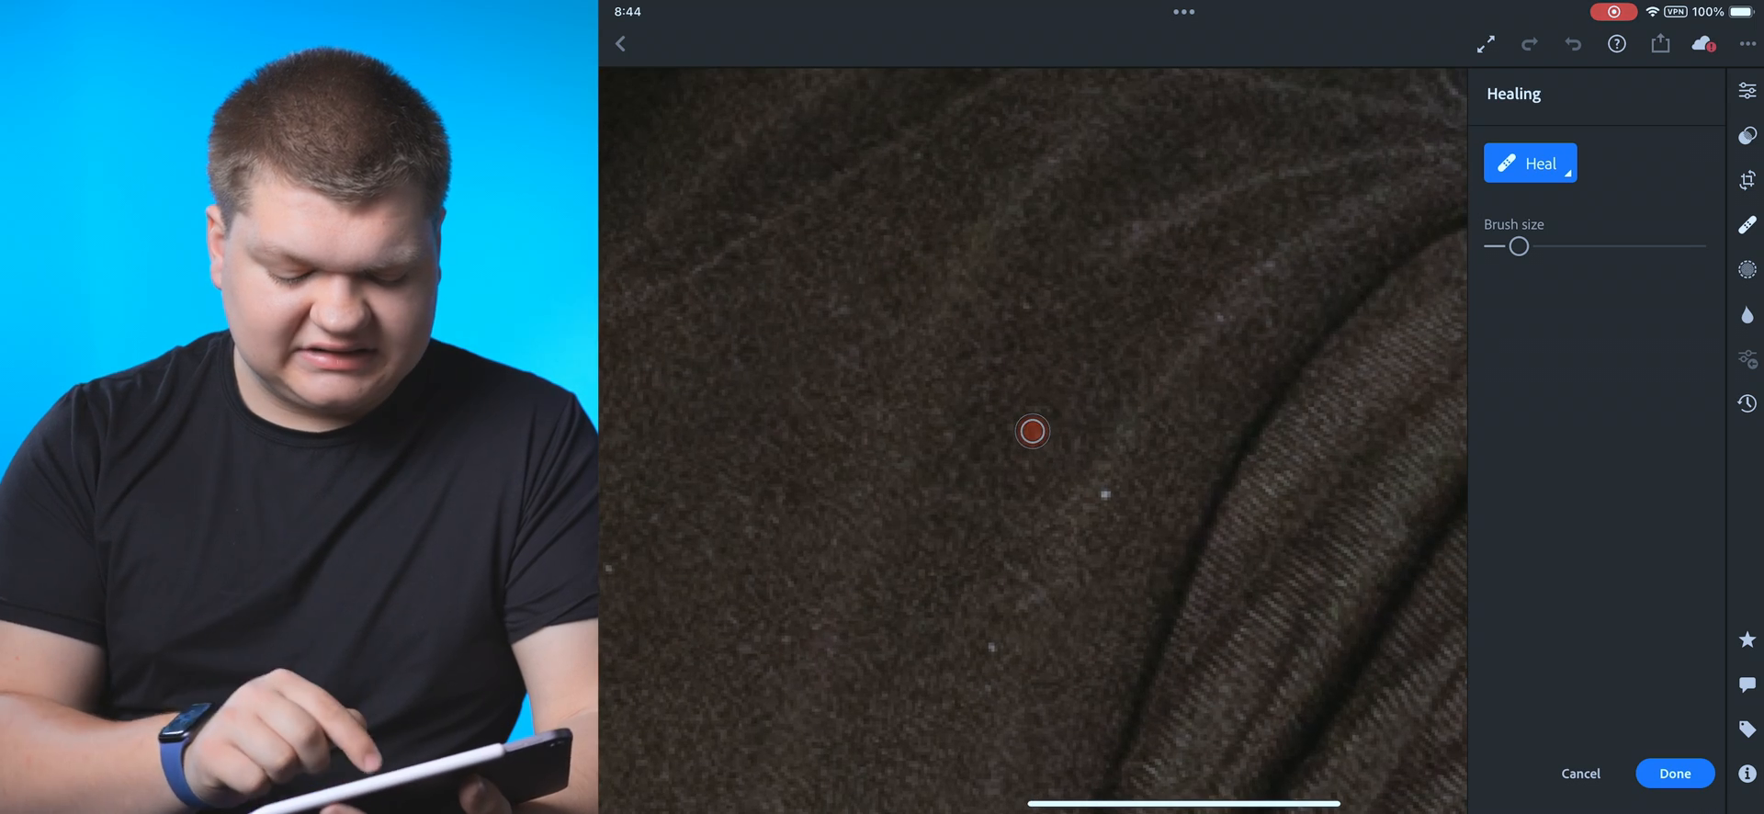
click(1032, 431)
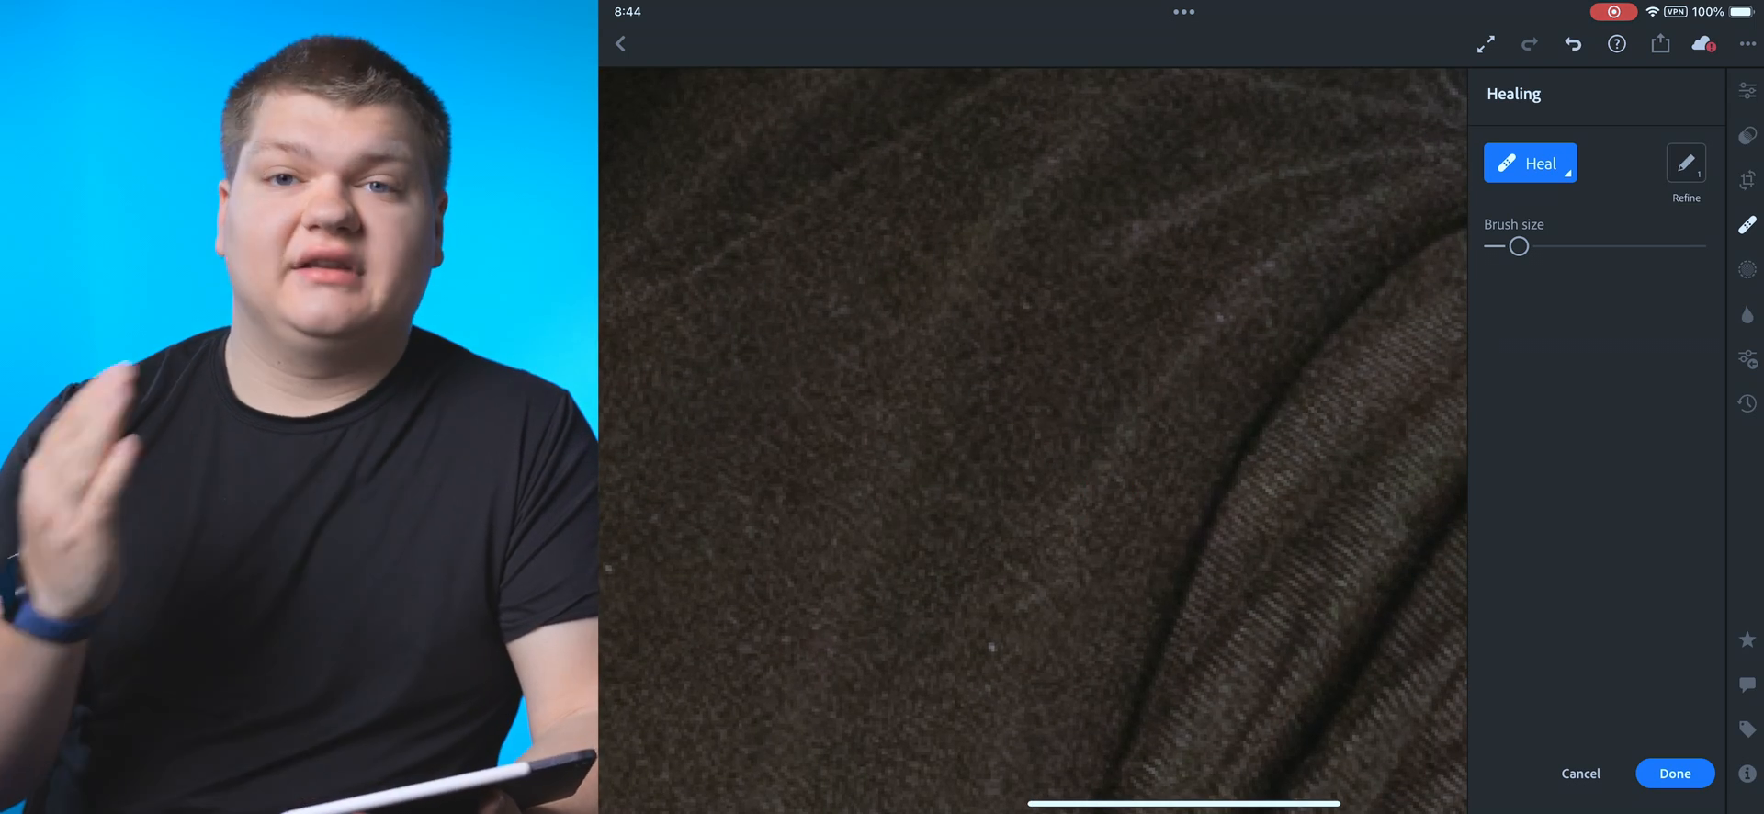
click(1530, 163)
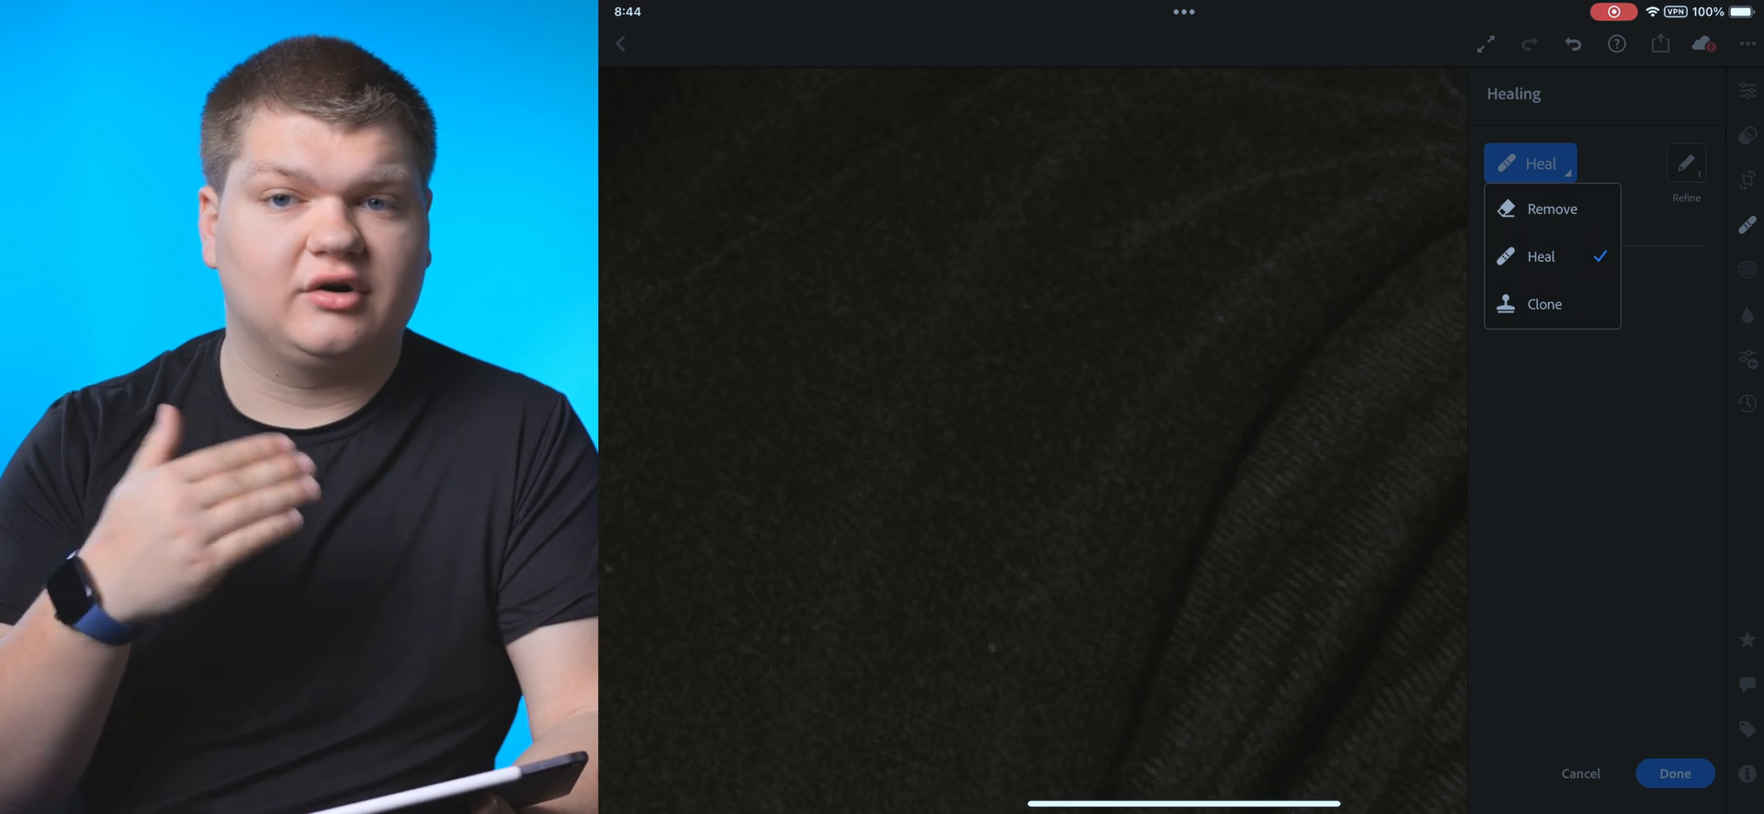
click(1542, 256)
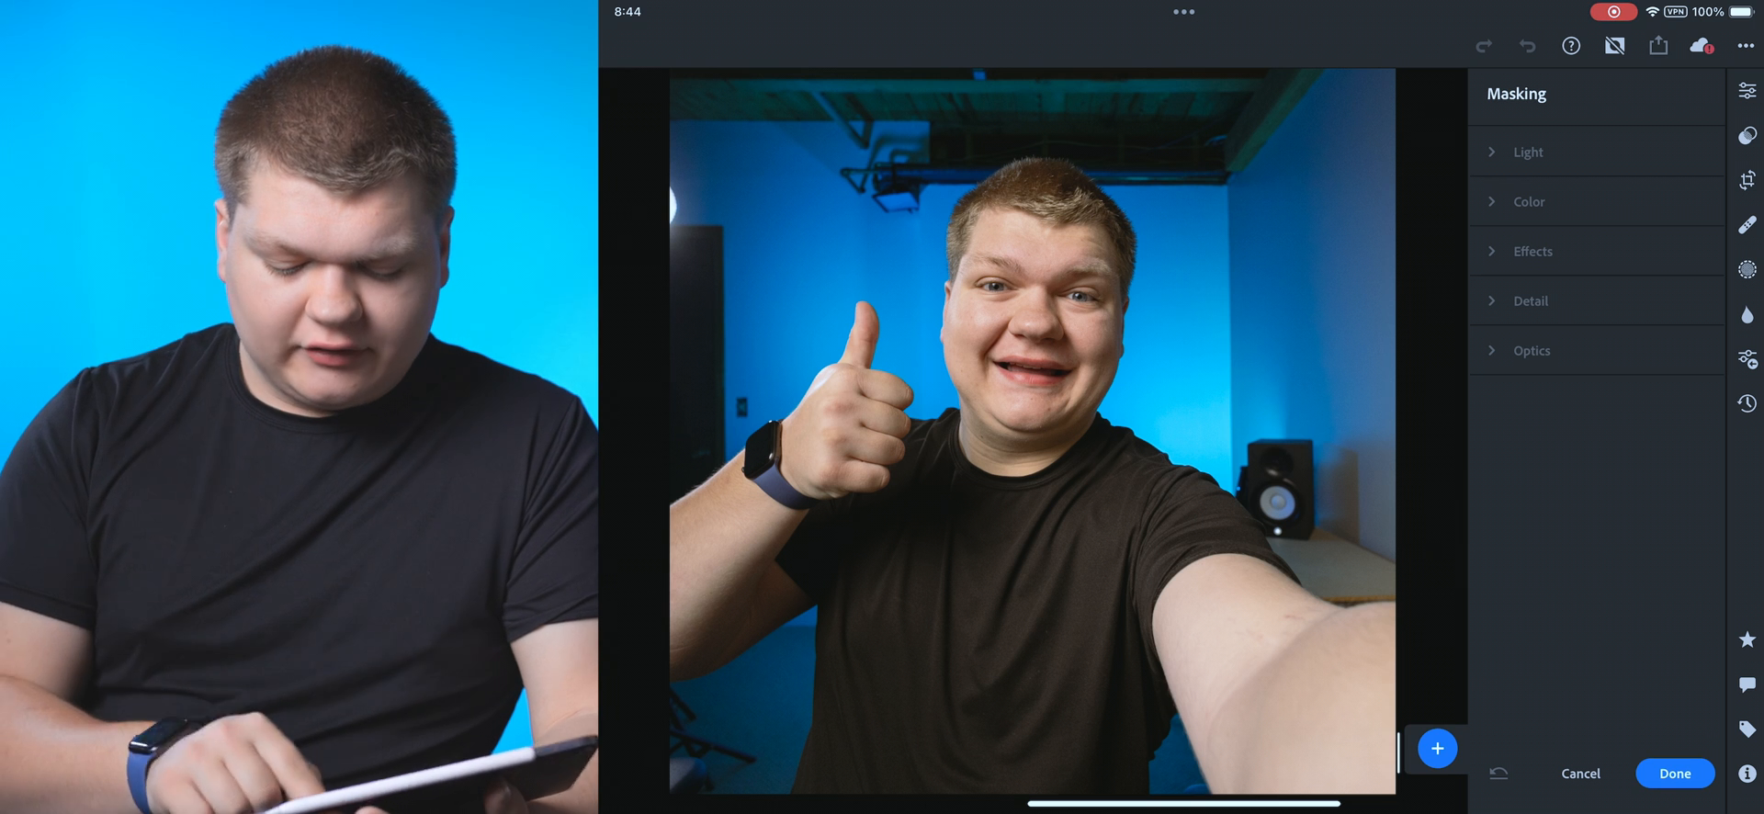
Step: Add a Select Subject mask and raise its exposure to +0.41, then view Mask 1 options
click(1437, 748)
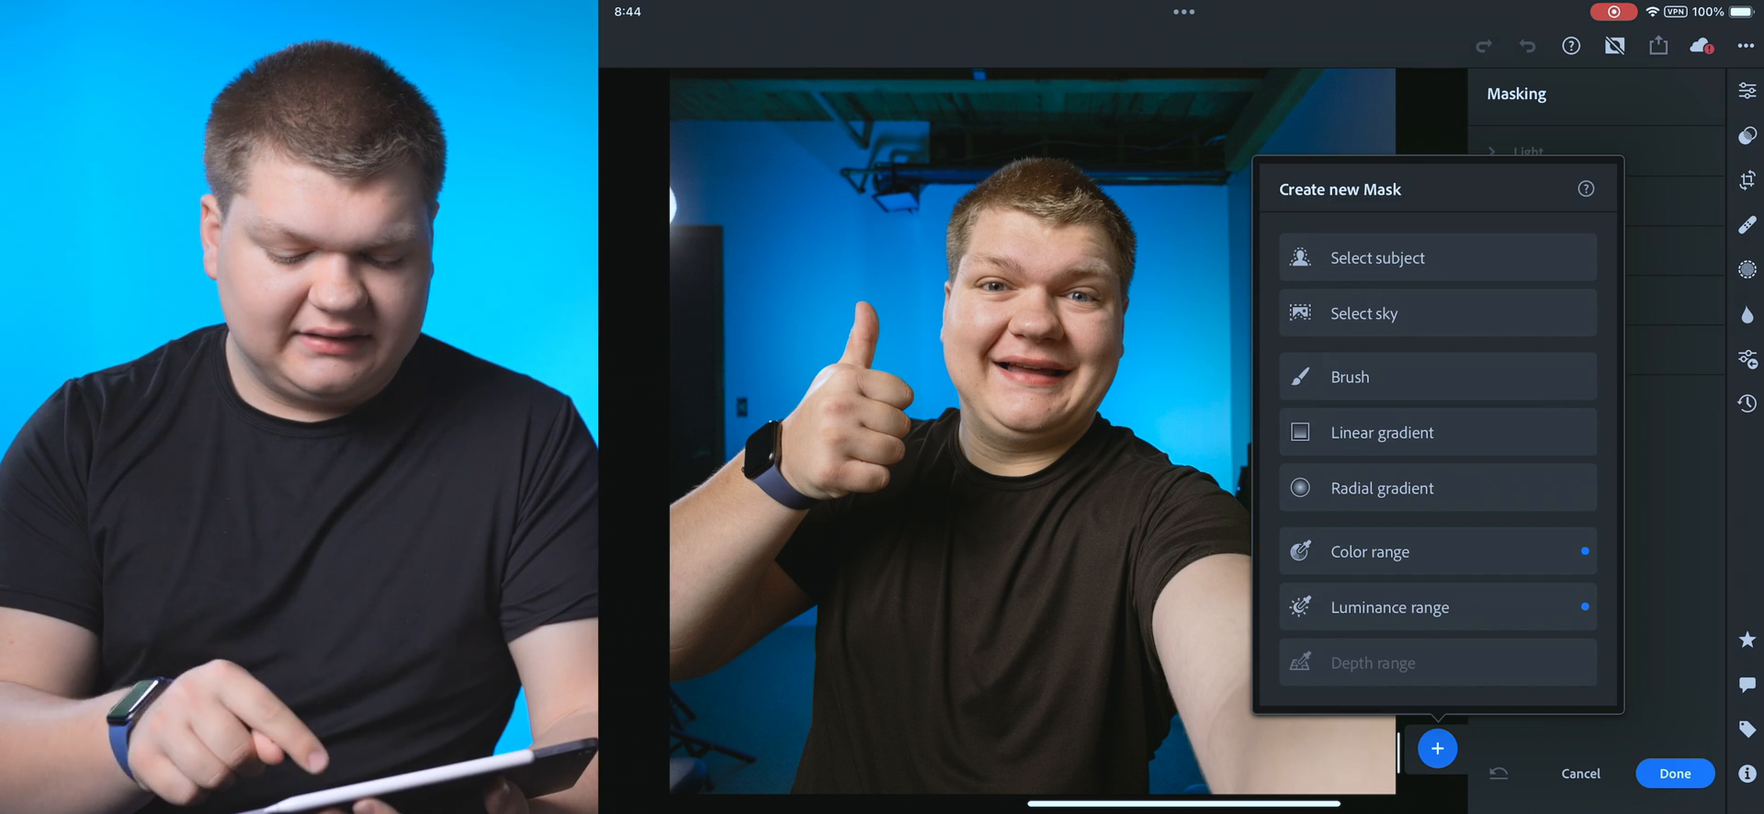
click(1363, 256)
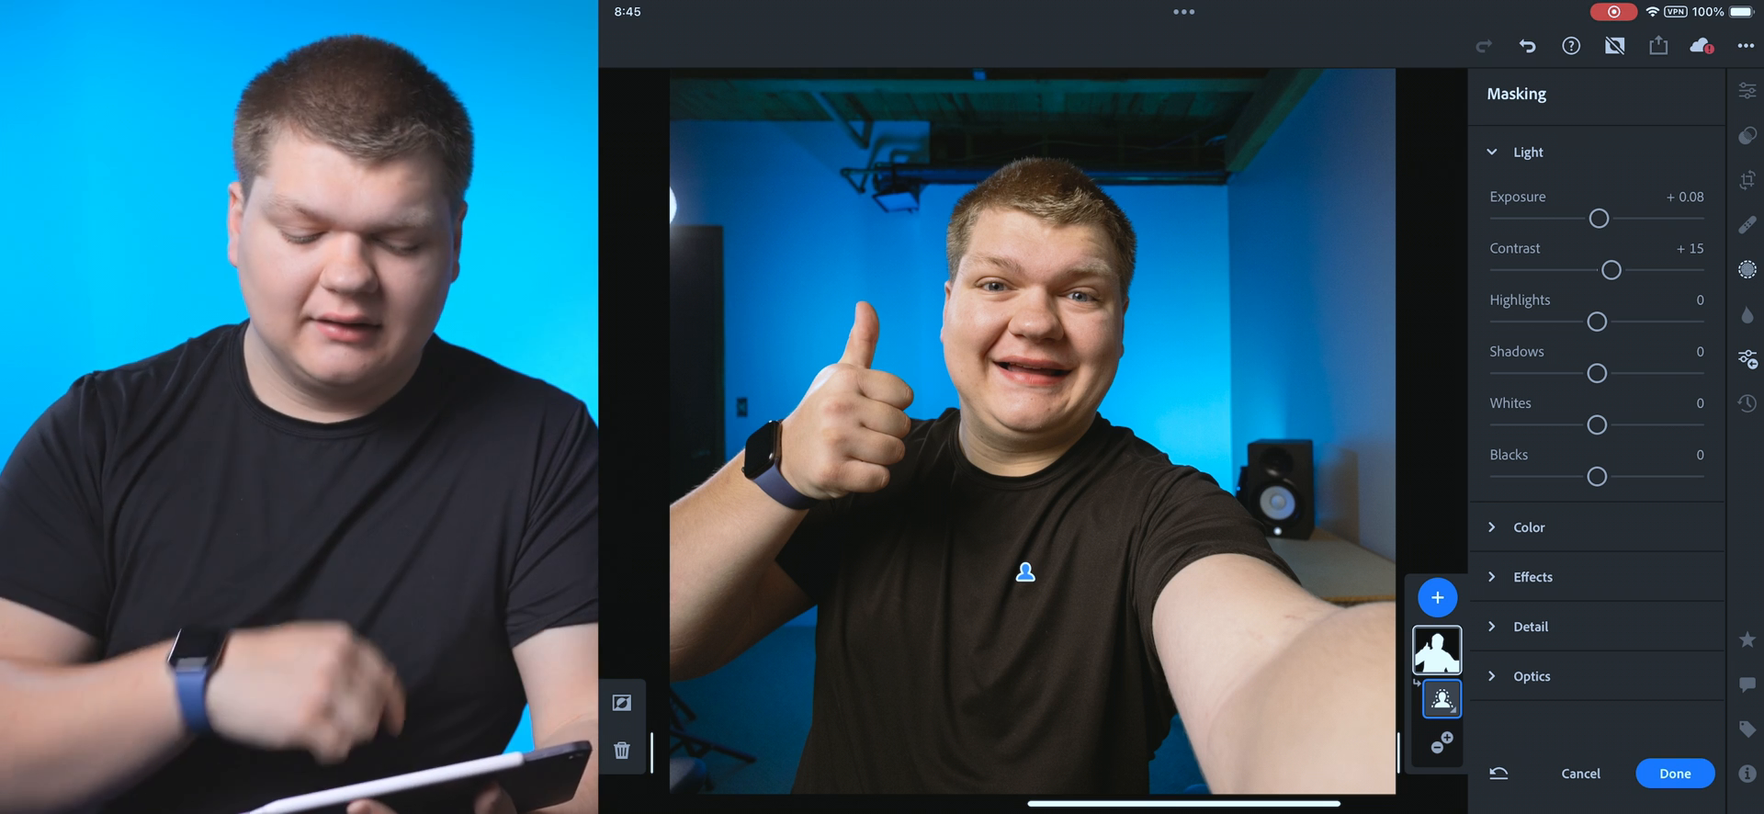
drag(1597, 218, 1638, 218)
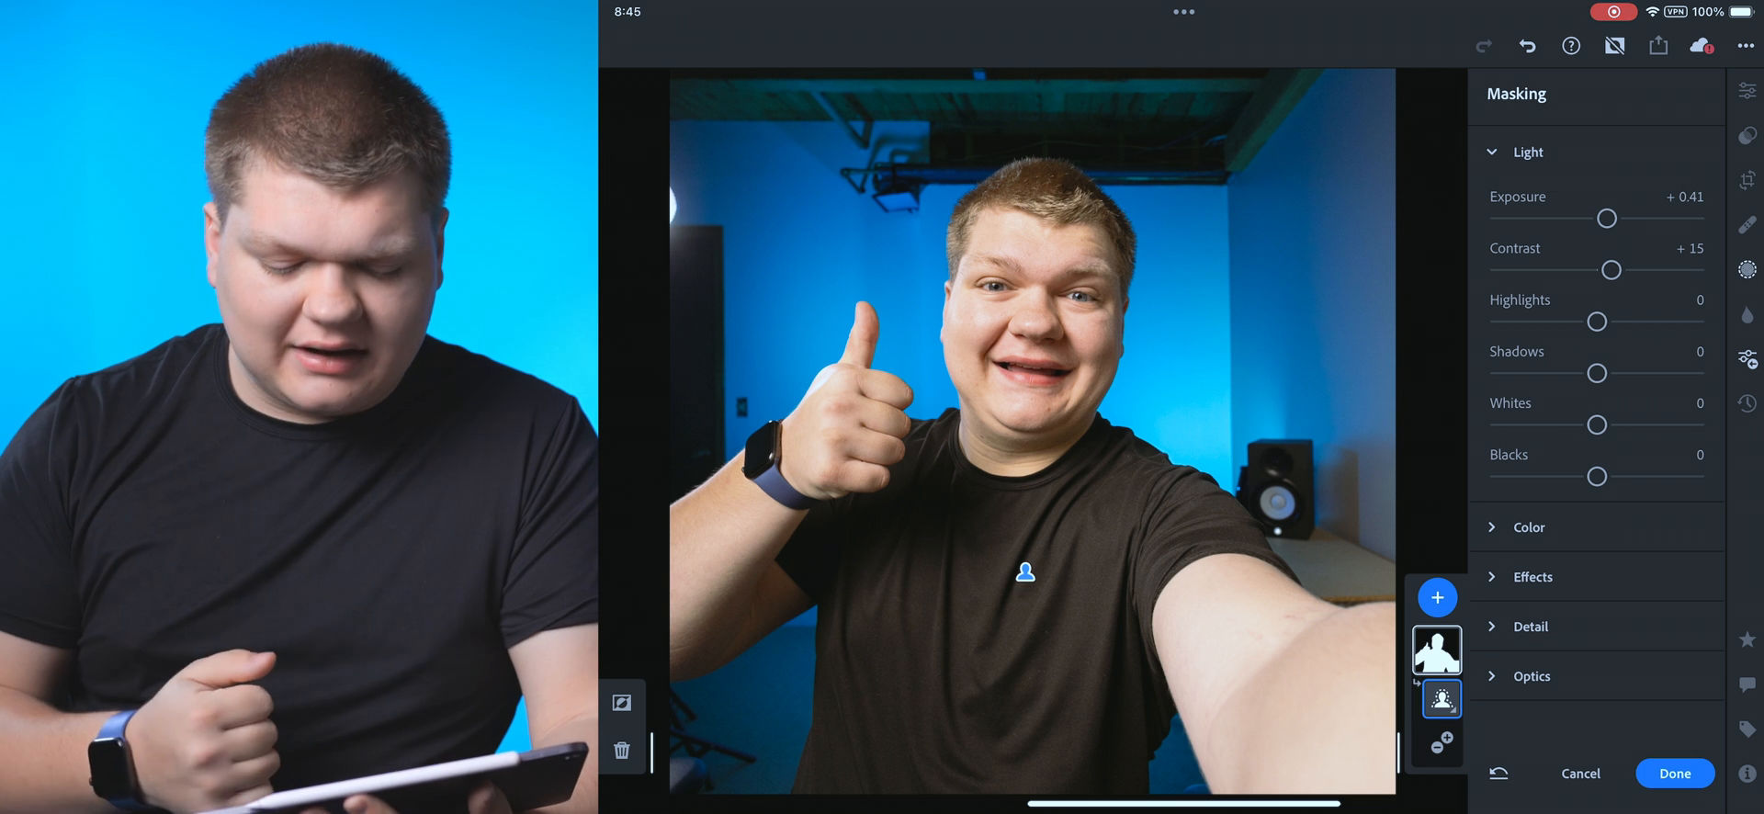
click(1529, 152)
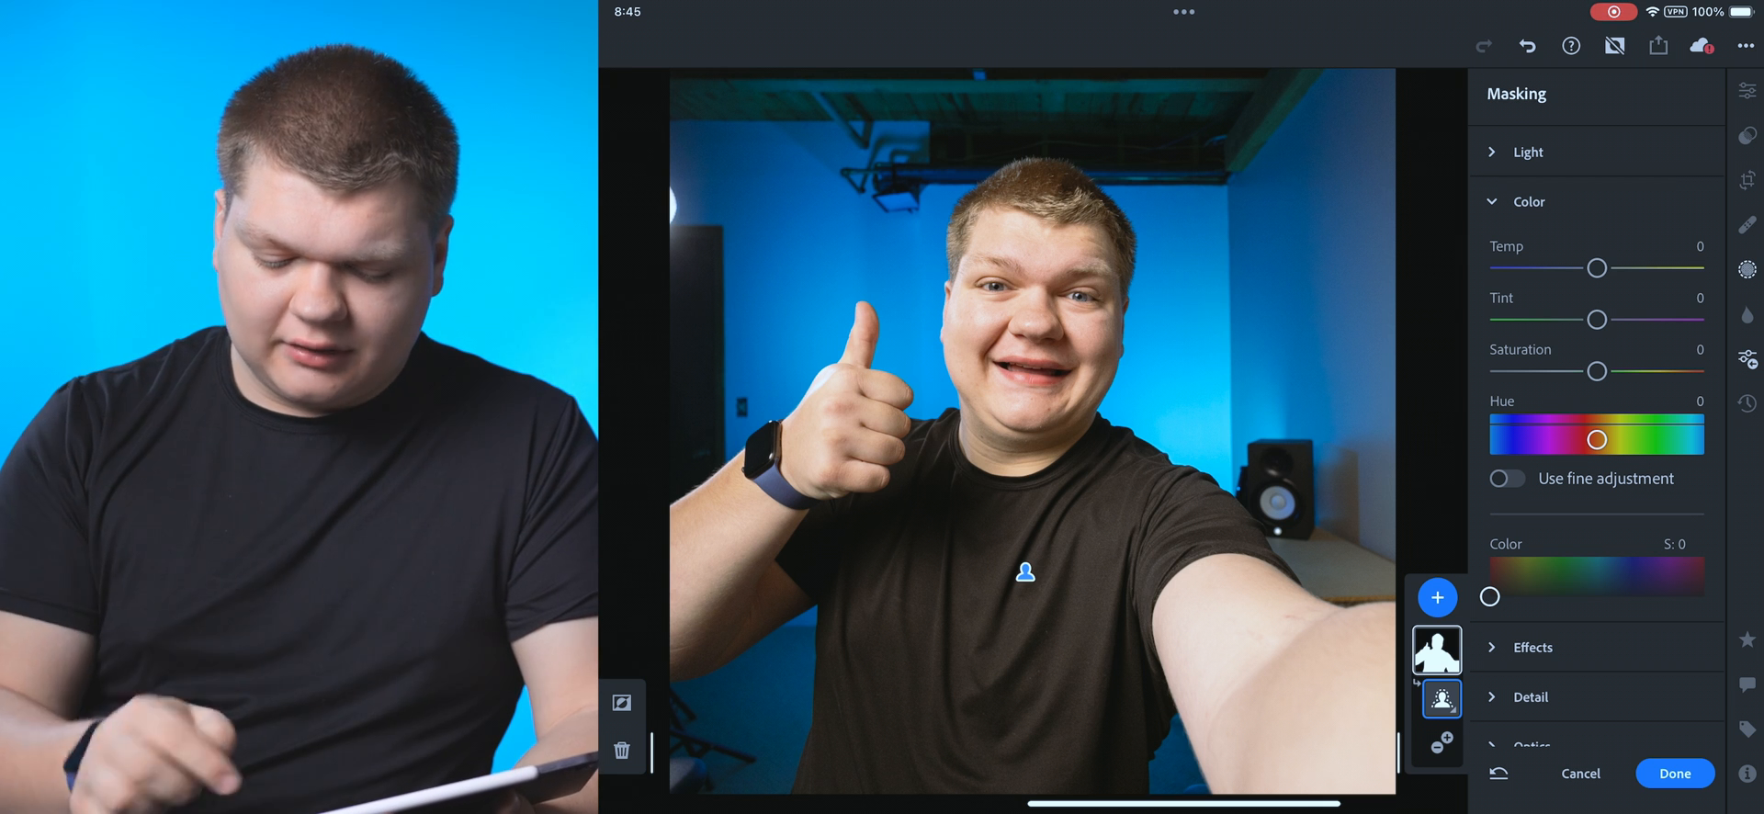
click(1528, 201)
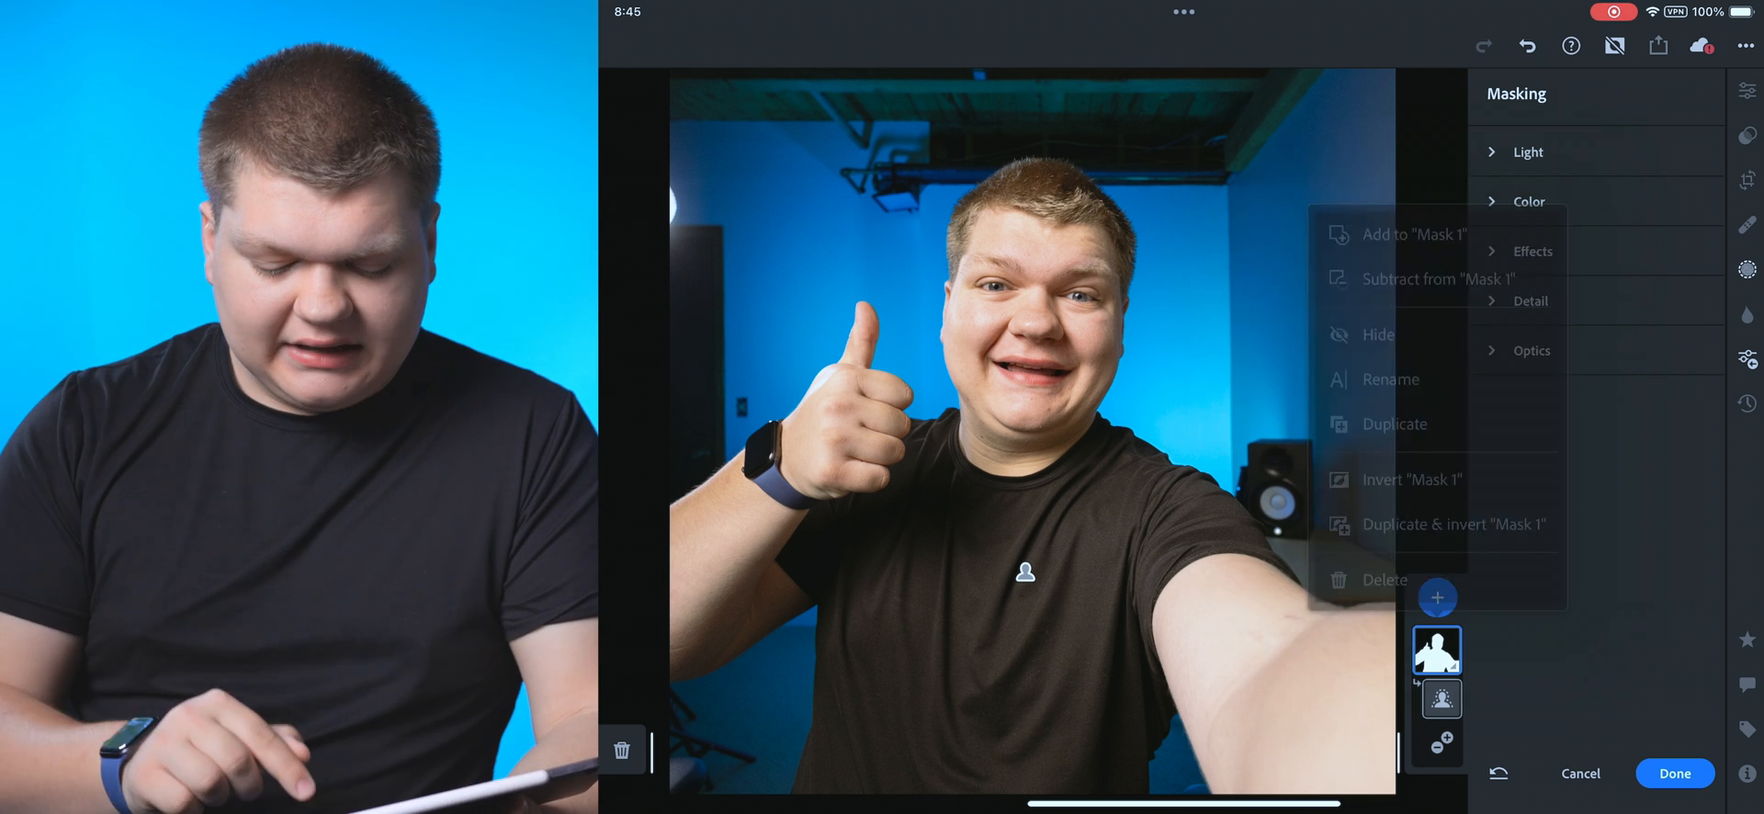
Step: Browse the Create new Mask list, then exit Masking back to the main edits
click(1437, 597)
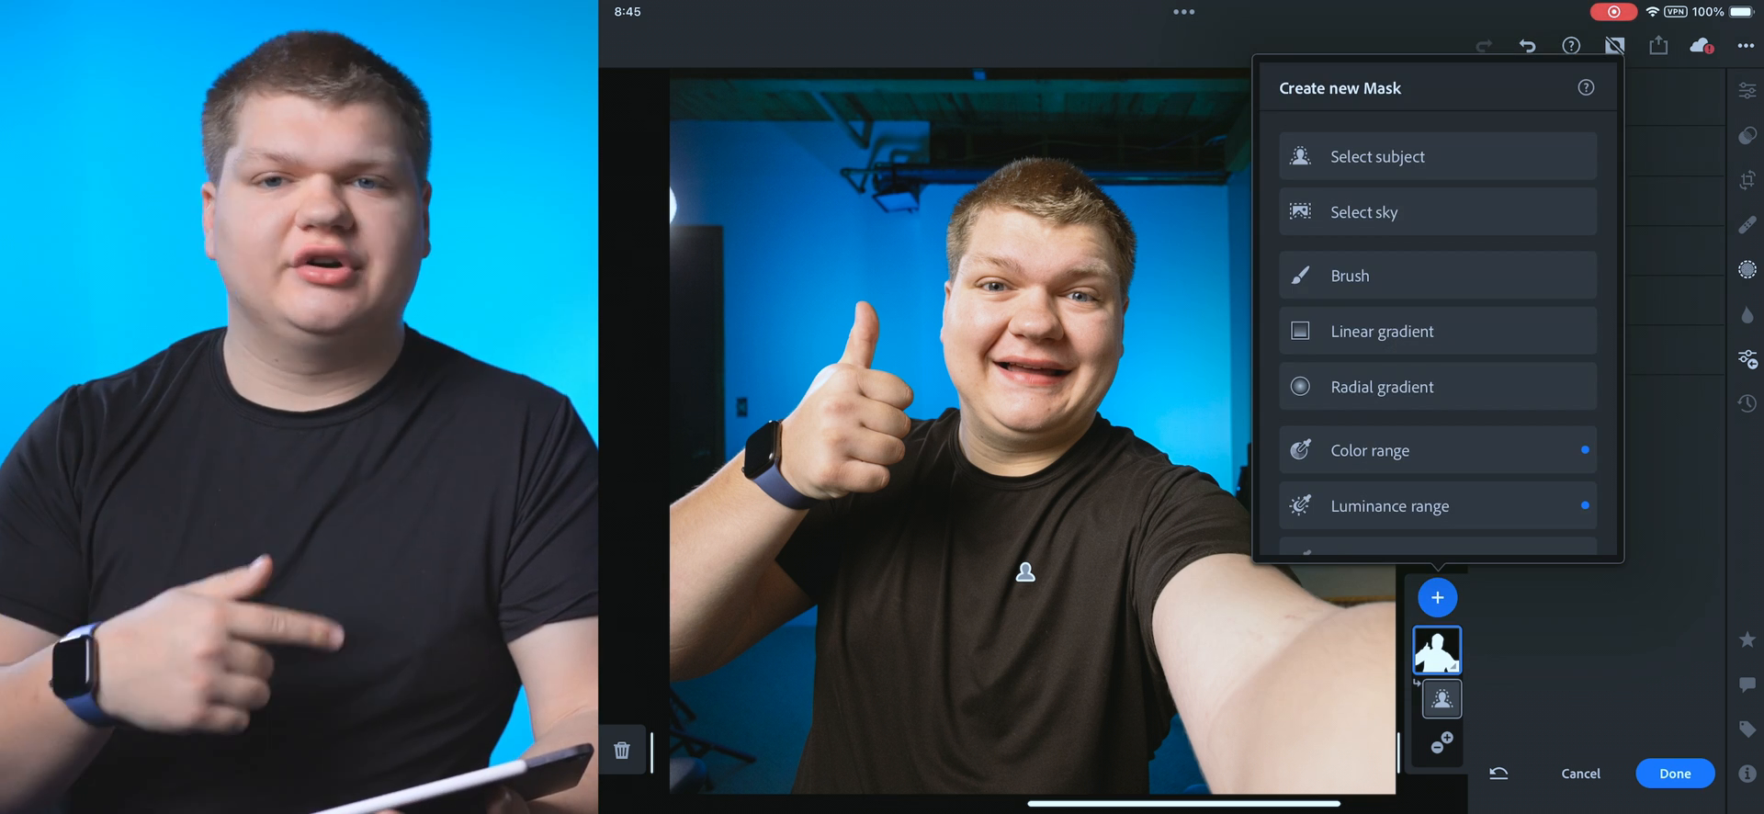
scroll(down, 3)
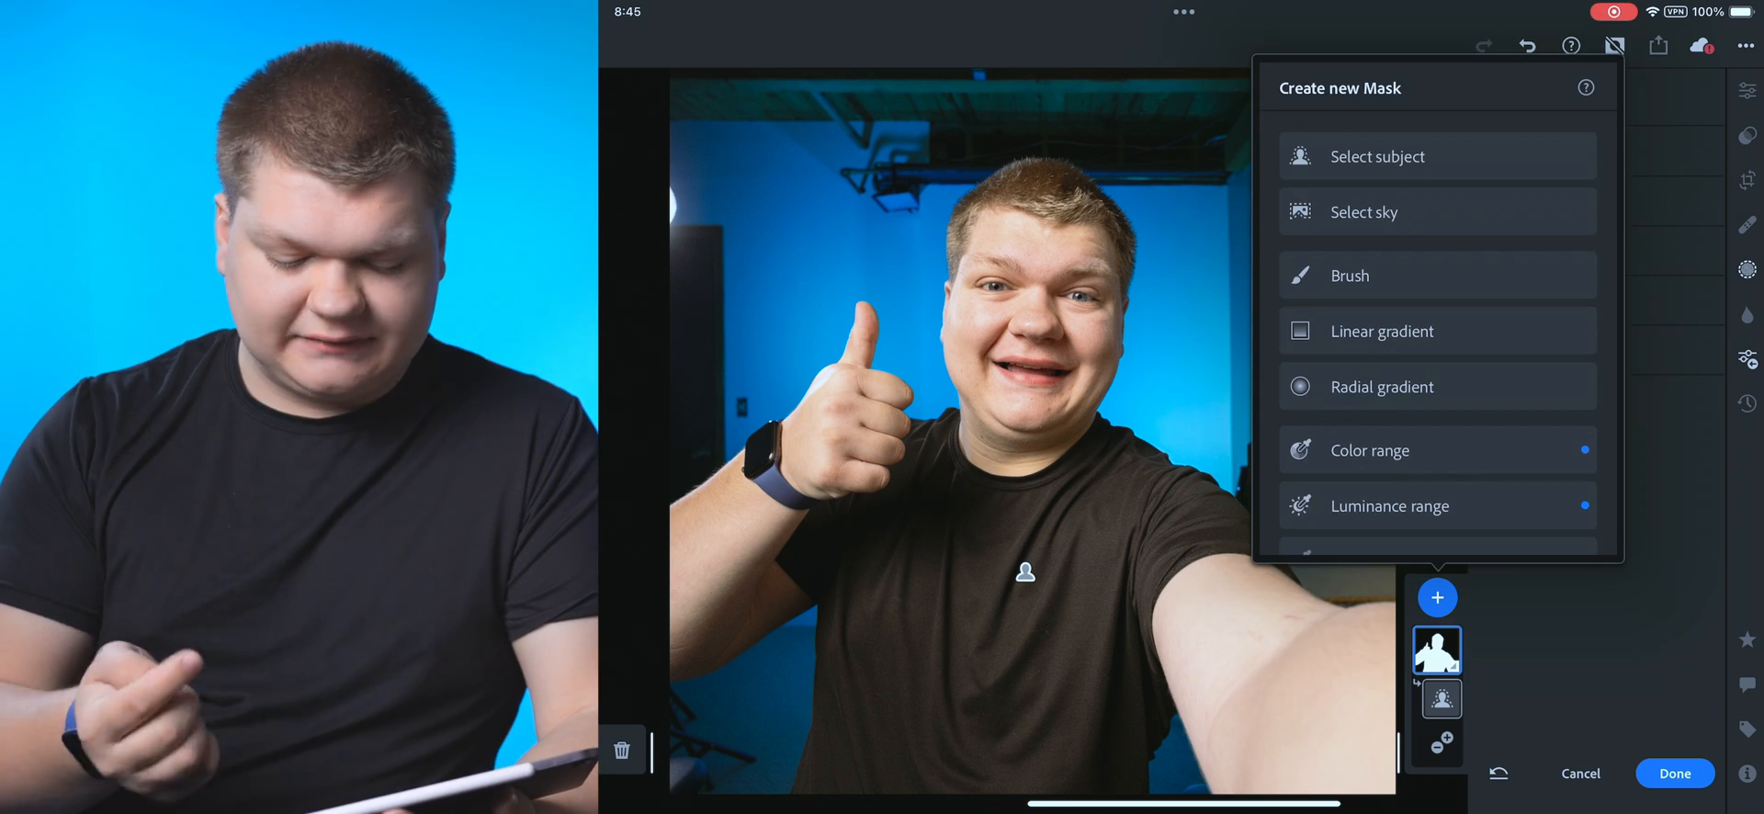
click(1376, 156)
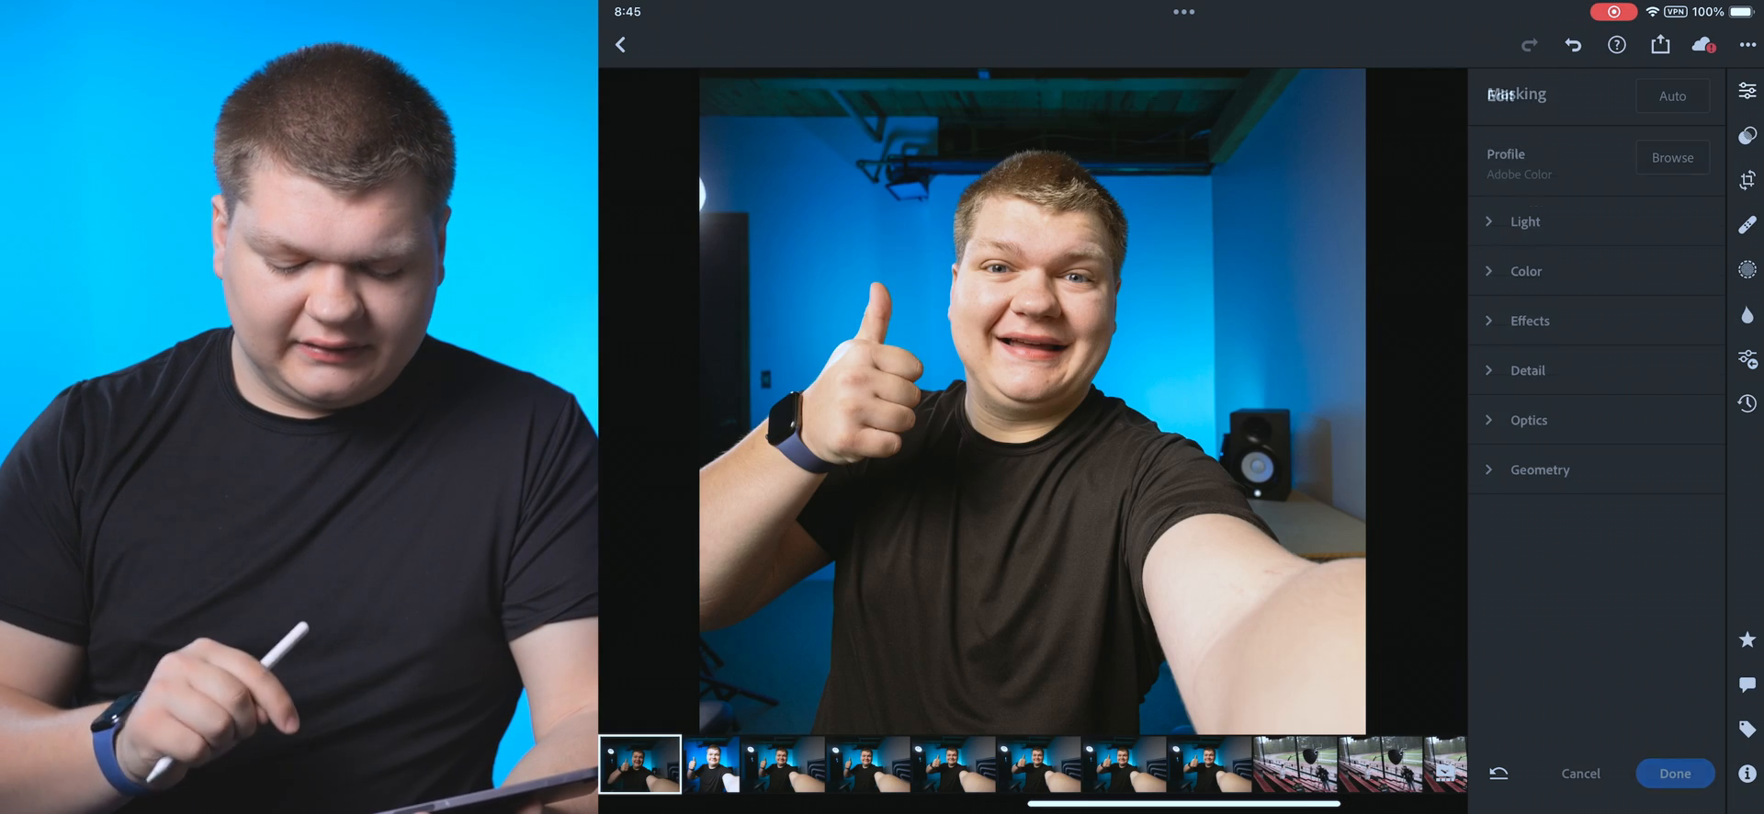
Step: Open Lens blur and leave it with Blur amount still at 0
click(1675, 773)
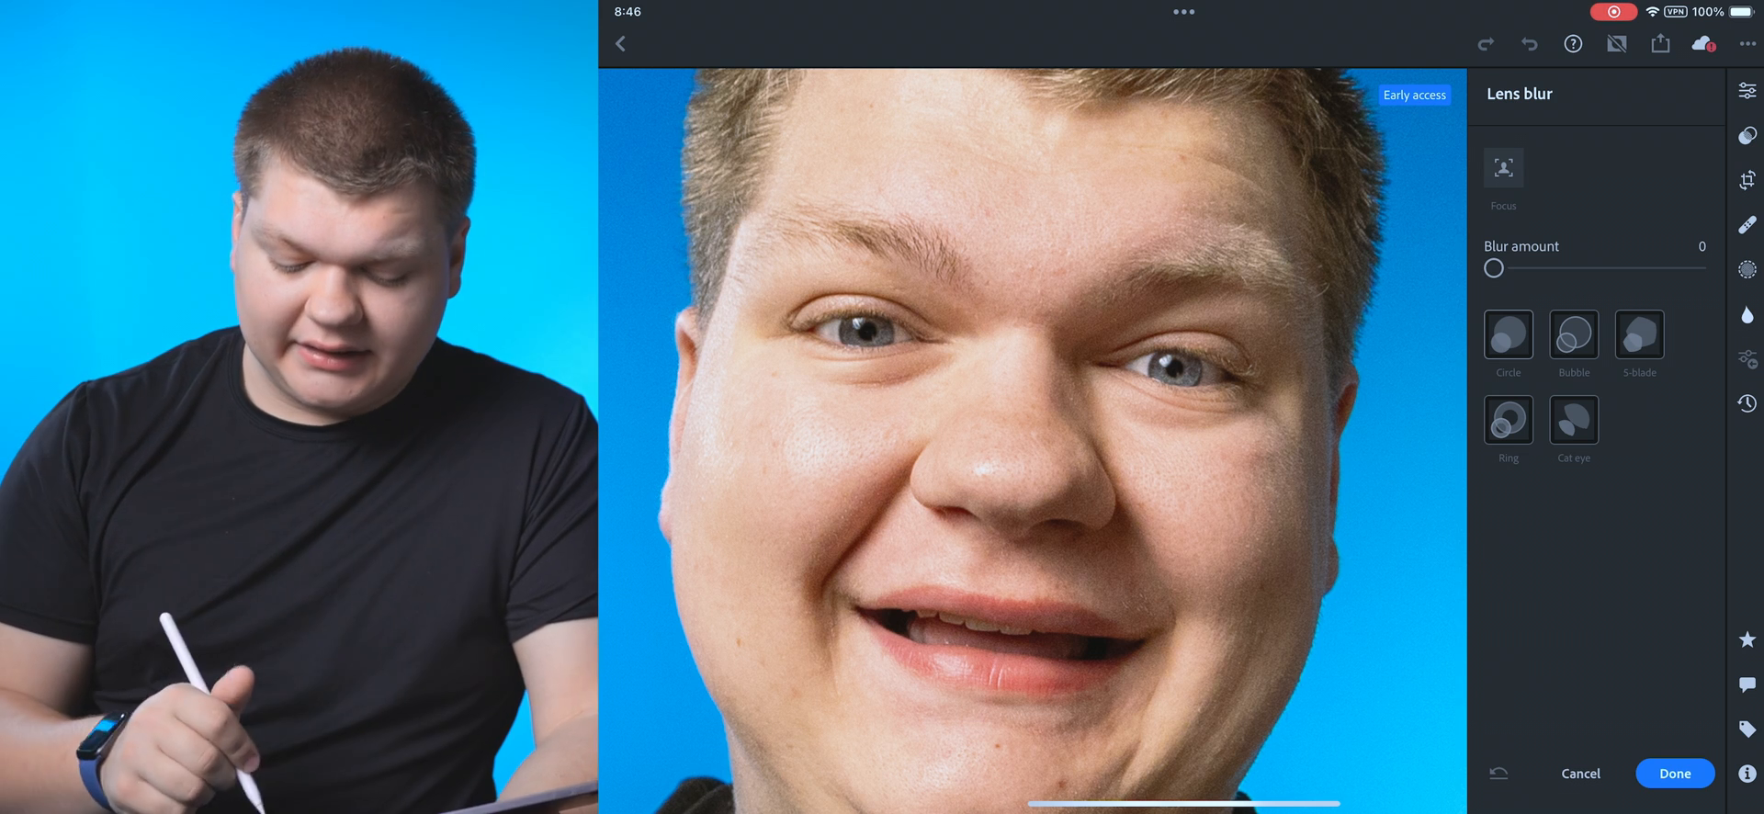
click(1675, 774)
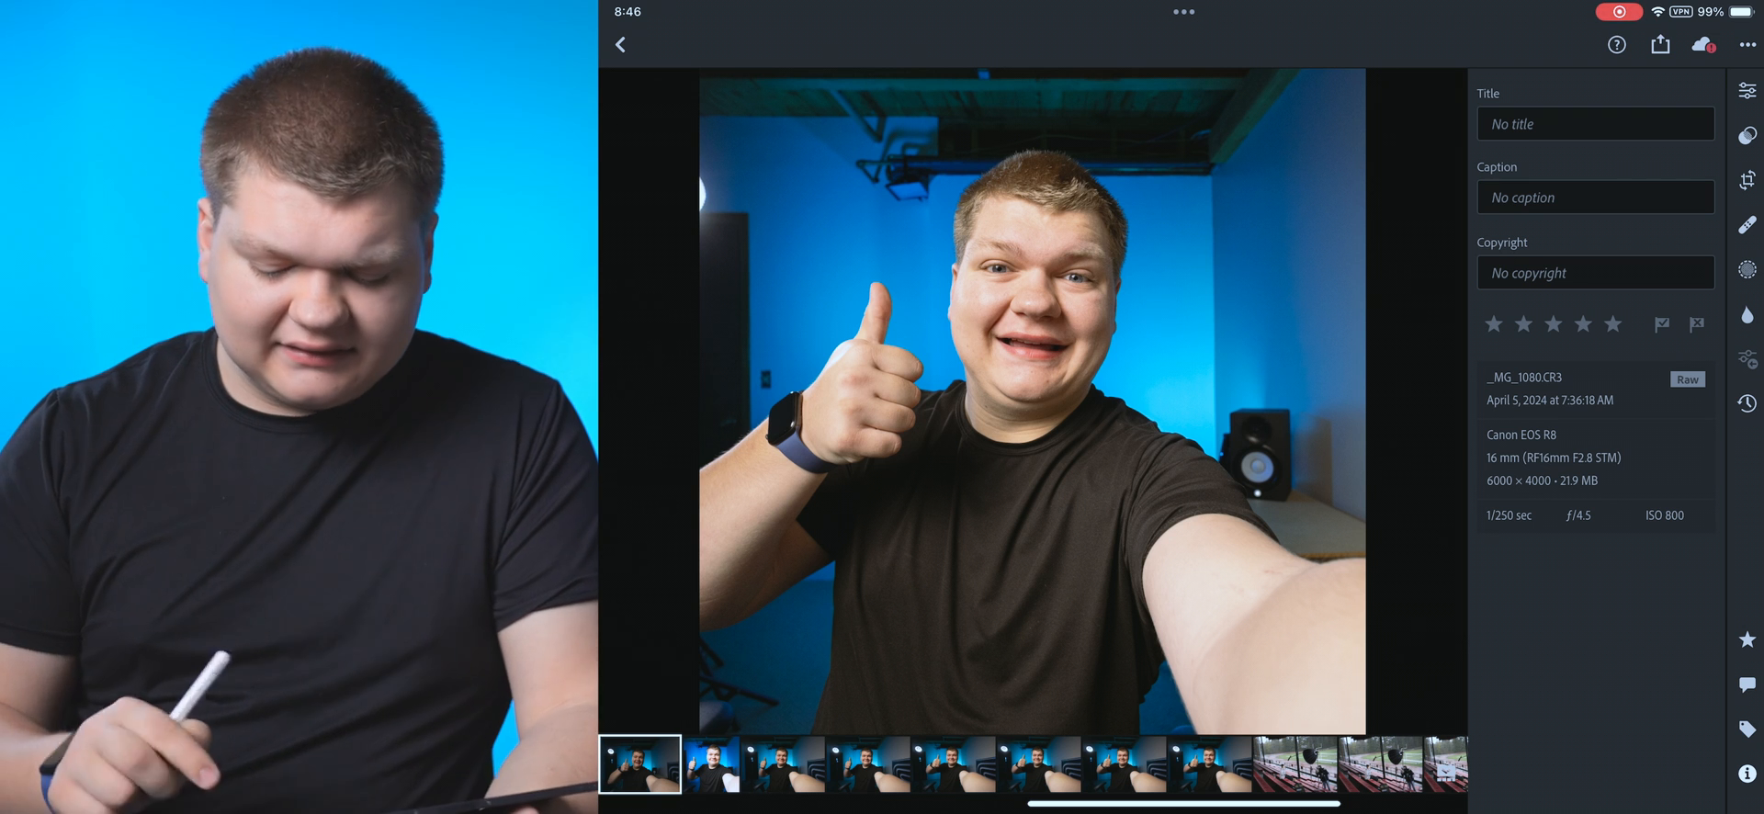
Step: Hide the side panel and show the Share menu's export options
click(1746, 91)
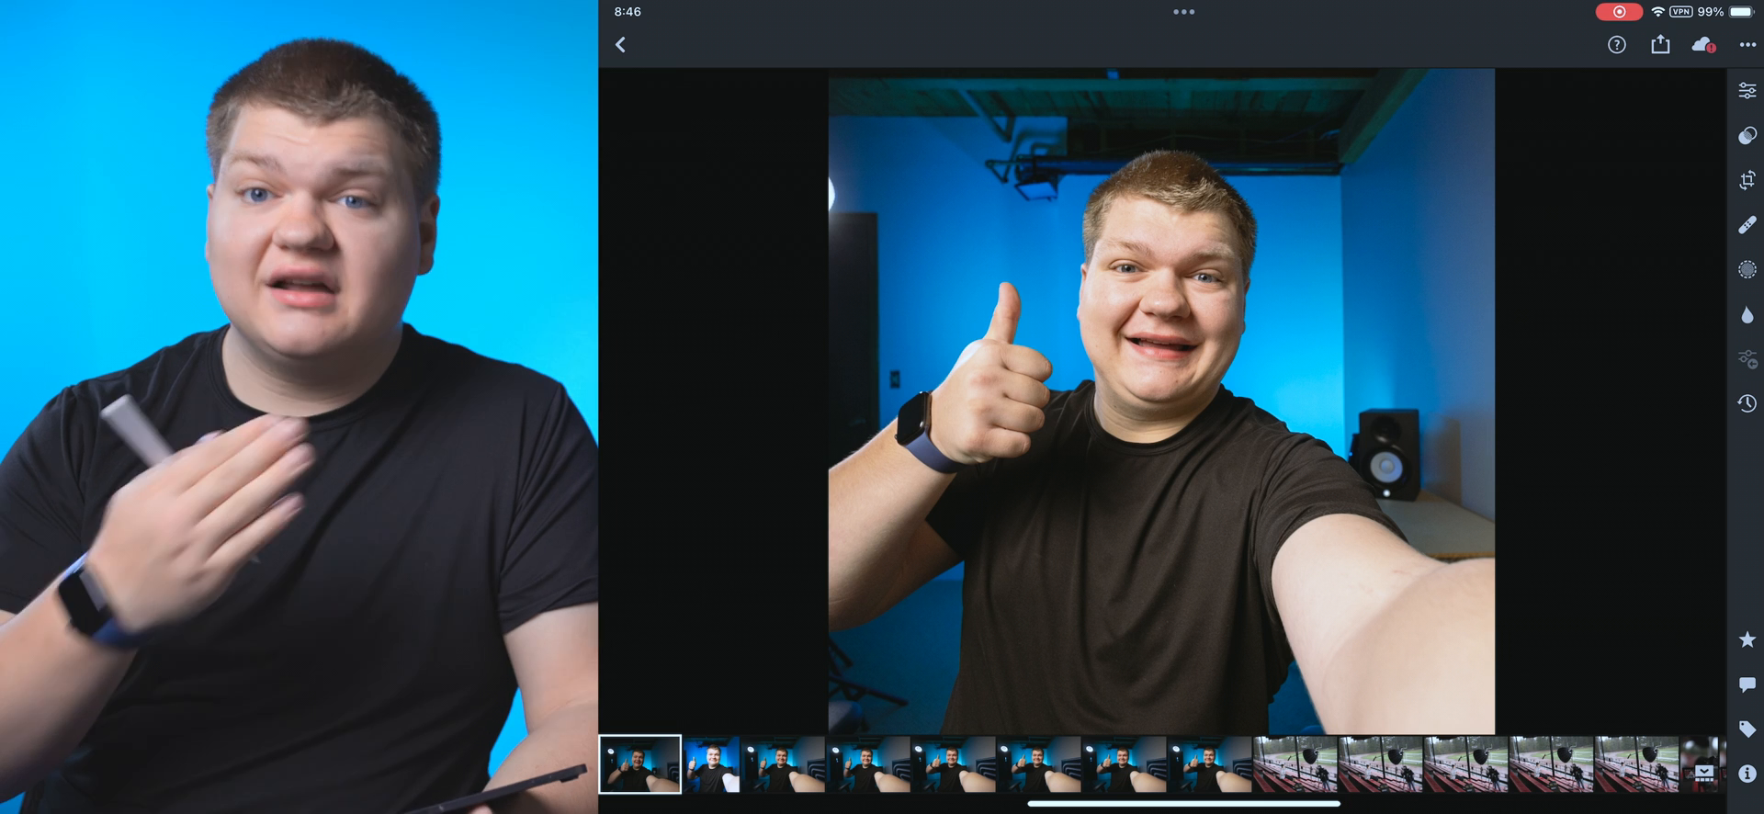
click(1748, 91)
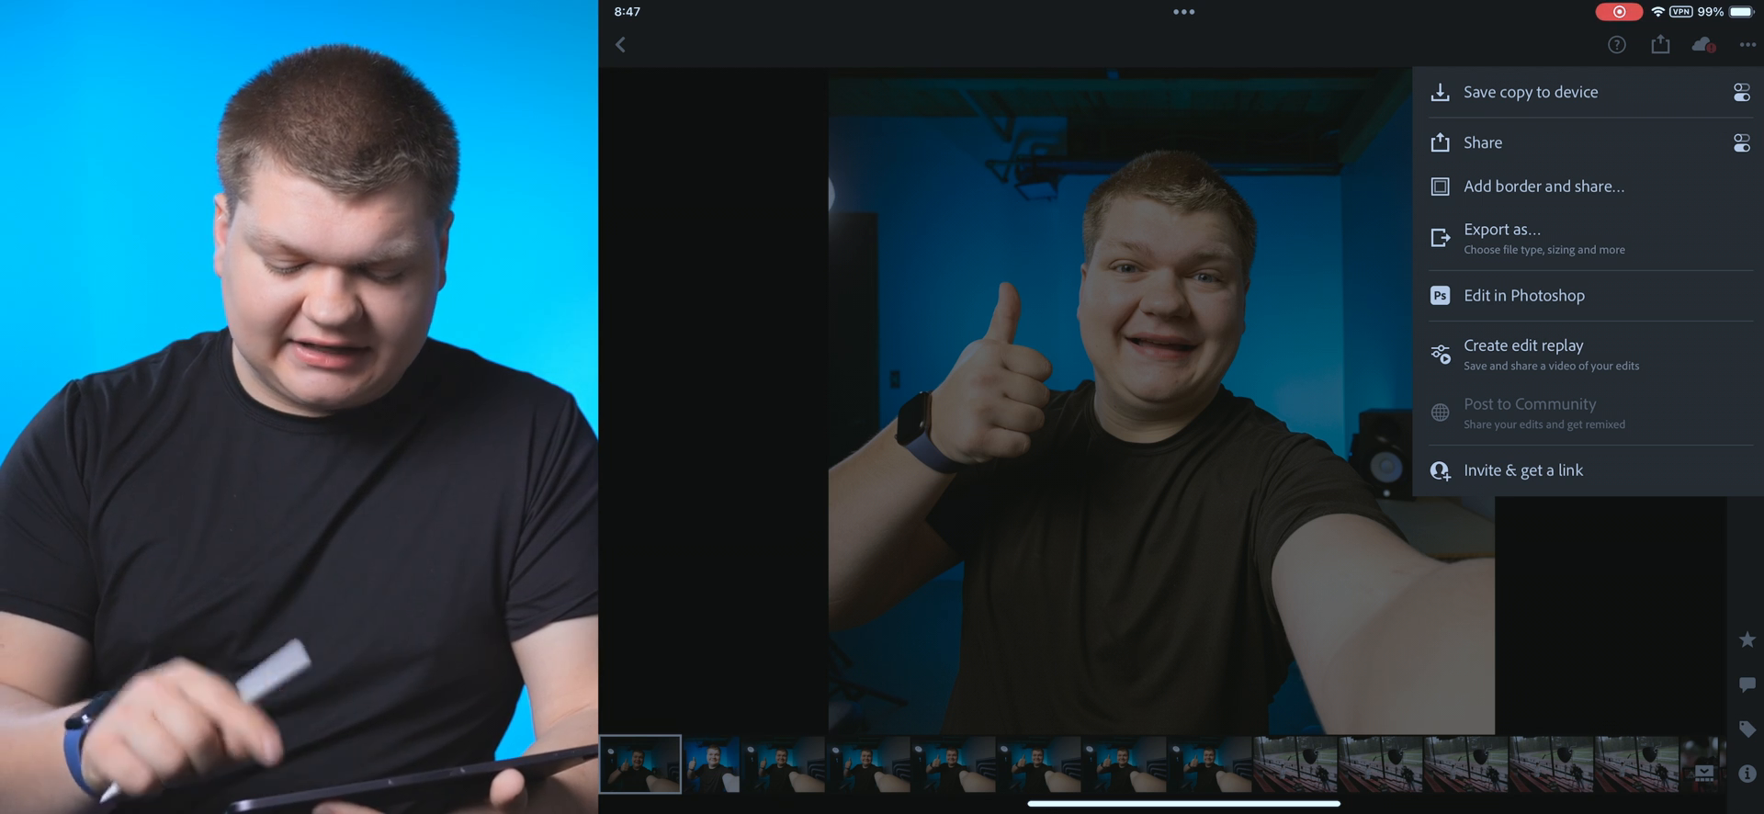
click(1502, 228)
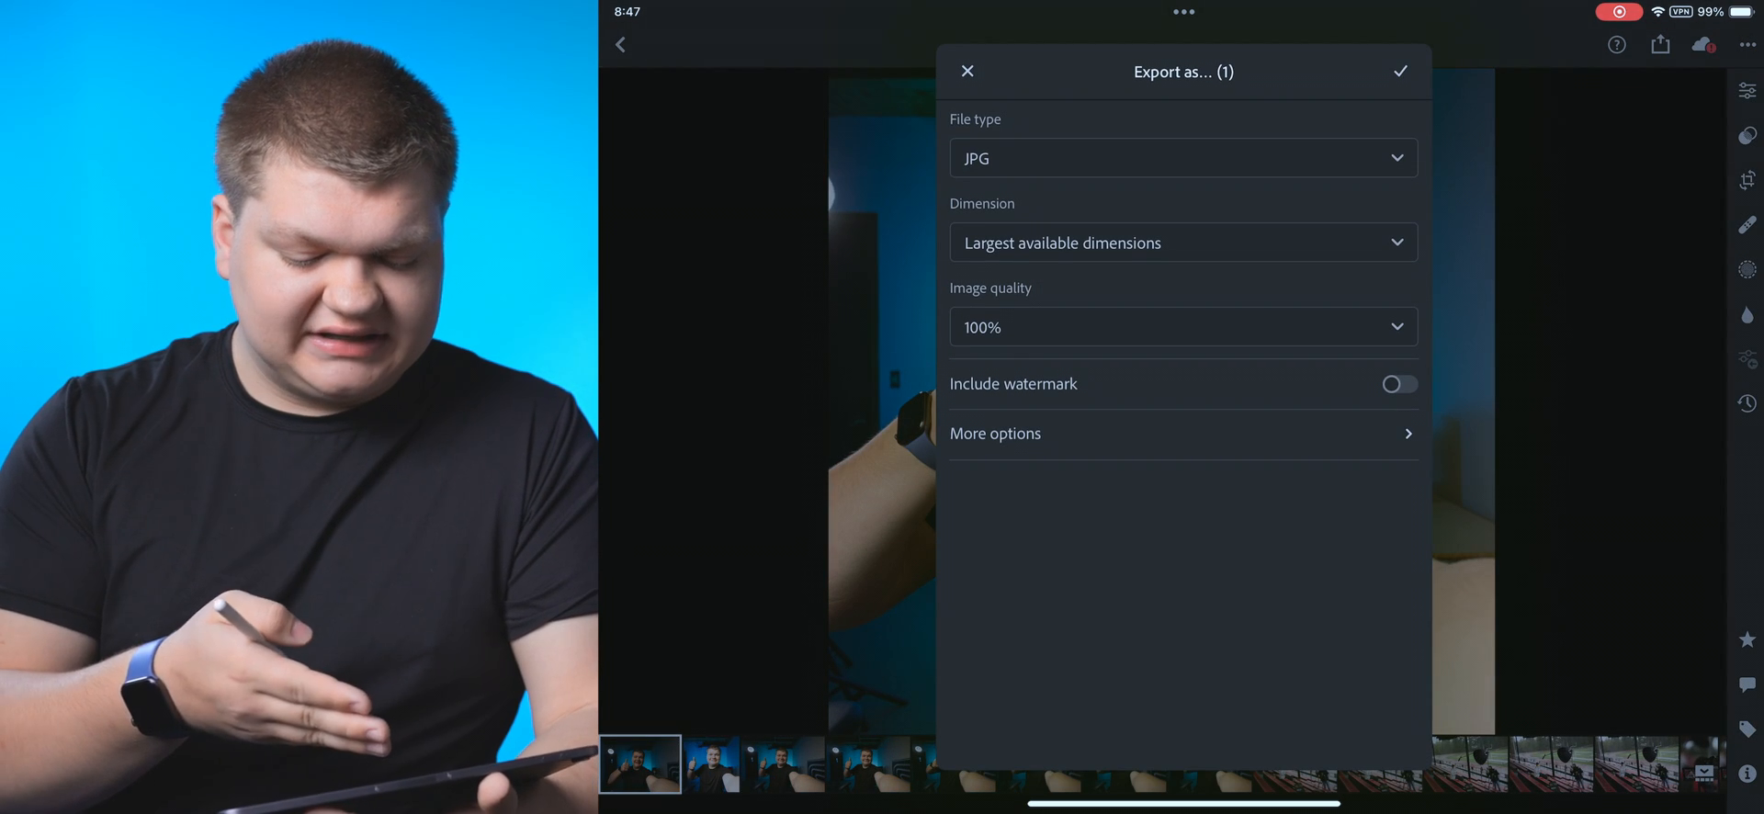
click(1182, 157)
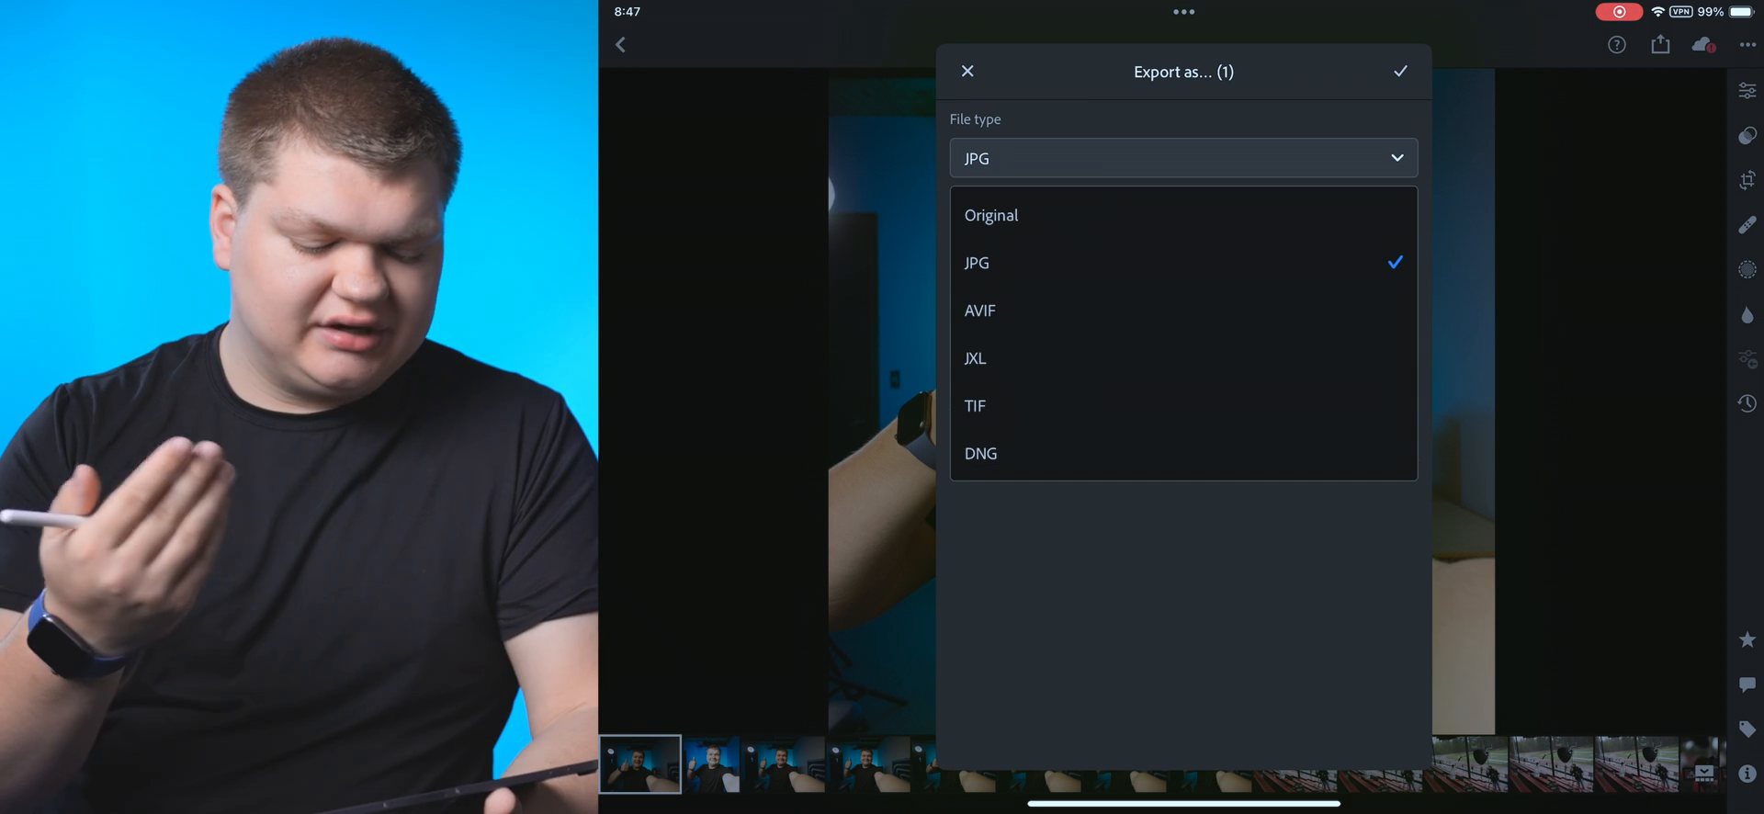
click(967, 71)
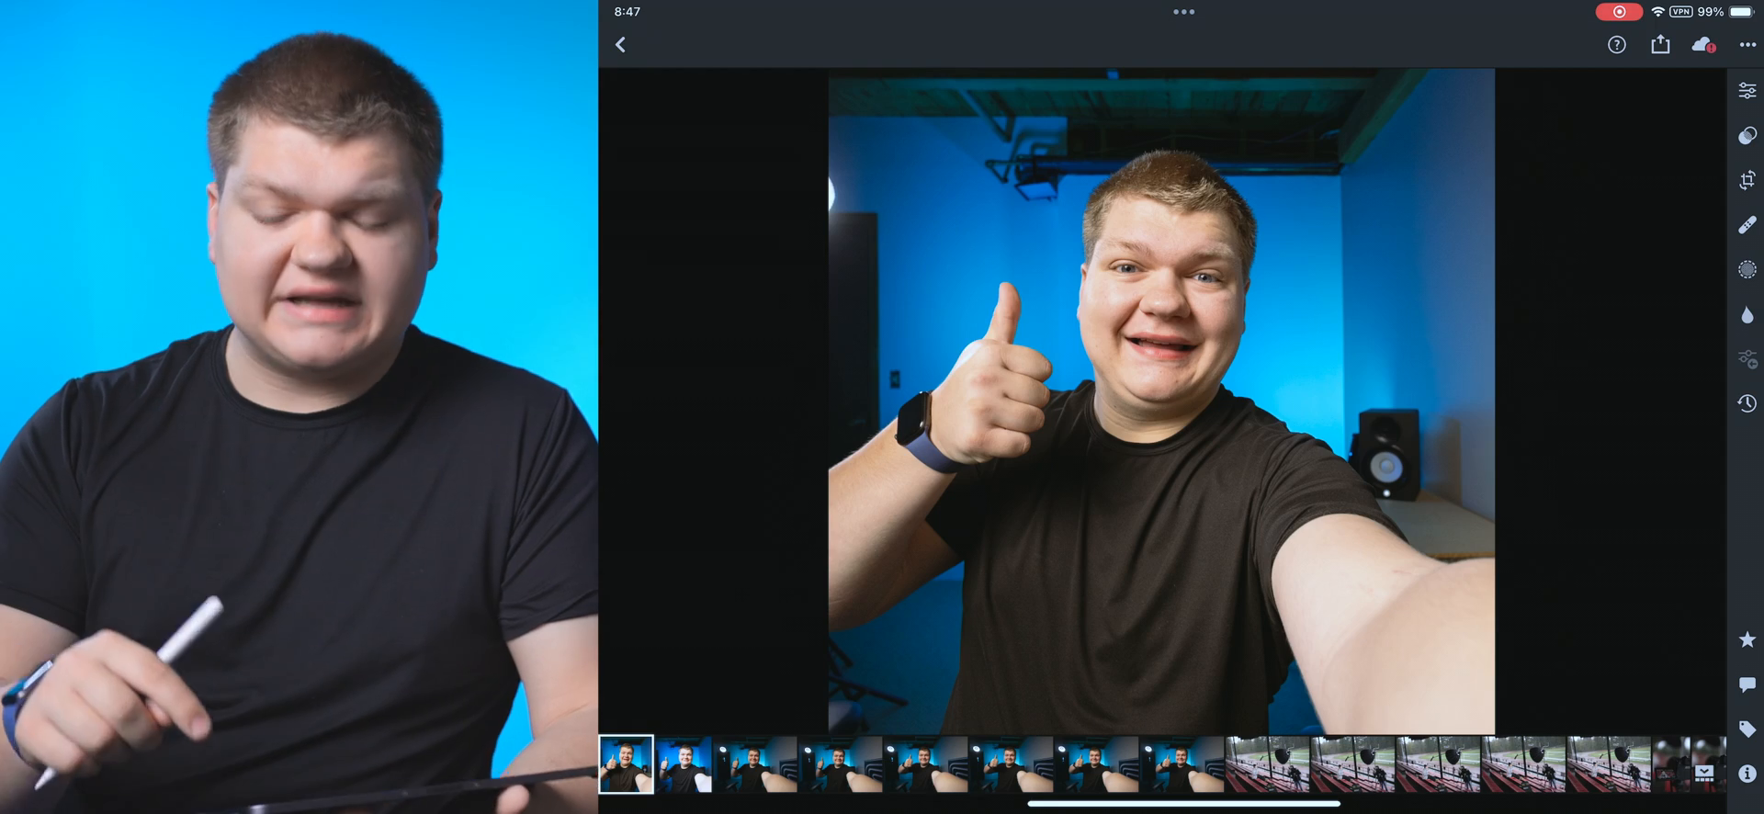
click(1659, 45)
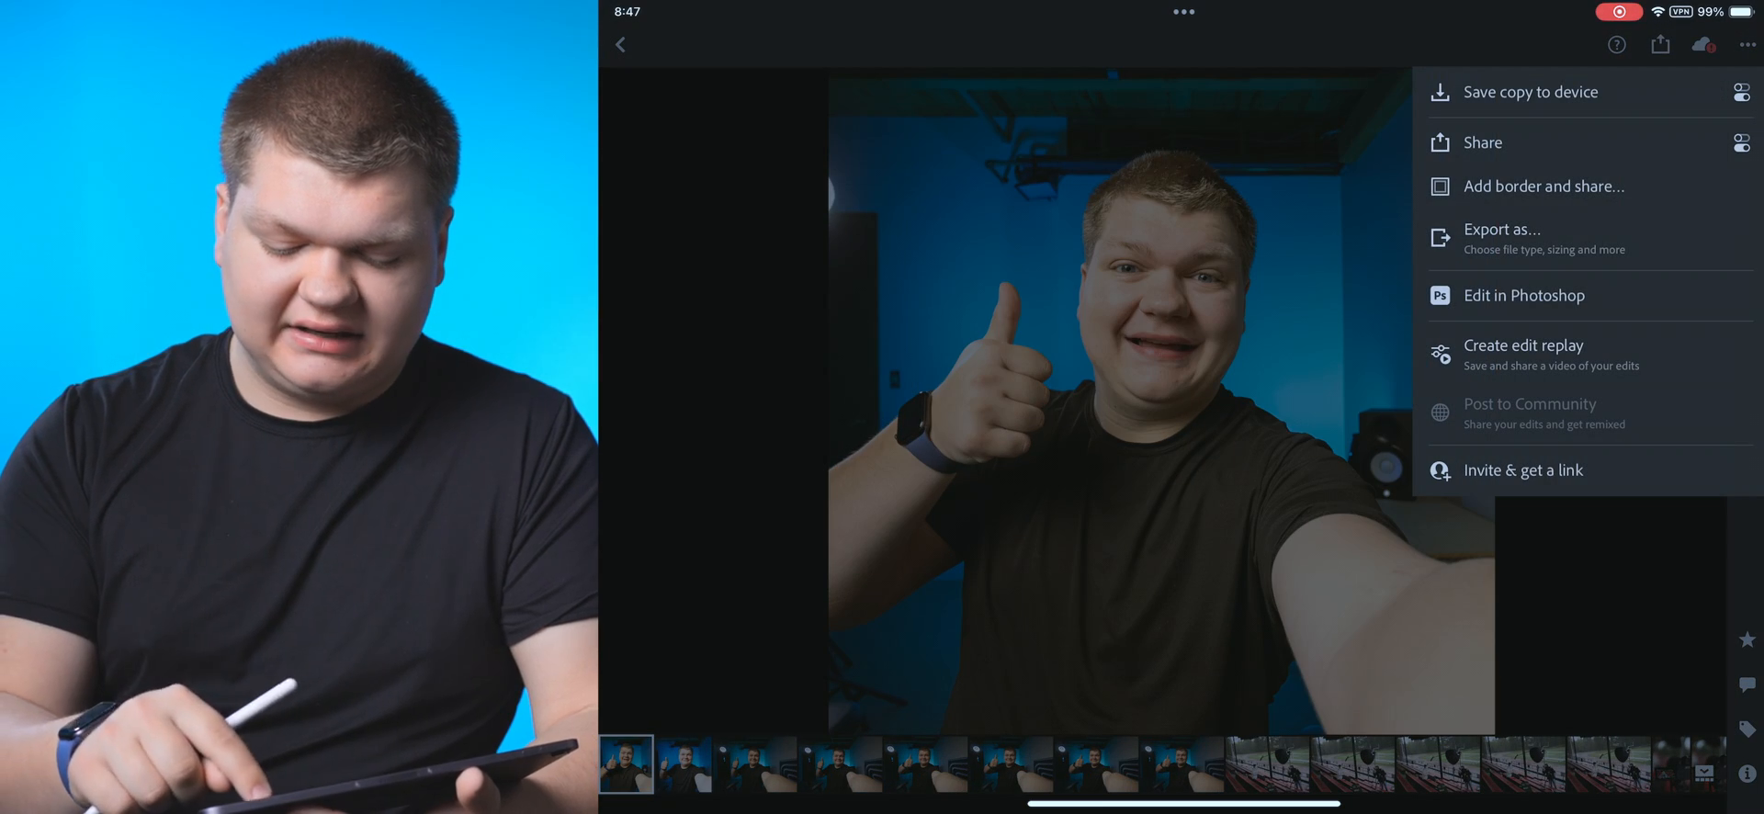
Step: Preview Add border and share, then save a JPG copy to the device
click(1542, 185)
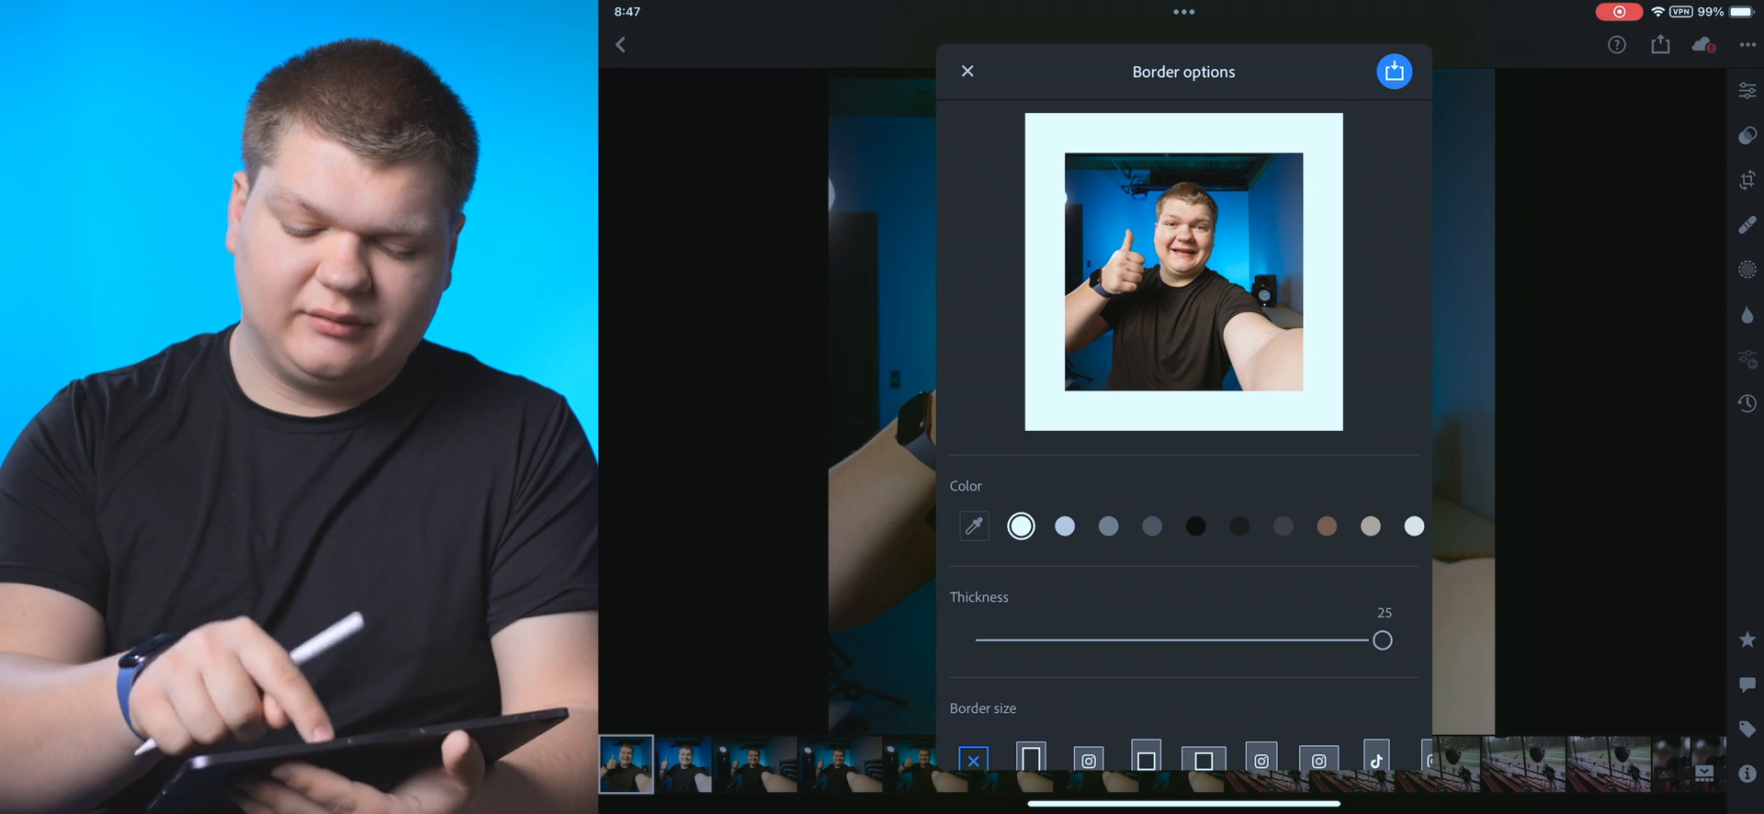
click(1393, 71)
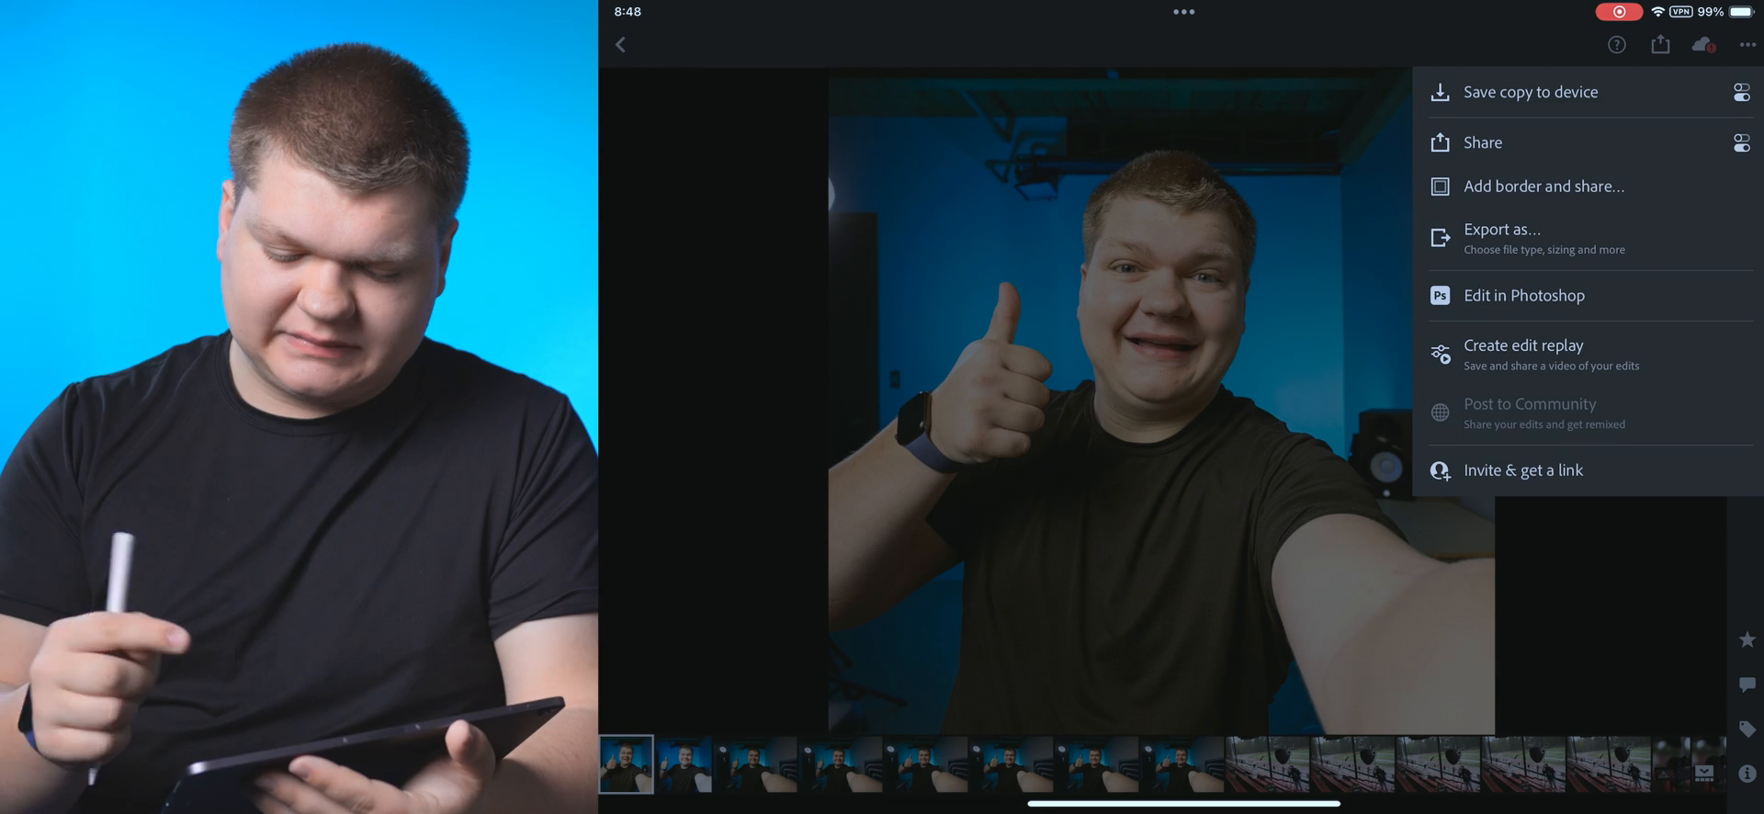
click(1530, 91)
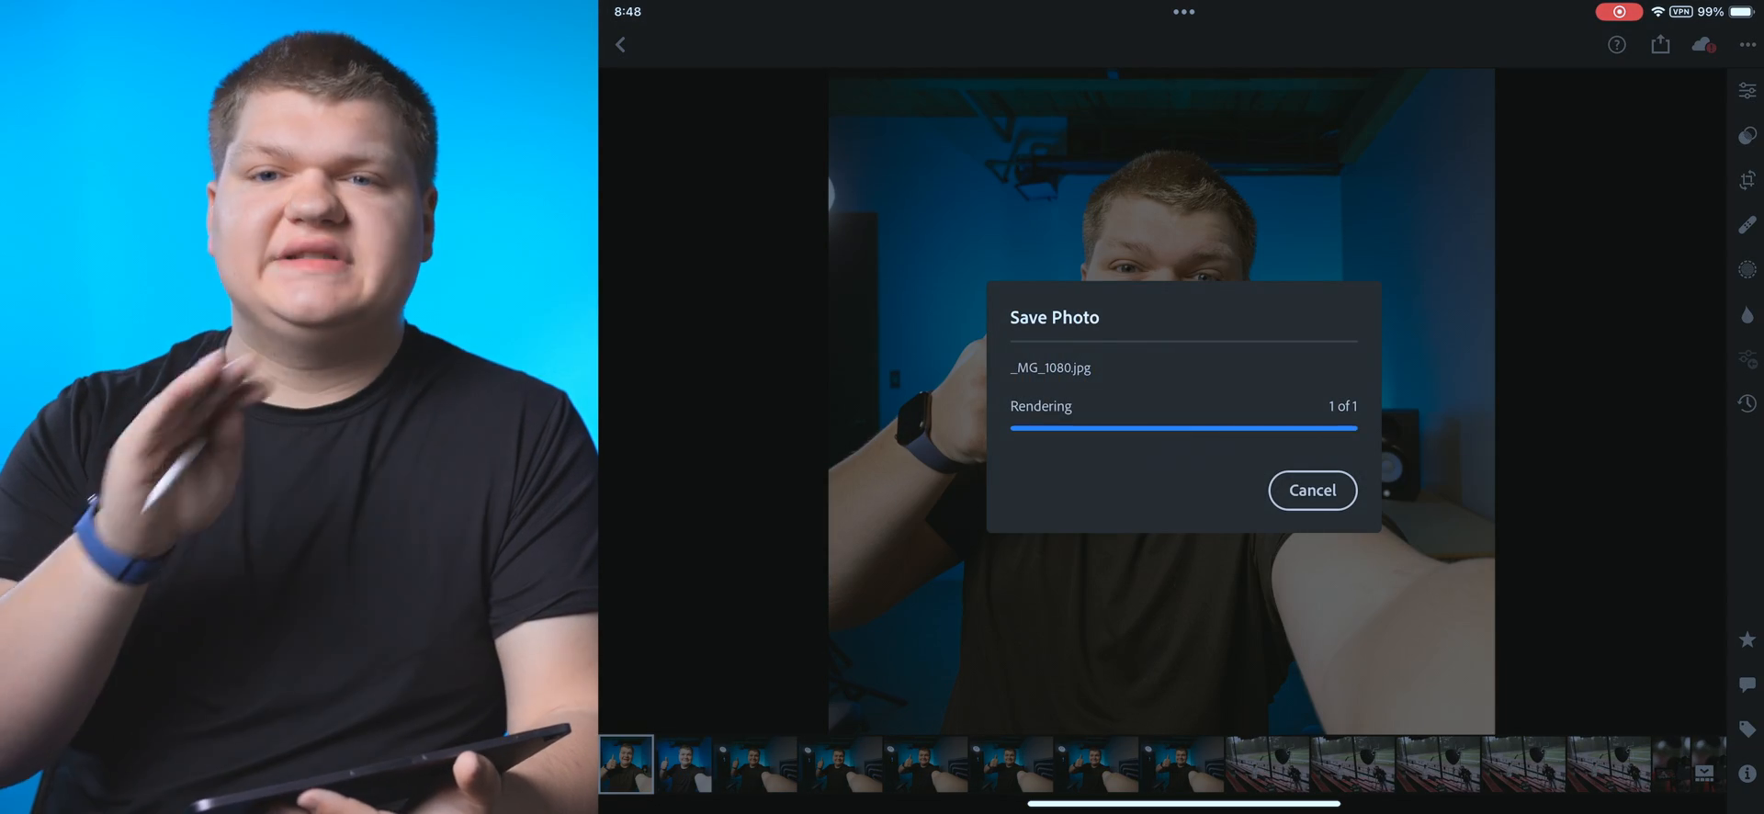